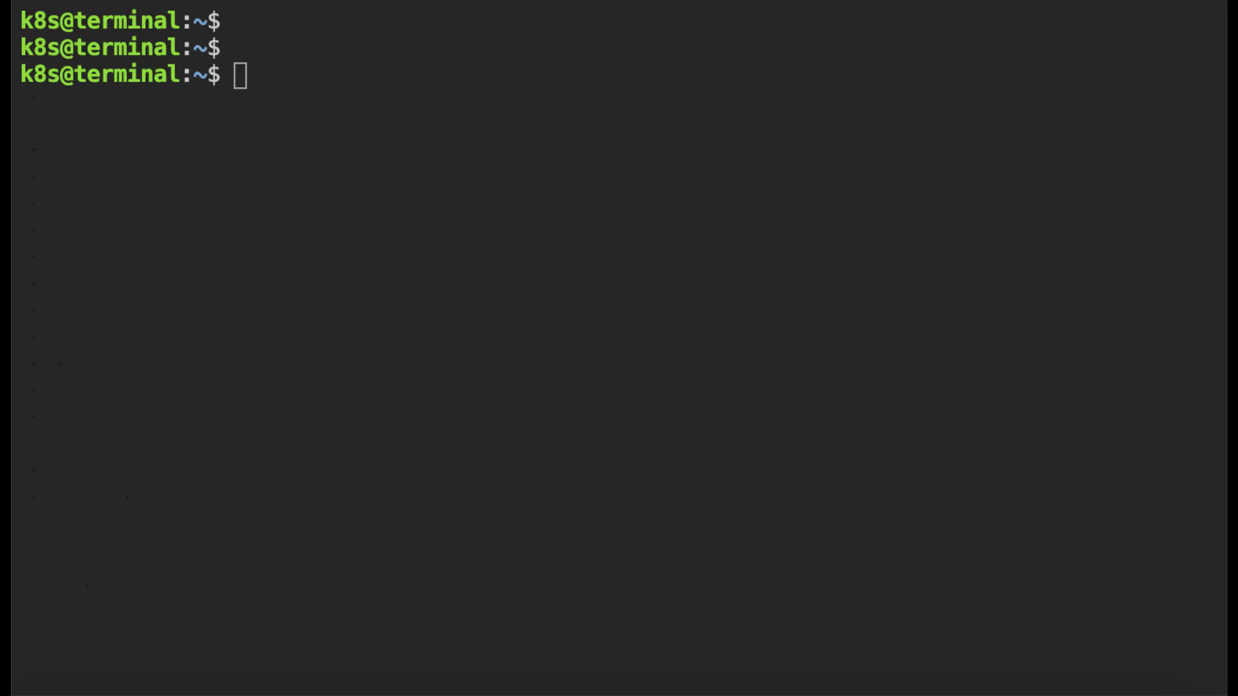
mouse_move(384, 442)
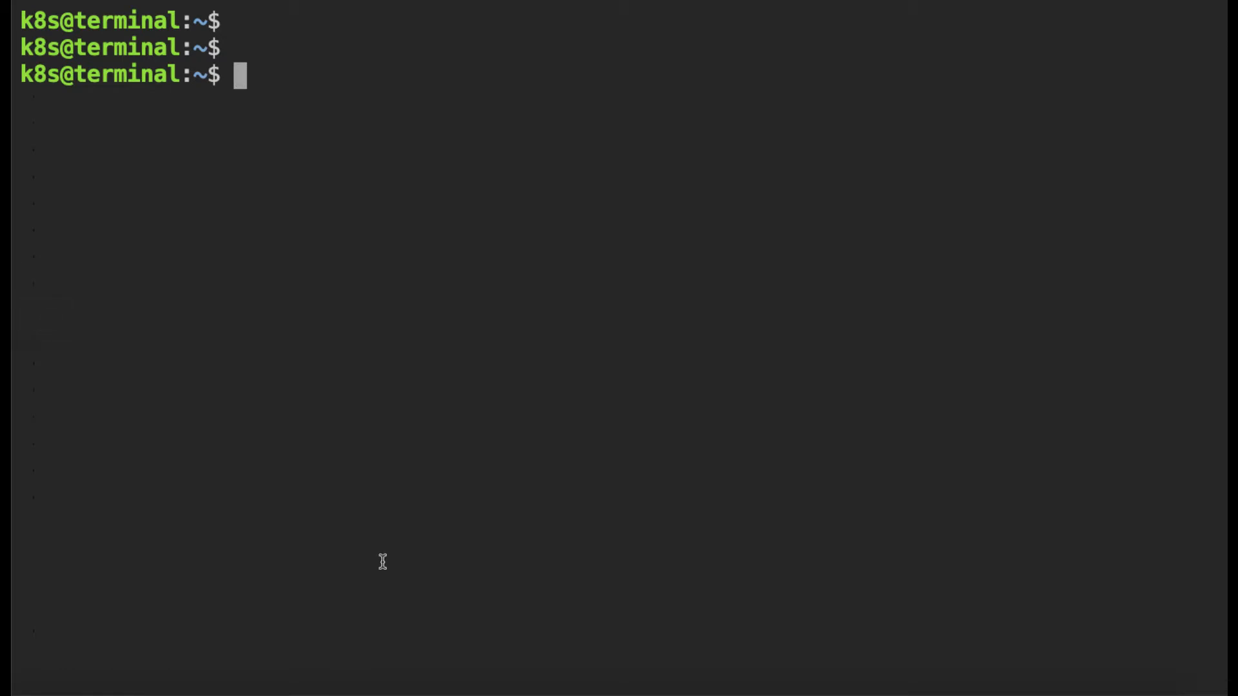
List the nodes with 'k get nodes' and SSH into cluster1-worker1
type("k get nodes")
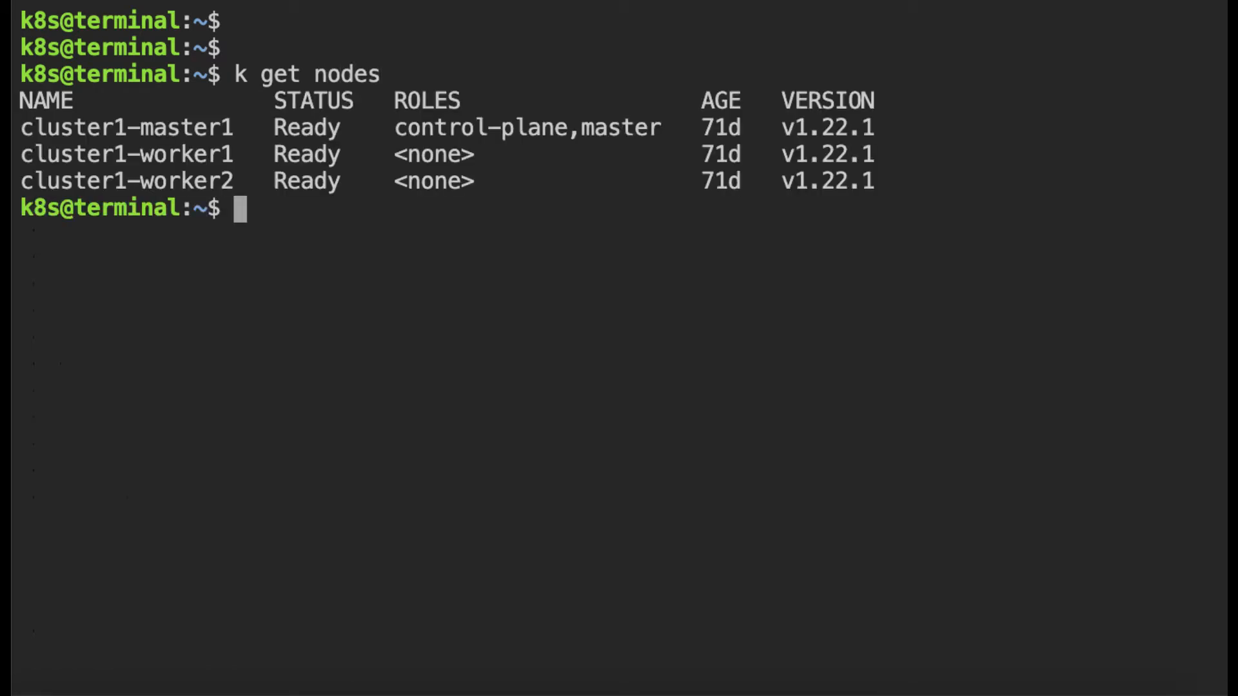
double_click(125, 154)
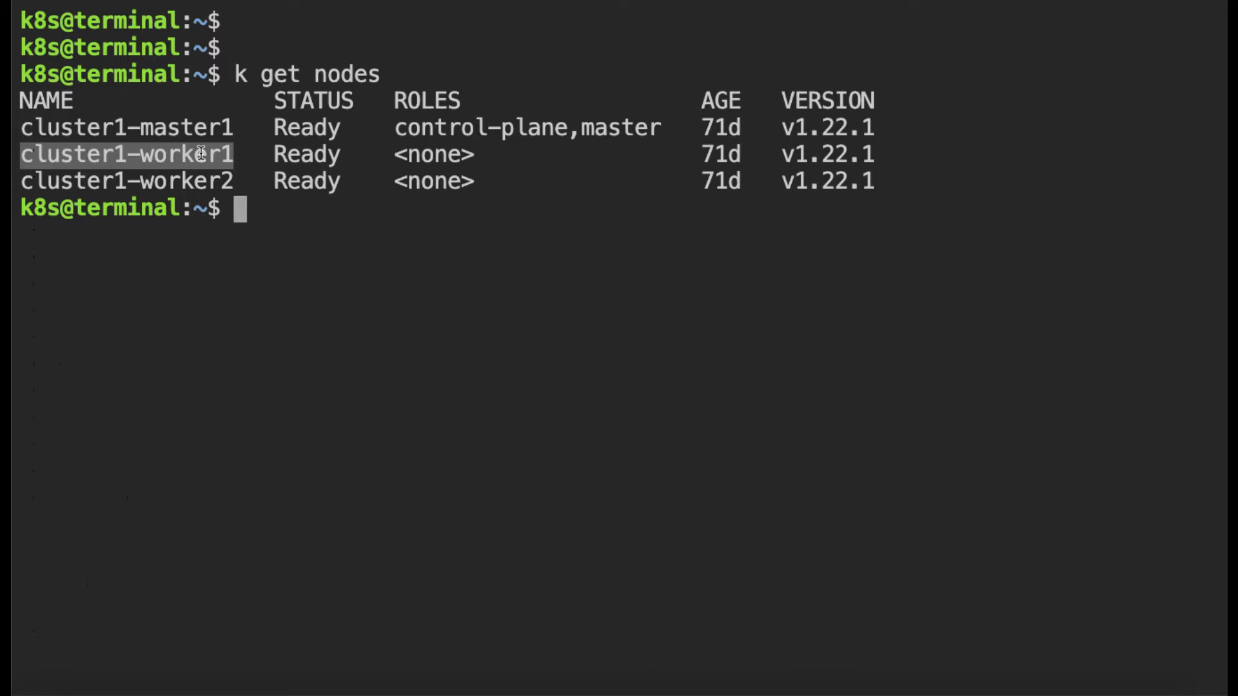
mouse_move(323, 285)
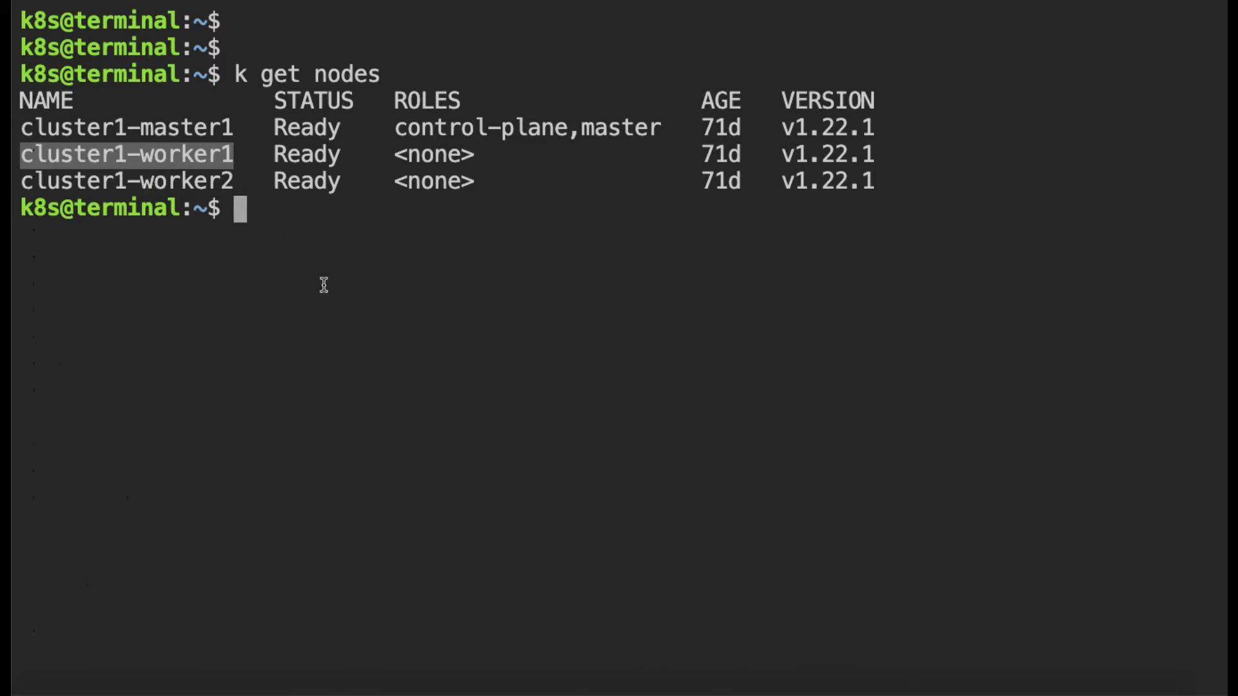
mouse_move(308, 341)
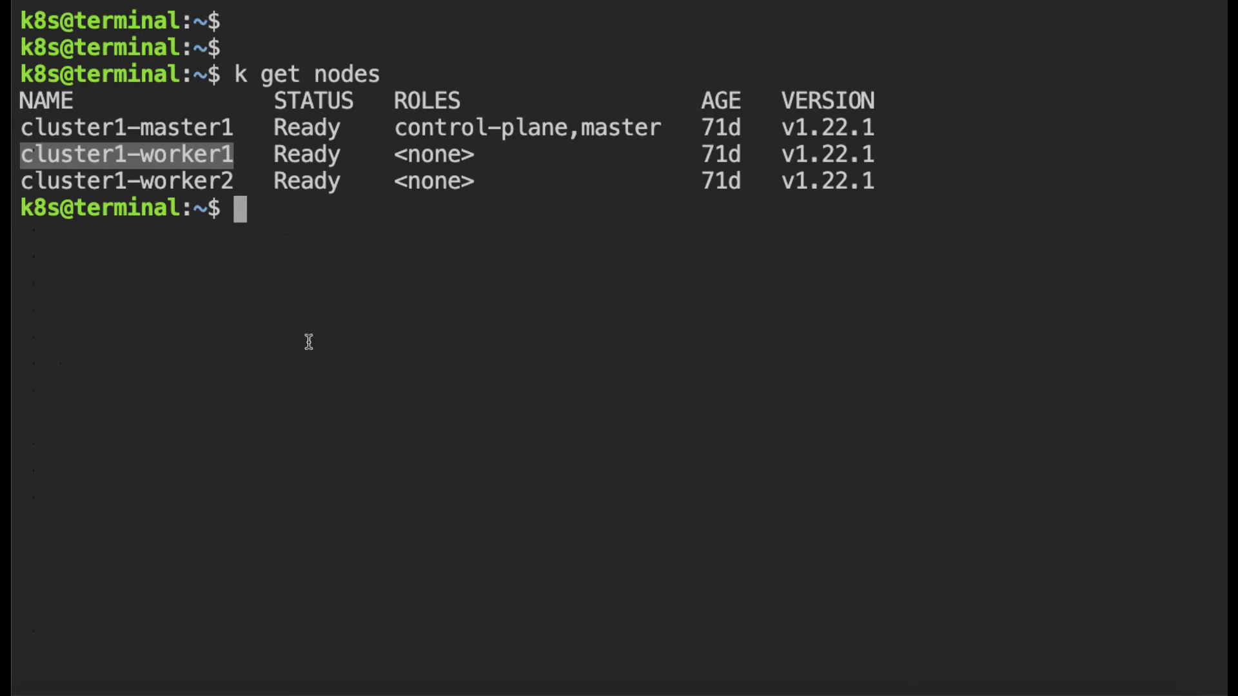
mouse_move(370, 460)
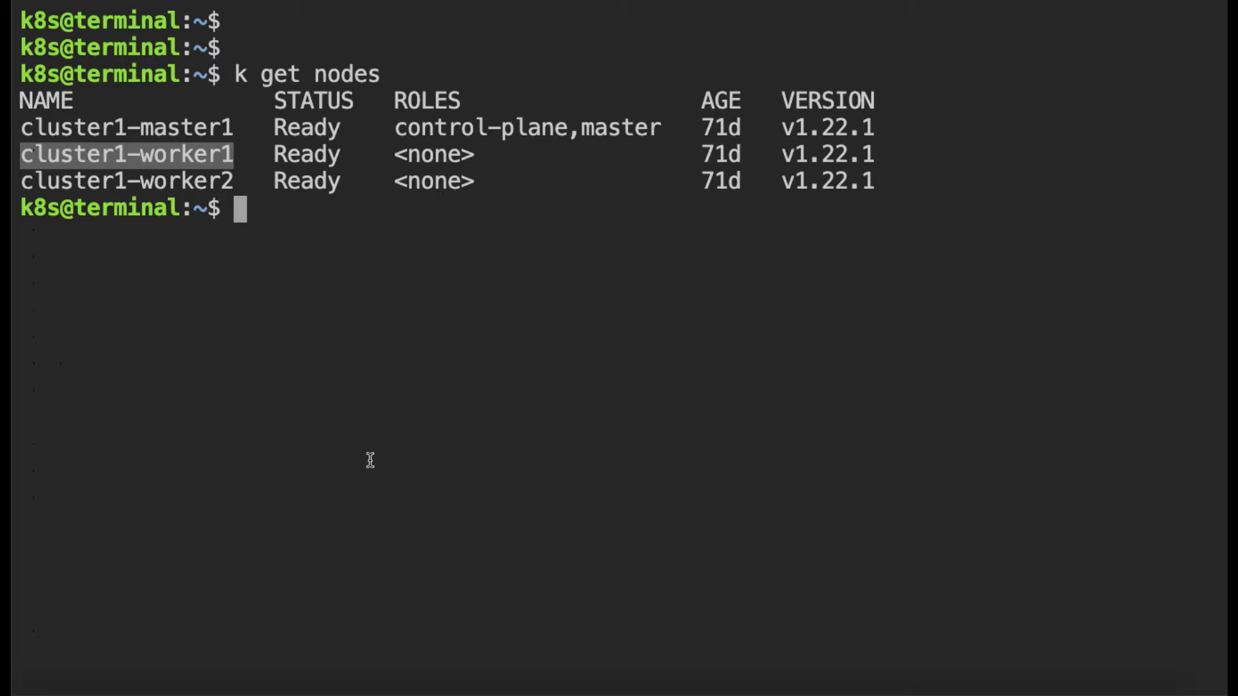
type("ssh cluster1-worker1")
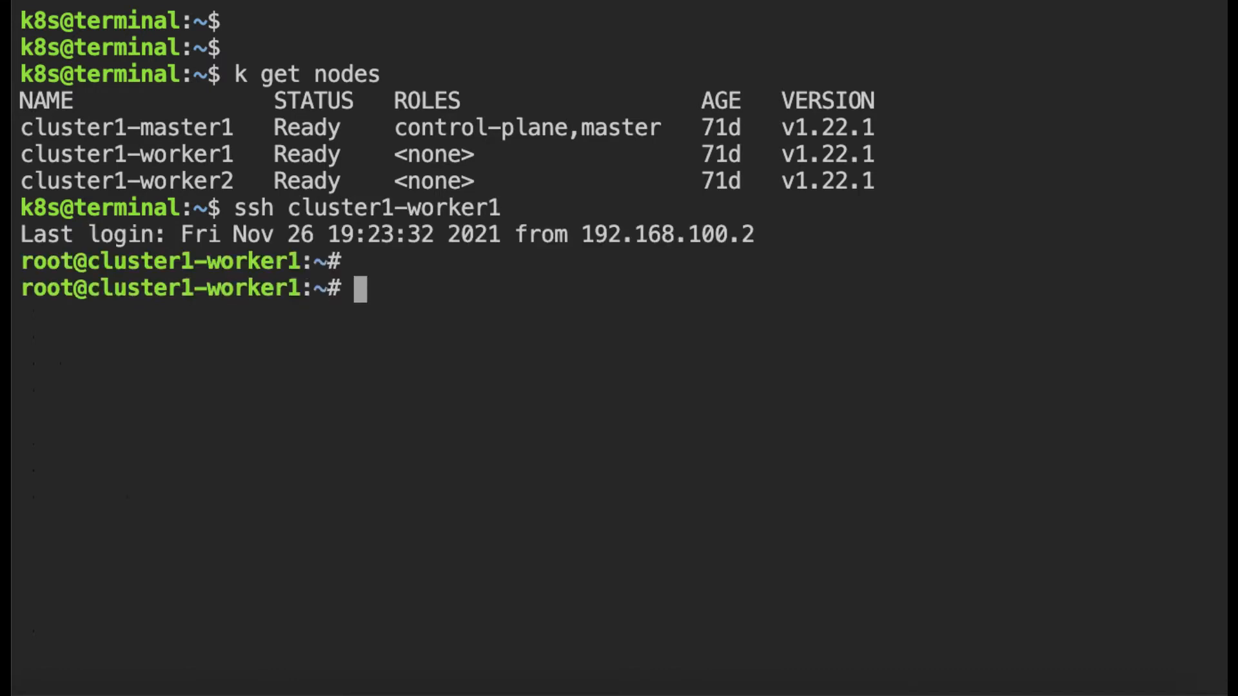
Check the falco process with ps and review 'systemctl status falco' output
type("ps -ef | grep falco")
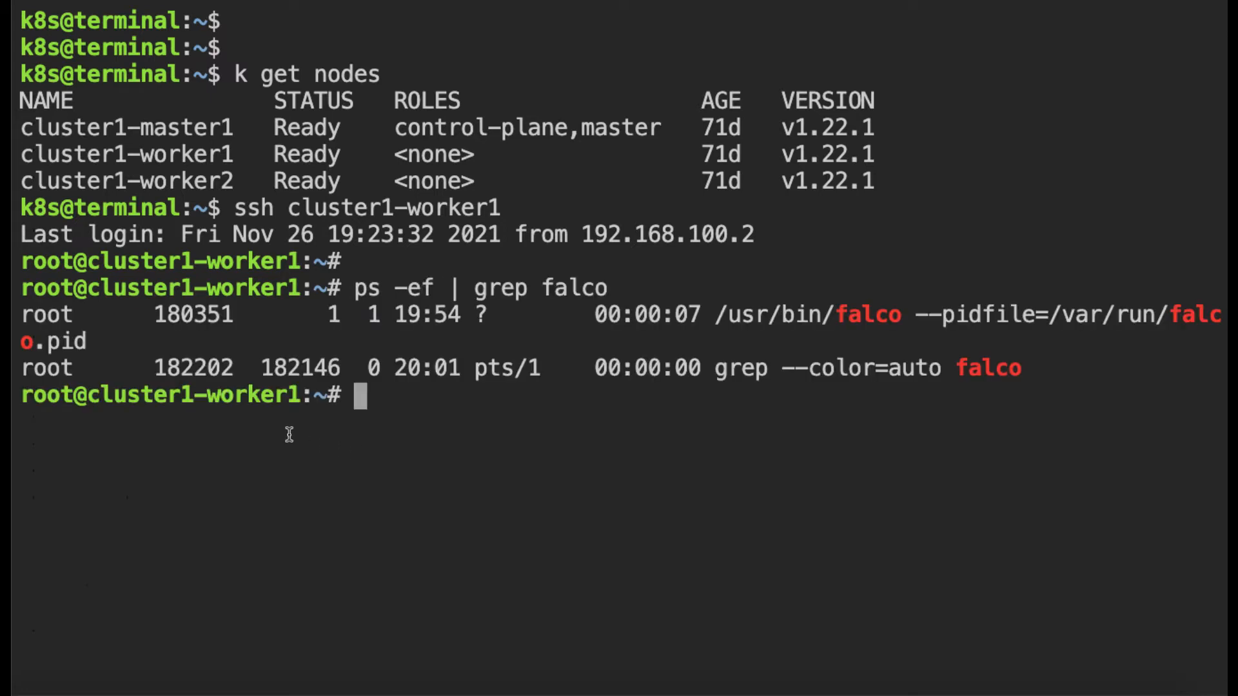
mouse_move(998, 323)
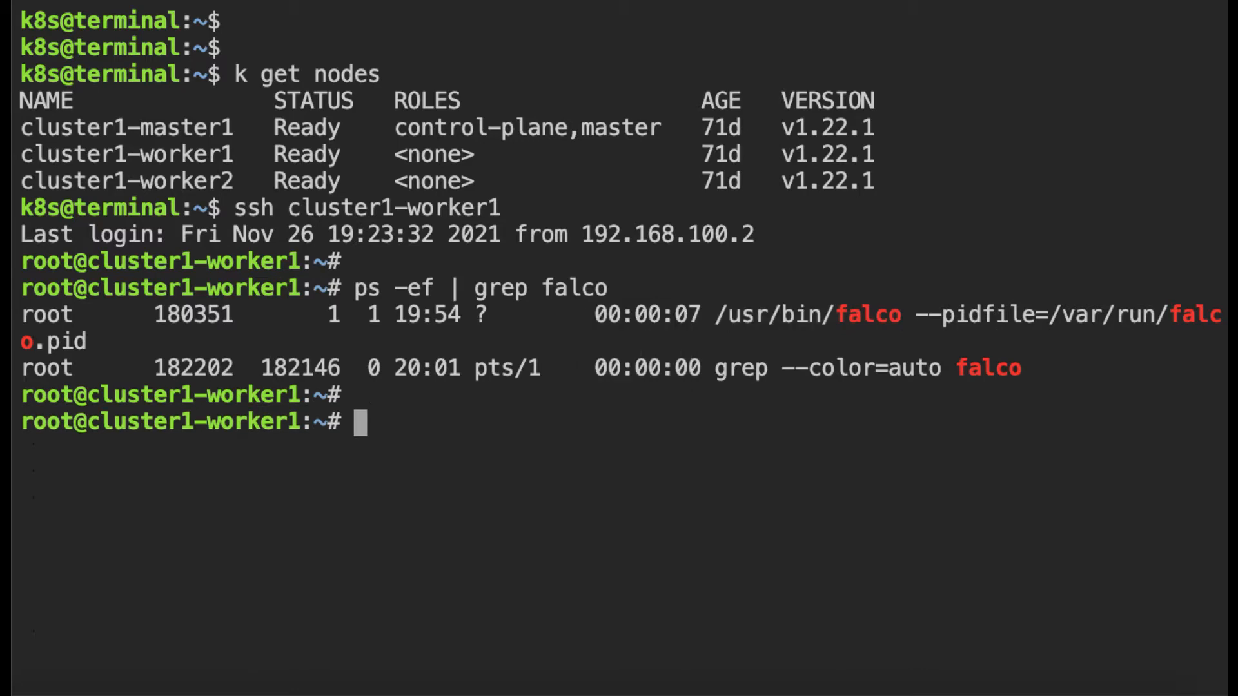
type("ssy")
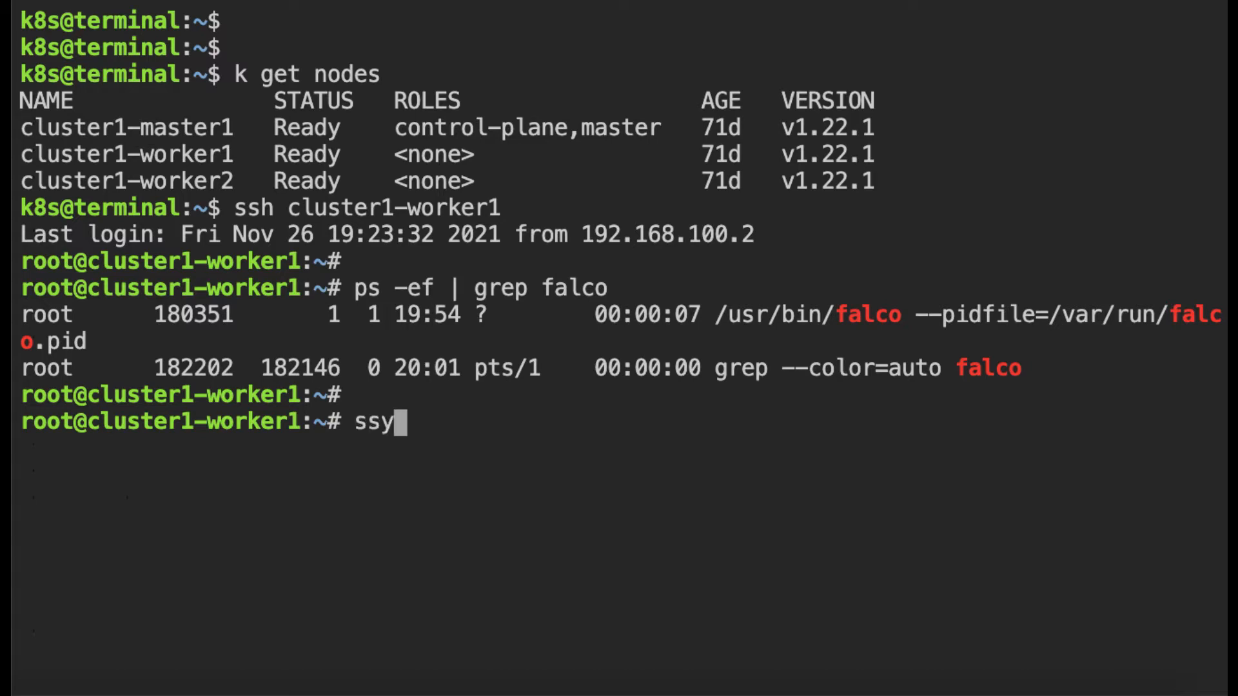
type("systemctl status falco")
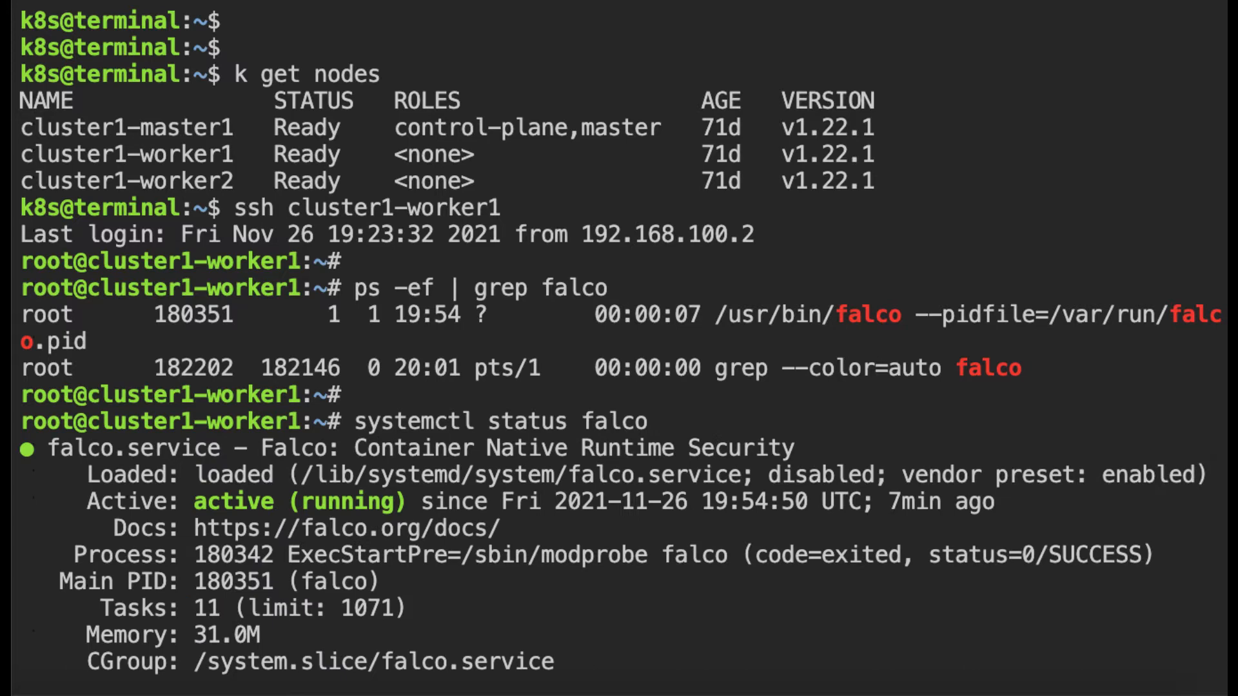
scroll("down", 3)
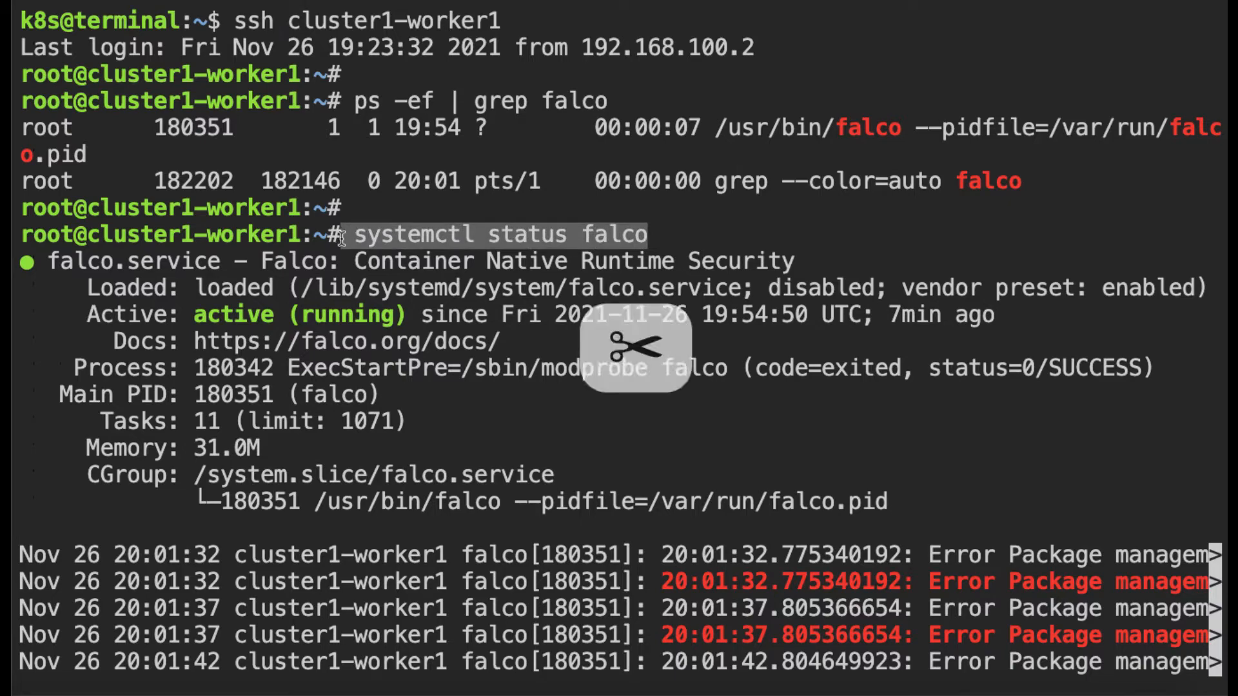
scroll("down", 3)
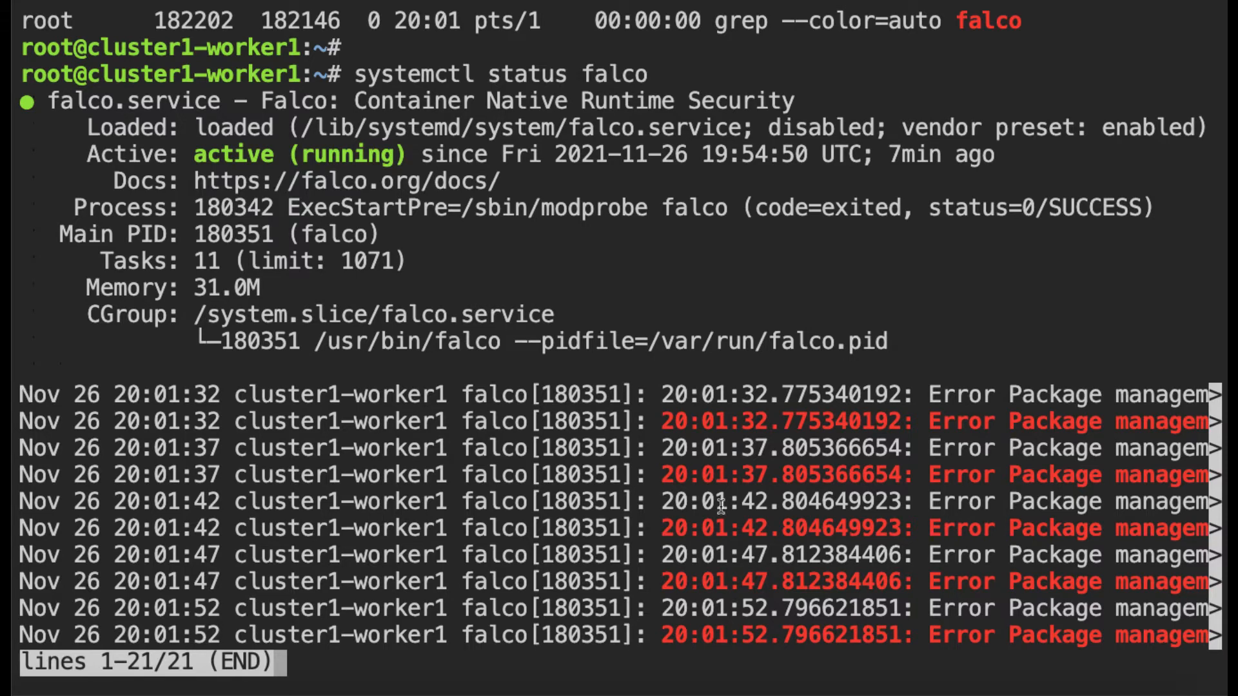
mouse_move(853, 497)
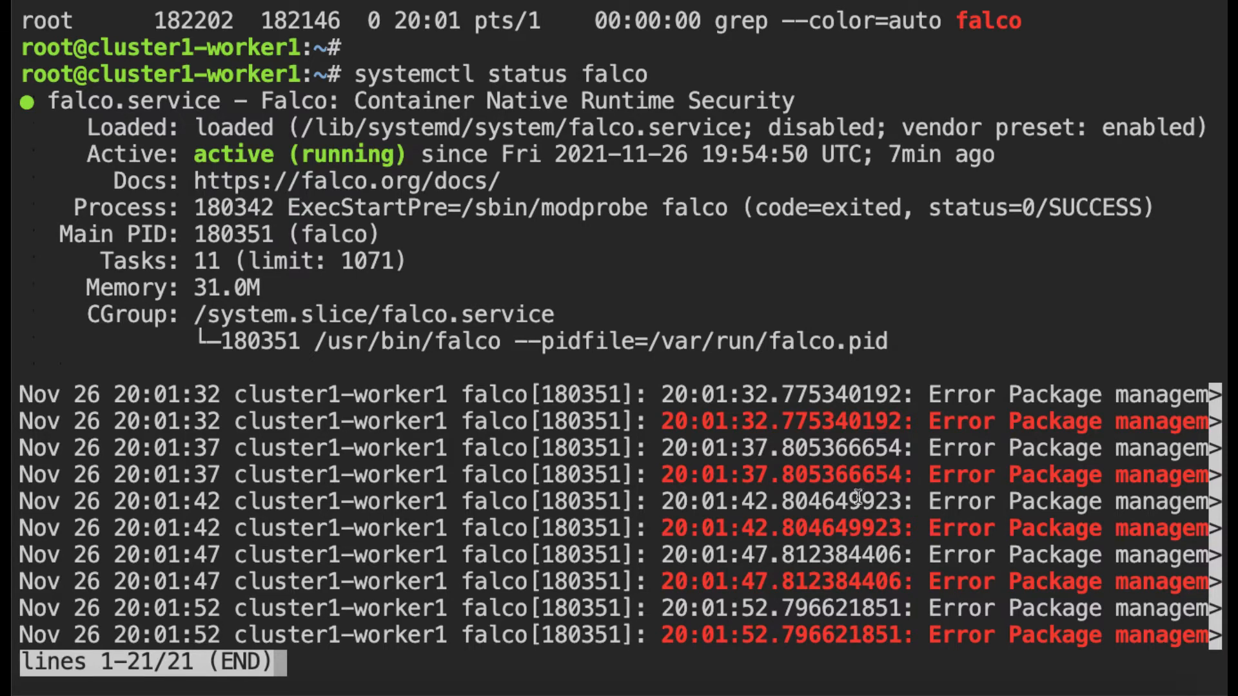
mouse_move(498, 448)
type("journalctl -u falco")
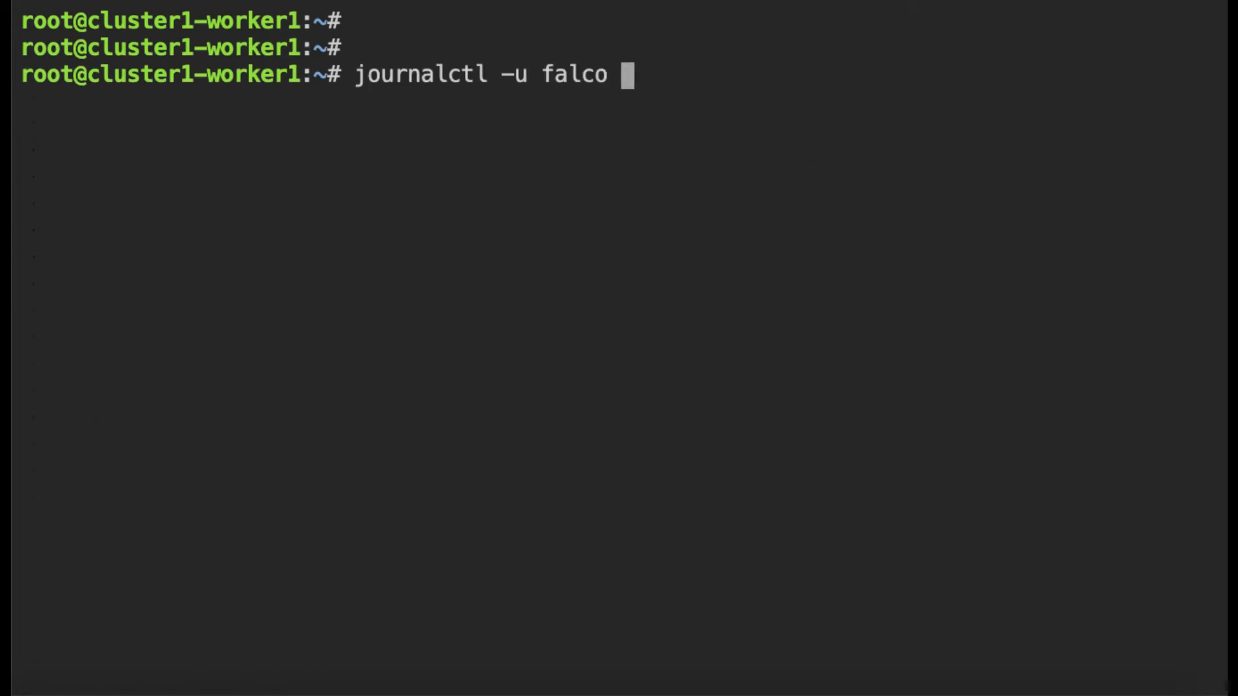
Query Falco logs from the last 60 seconds with 'journalctl -u falco -S -60s'
type("-")
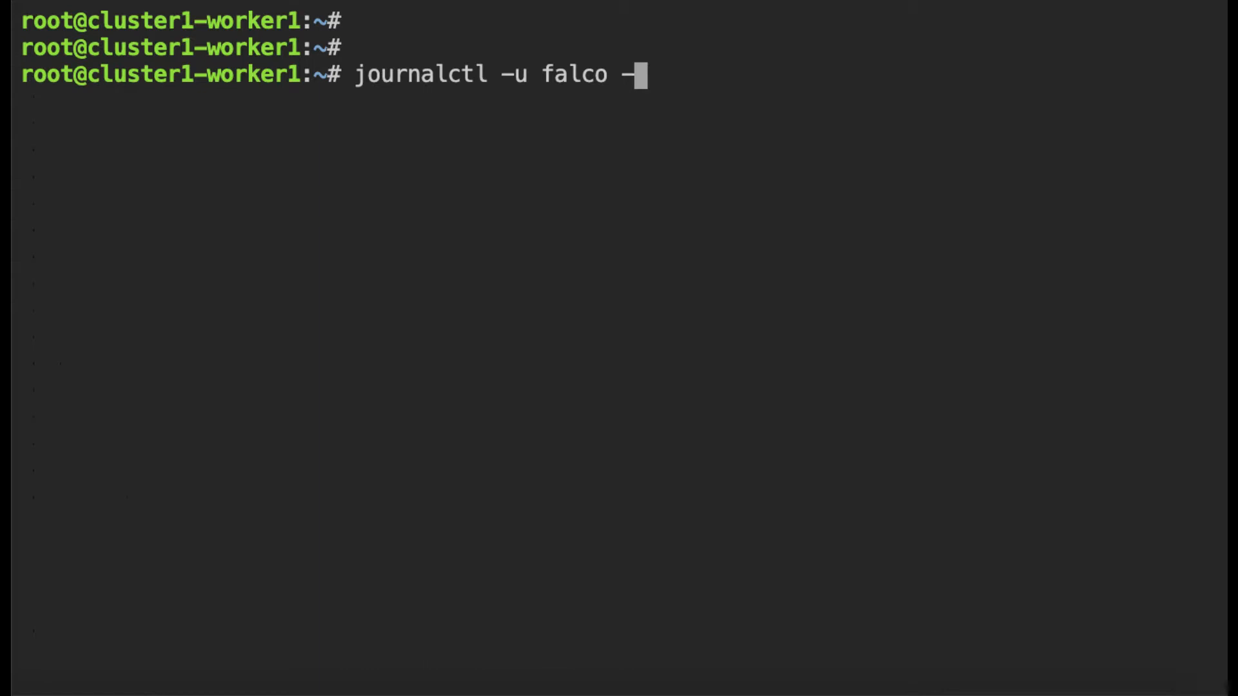
type("S")
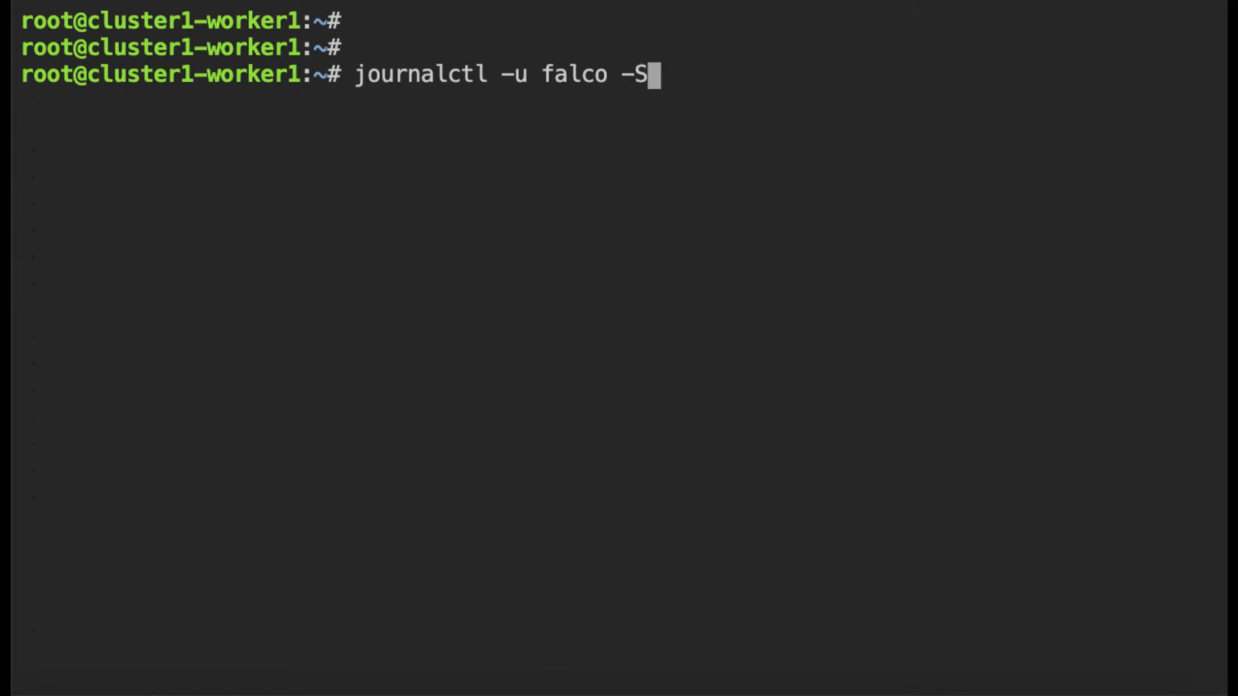
key("BackSpace")
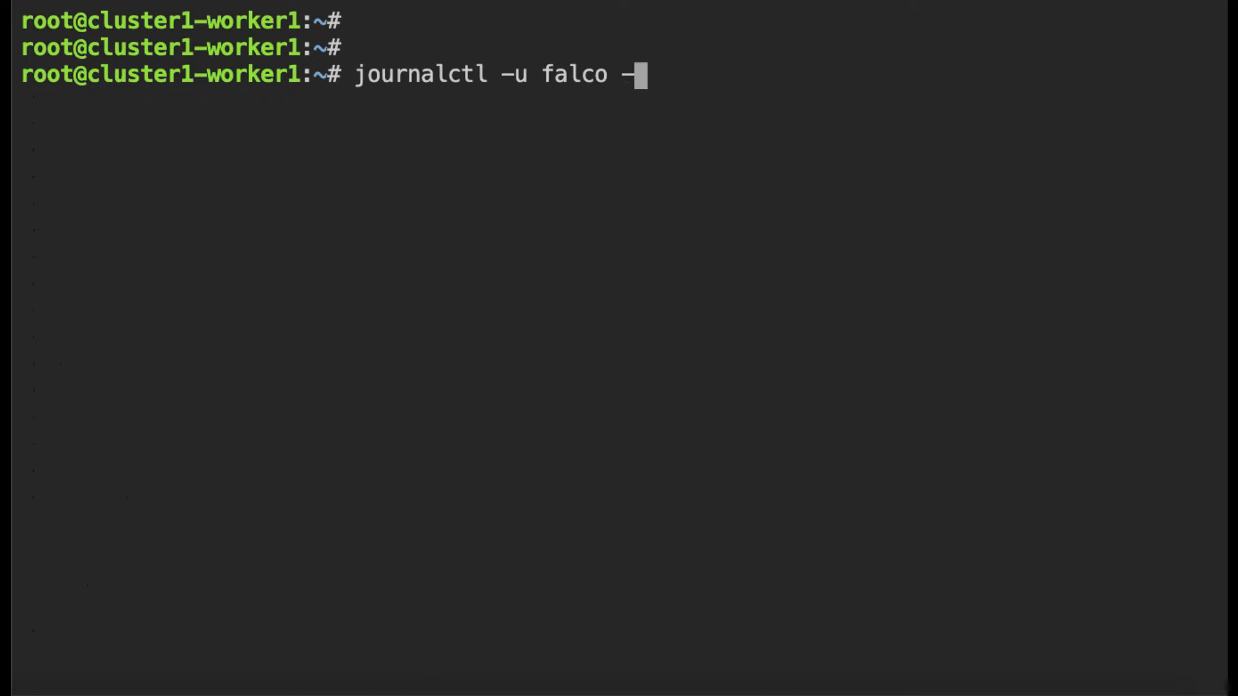
type("S")
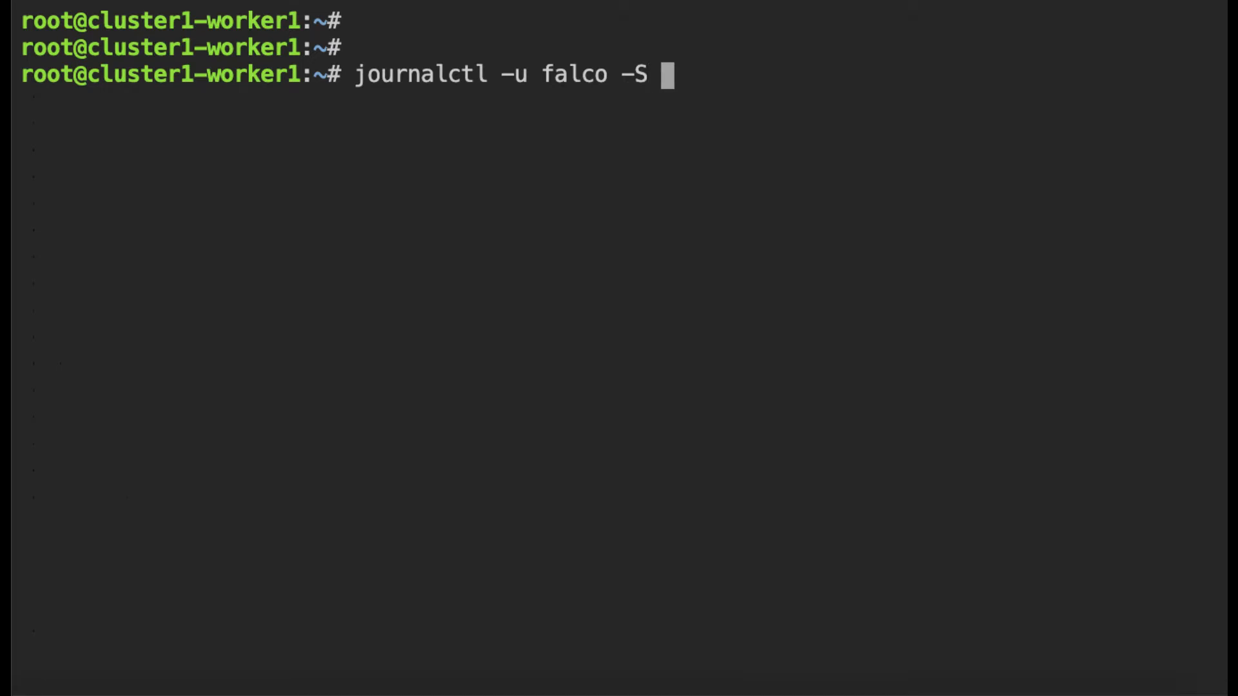
type("-60")
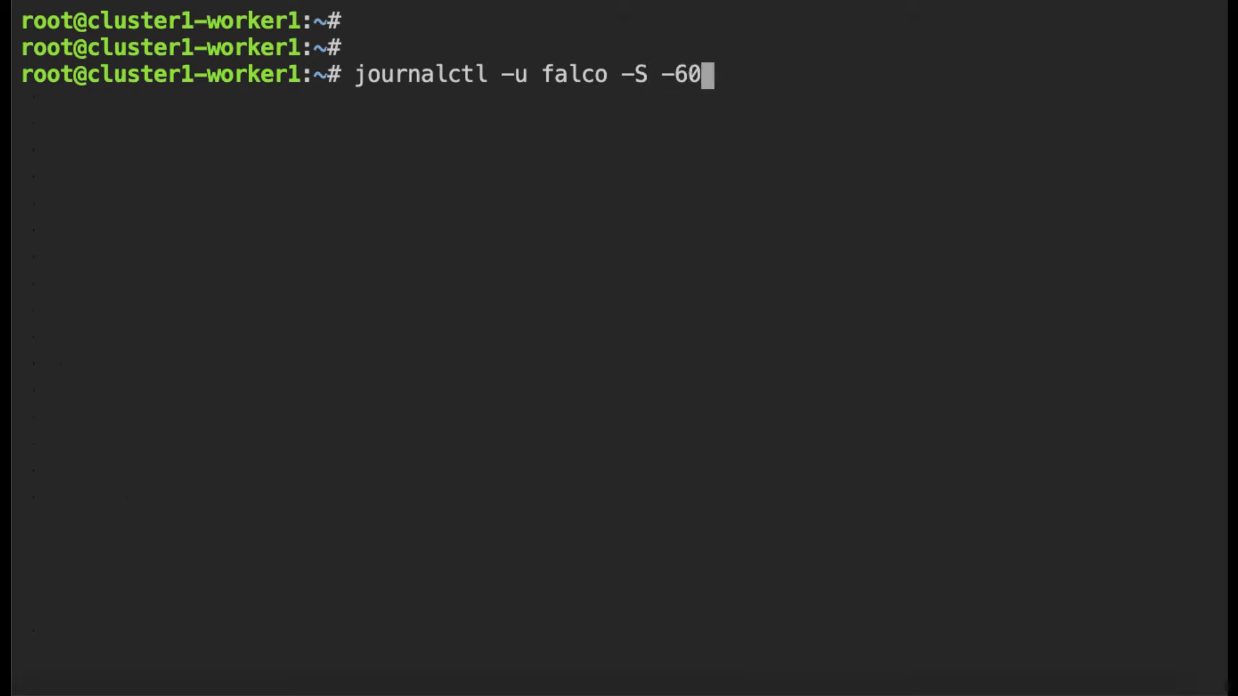
type("s")
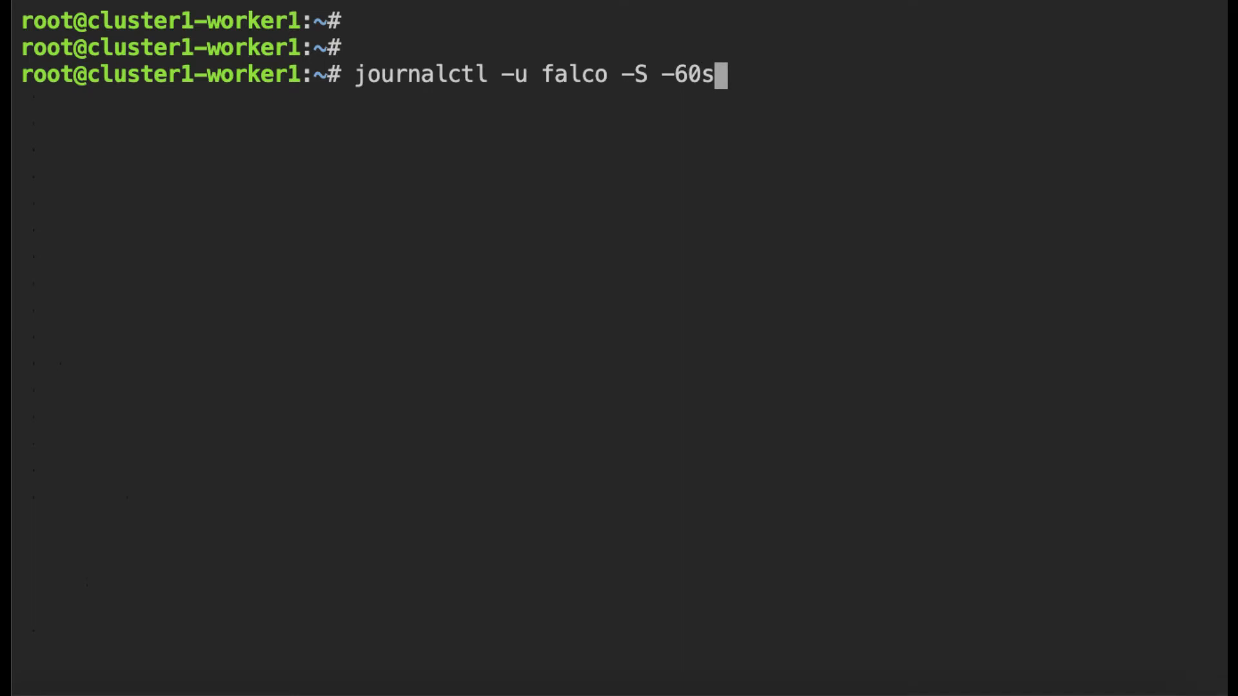
key("Enter")
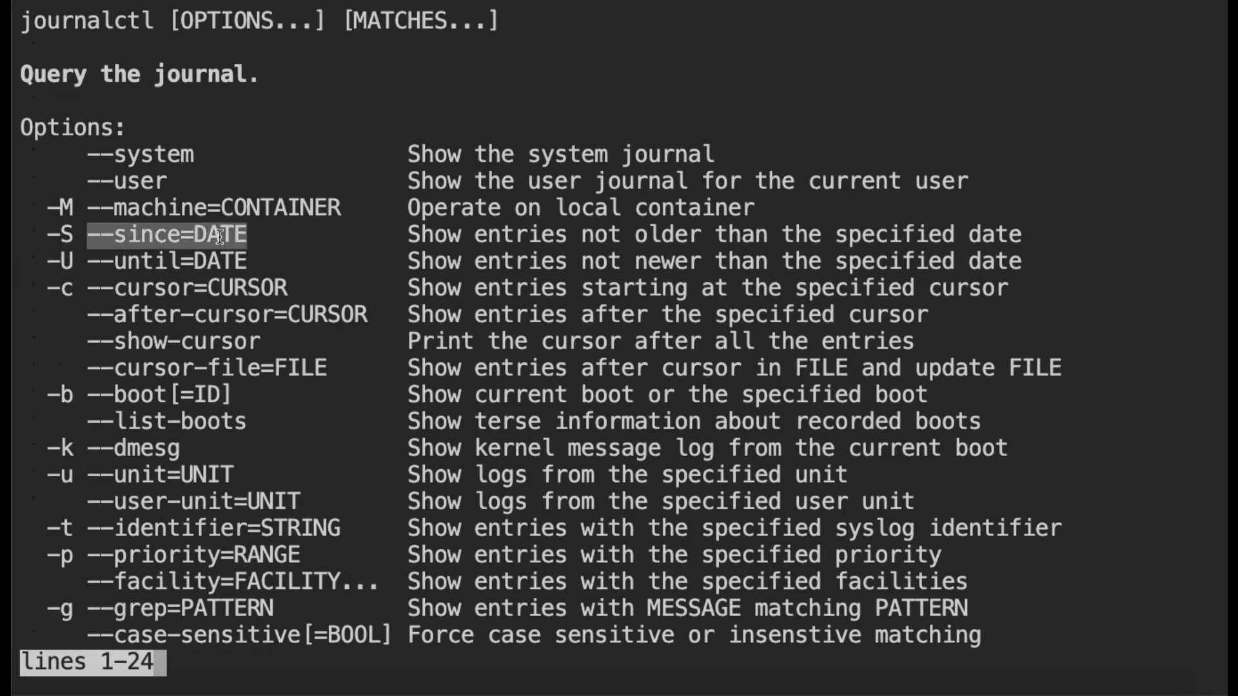
mouse_move(406, 315)
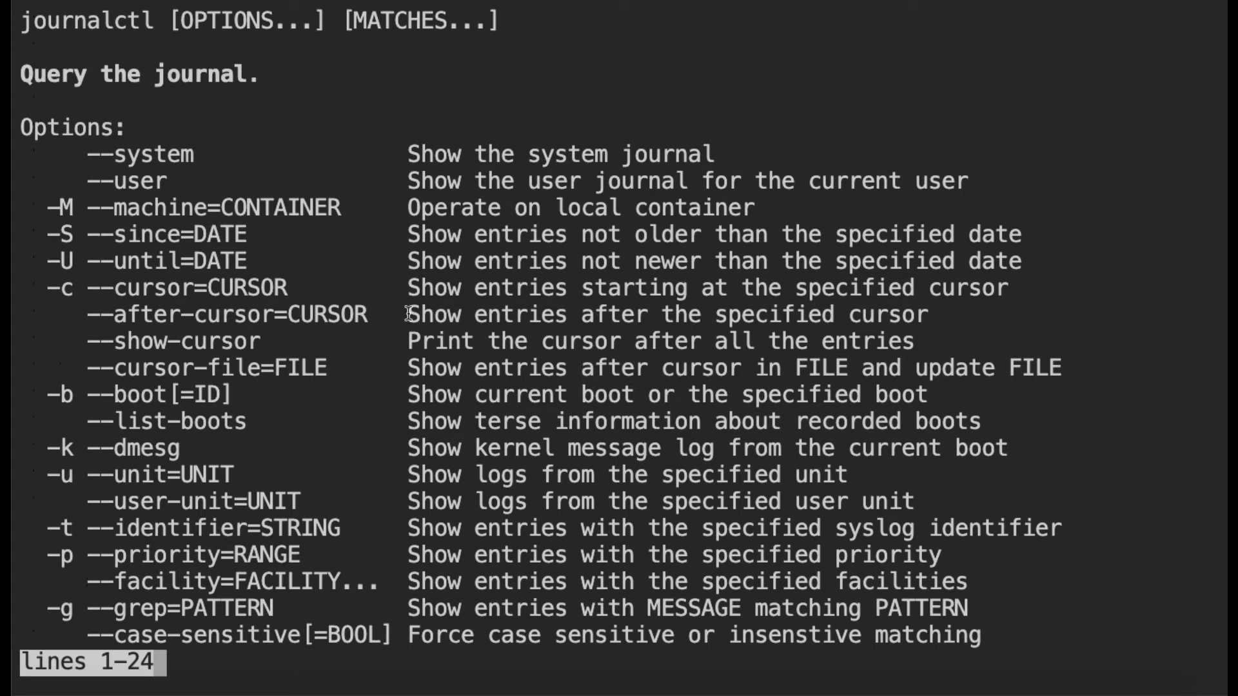
Leave the journalctl options reference and look up the systemd time manual
key("q")
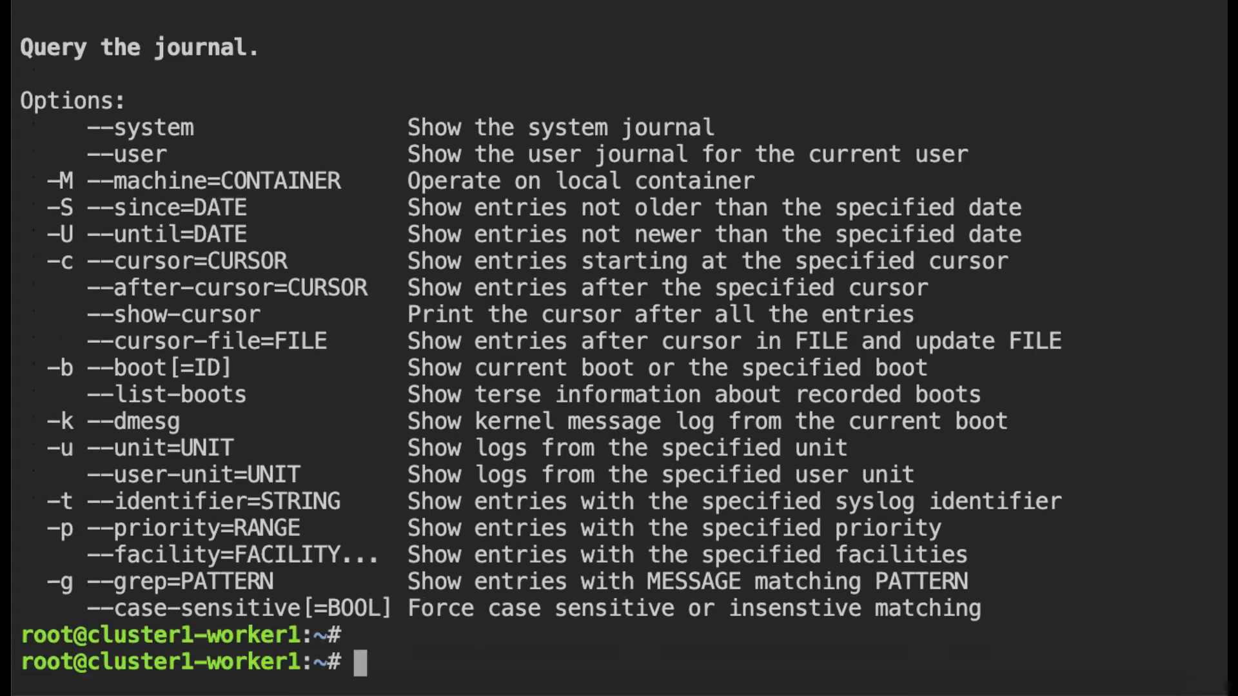
type("man system")
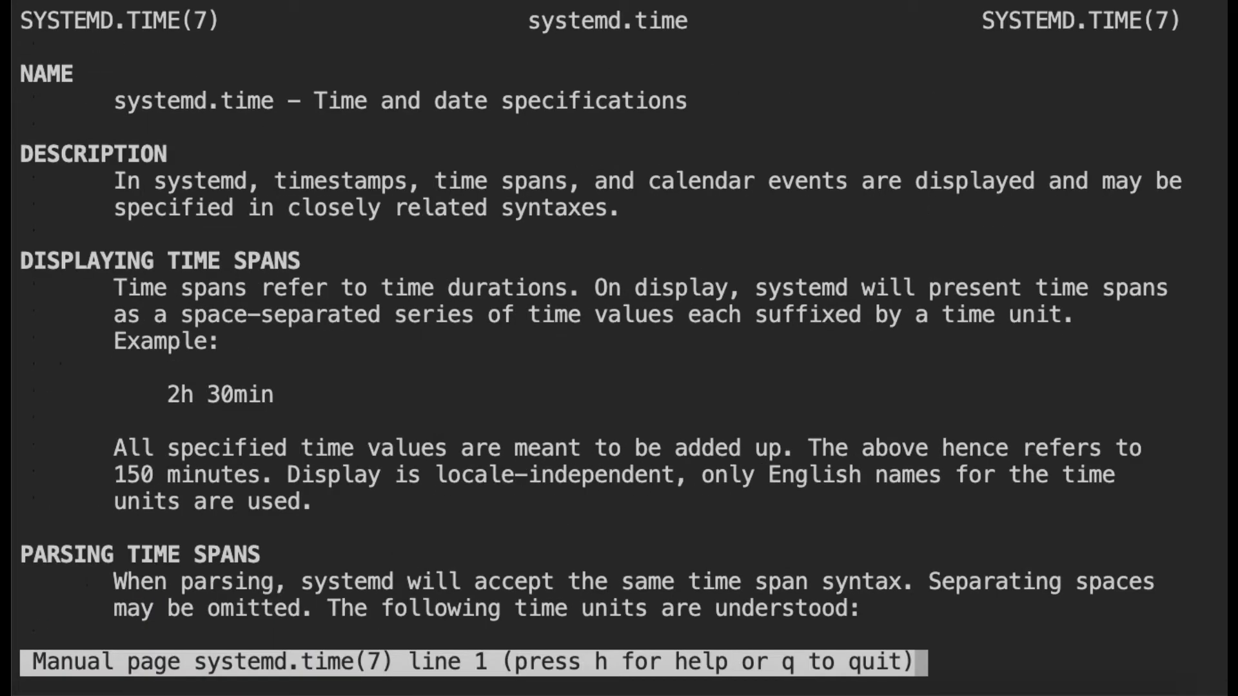
Scroll the systemd.time manual down to the Parsing Time Spans section
scroll("down", 3)
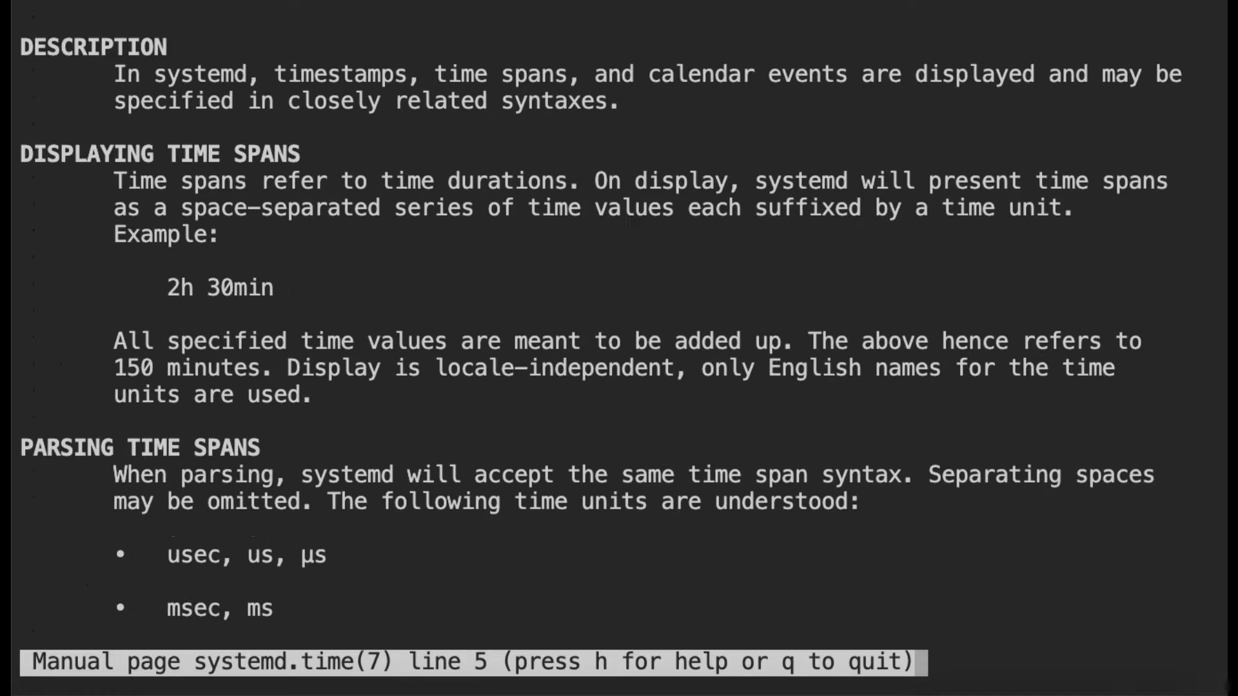
scroll("down", 3)
type("journalctl -u falco -S -60s |")
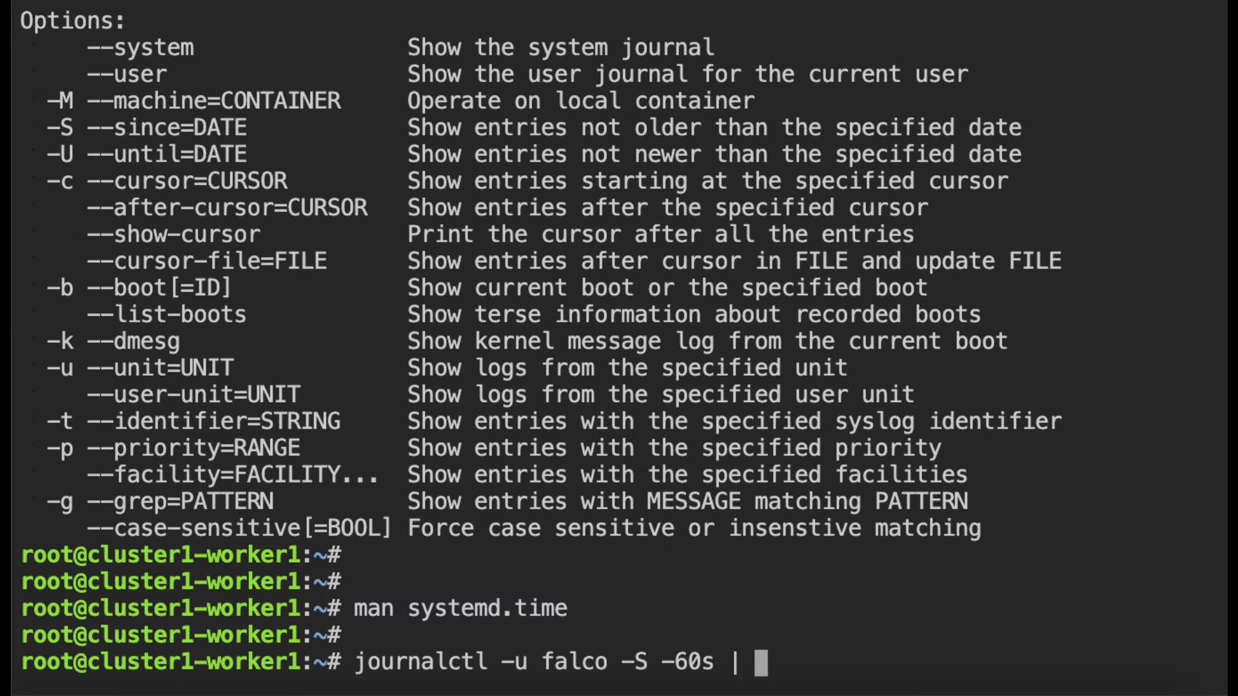
Pipe the last-60s Falco query to 'tail -1' and select the alerting container id
type("tail -1")
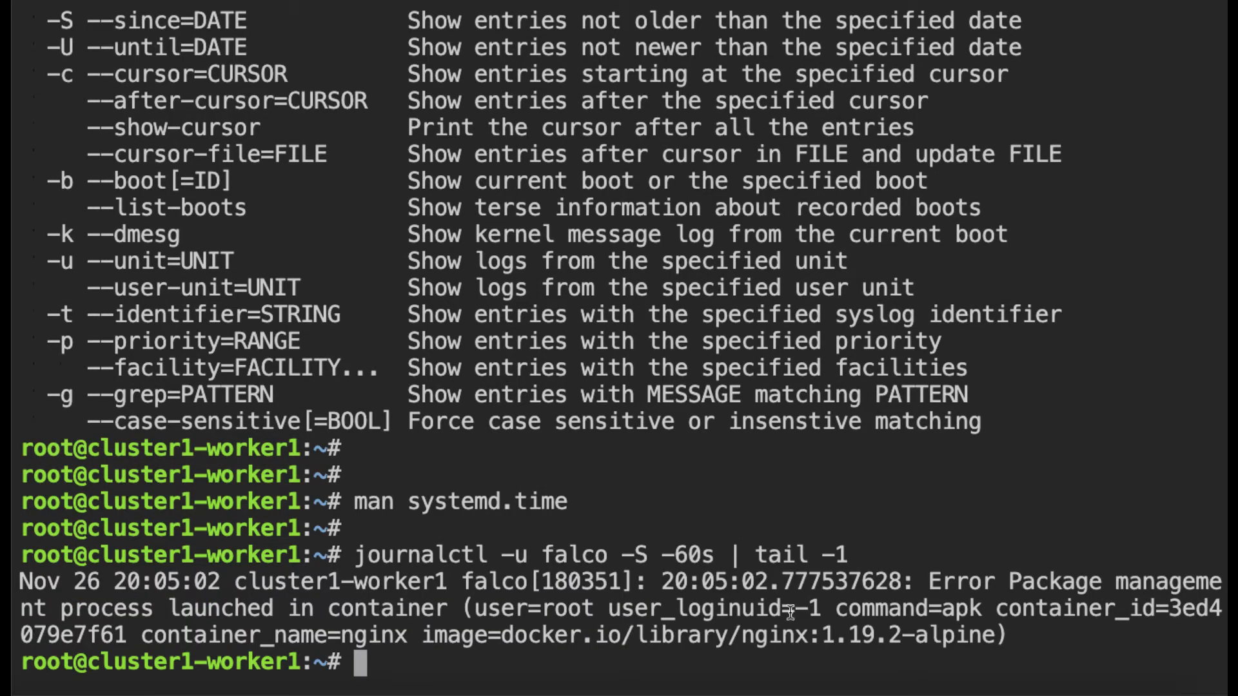
left_click_drag(927, 582, 600, 608)
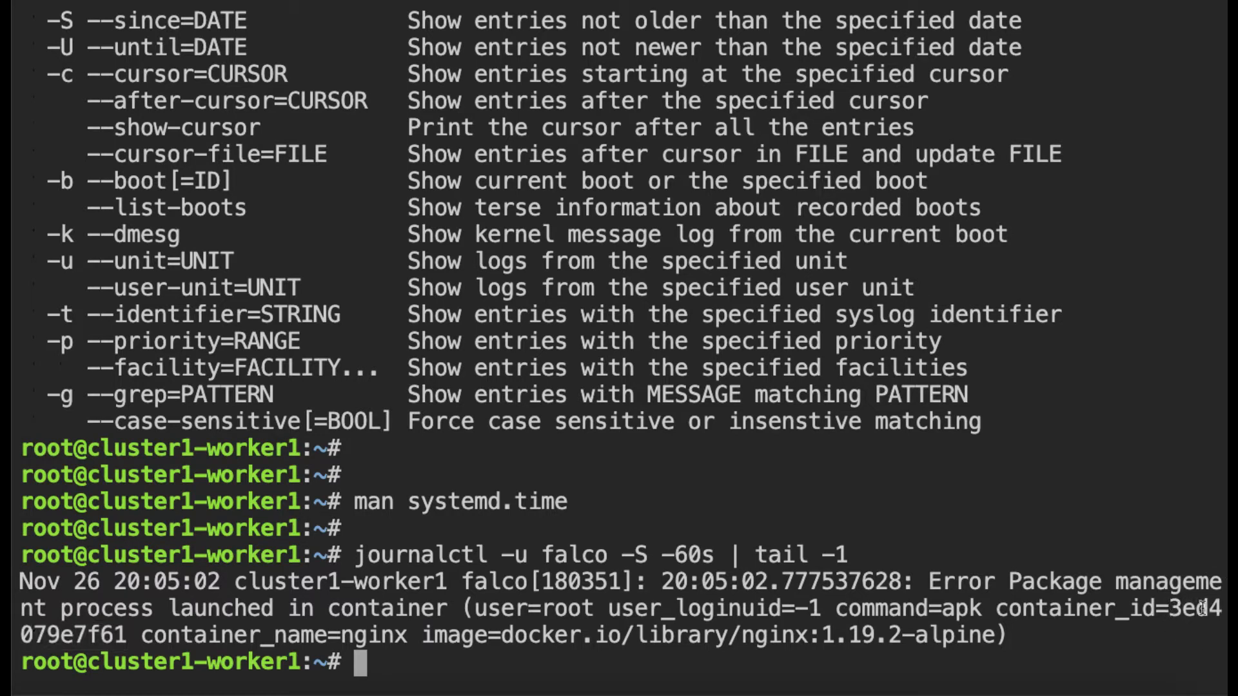
left_click_drag(849, 609, 1176, 609)
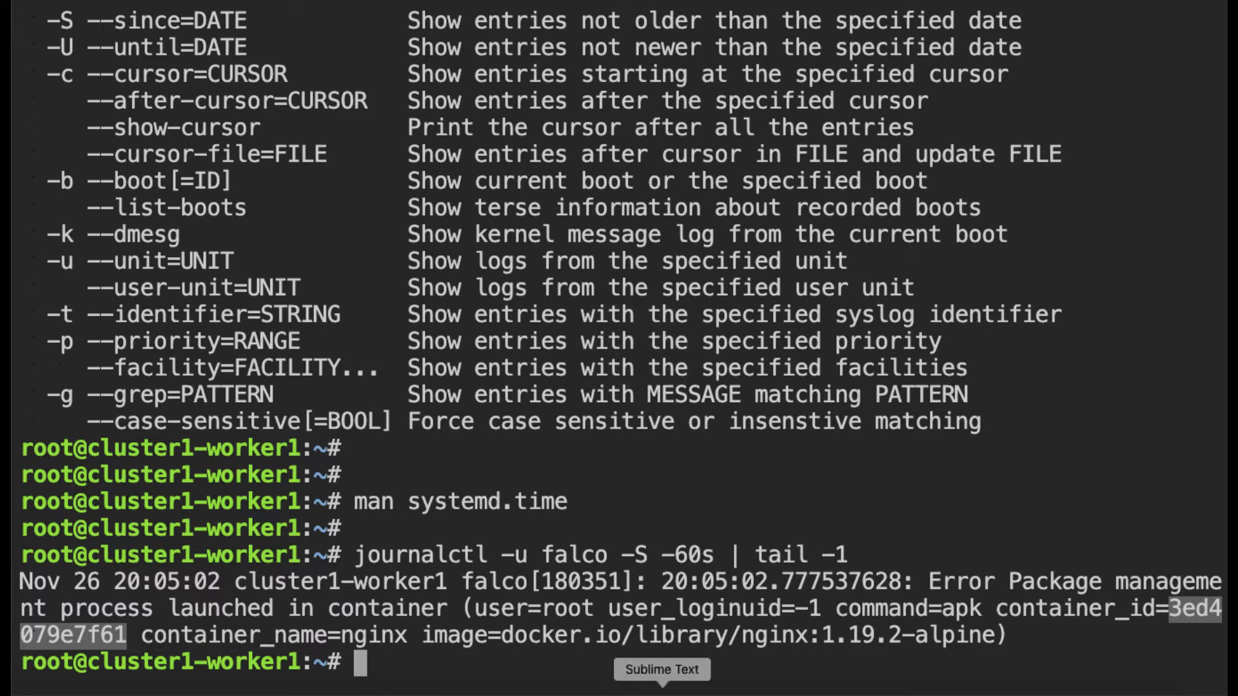
mouse_move(274, 565)
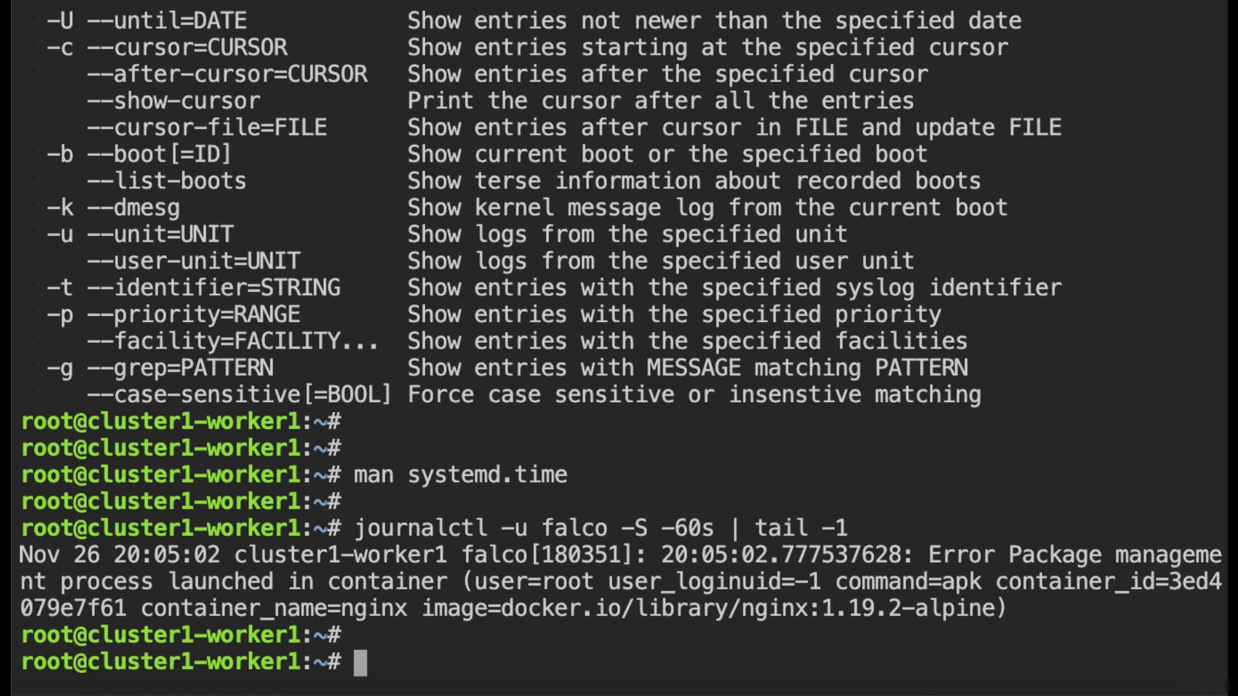
List the node's running containers with 'crictl ps'
type("cri")
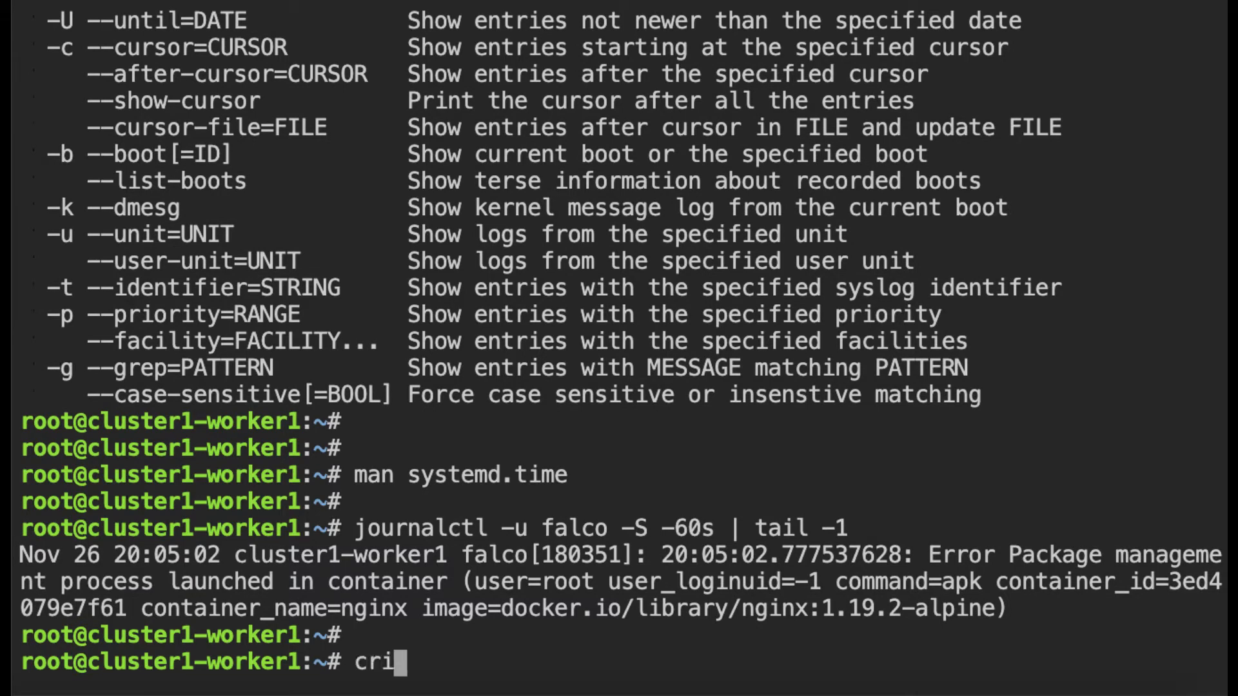
type("ctl ps")
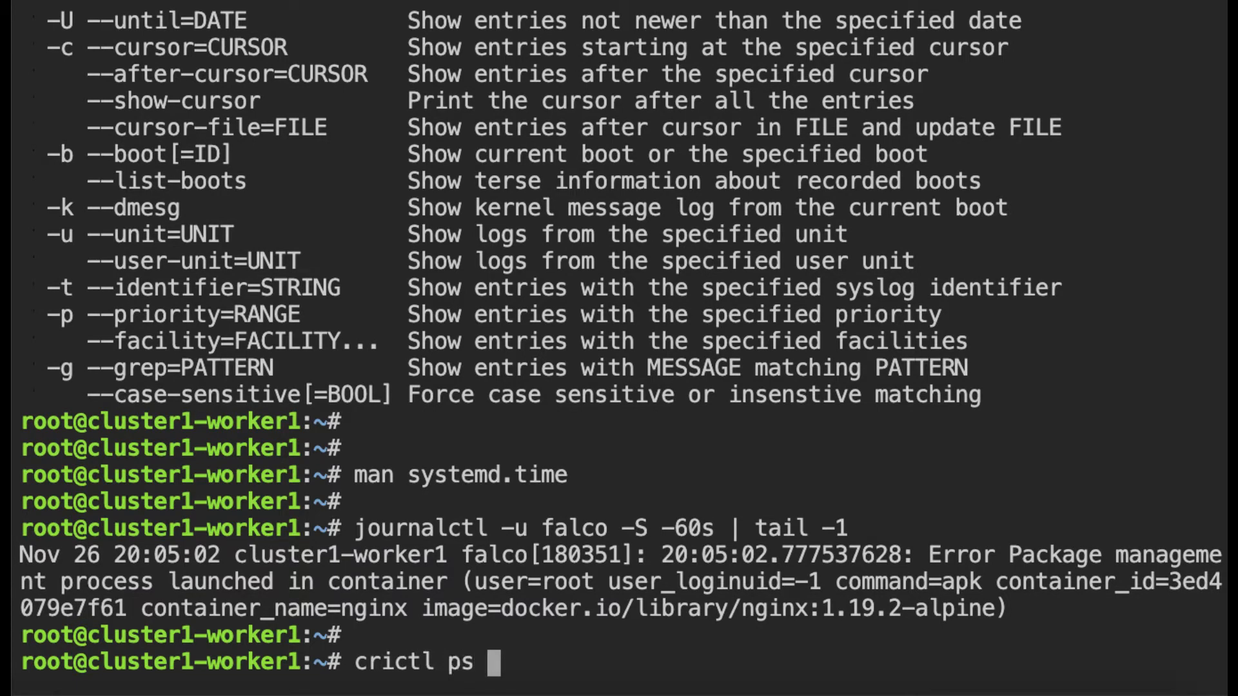
key("Return")
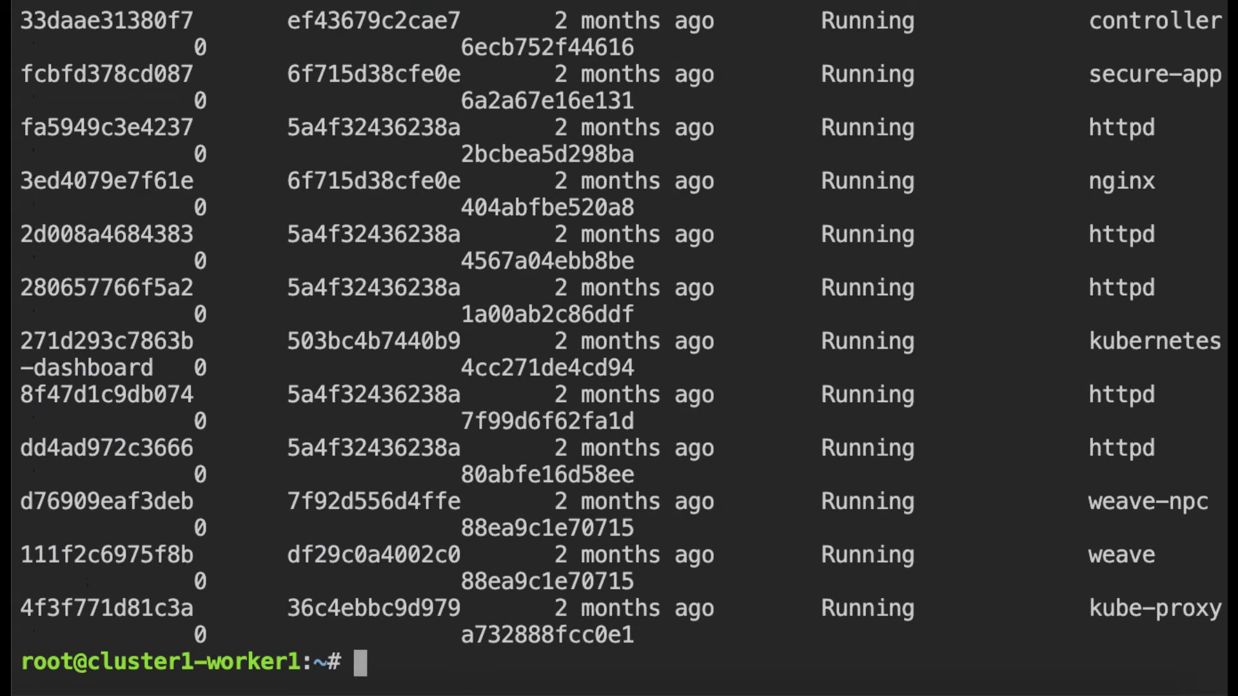
Filter 'crictl ps' by container id 3ed4079e7f61 and select its pod id 404abfbe520a8
type("crictl ps")
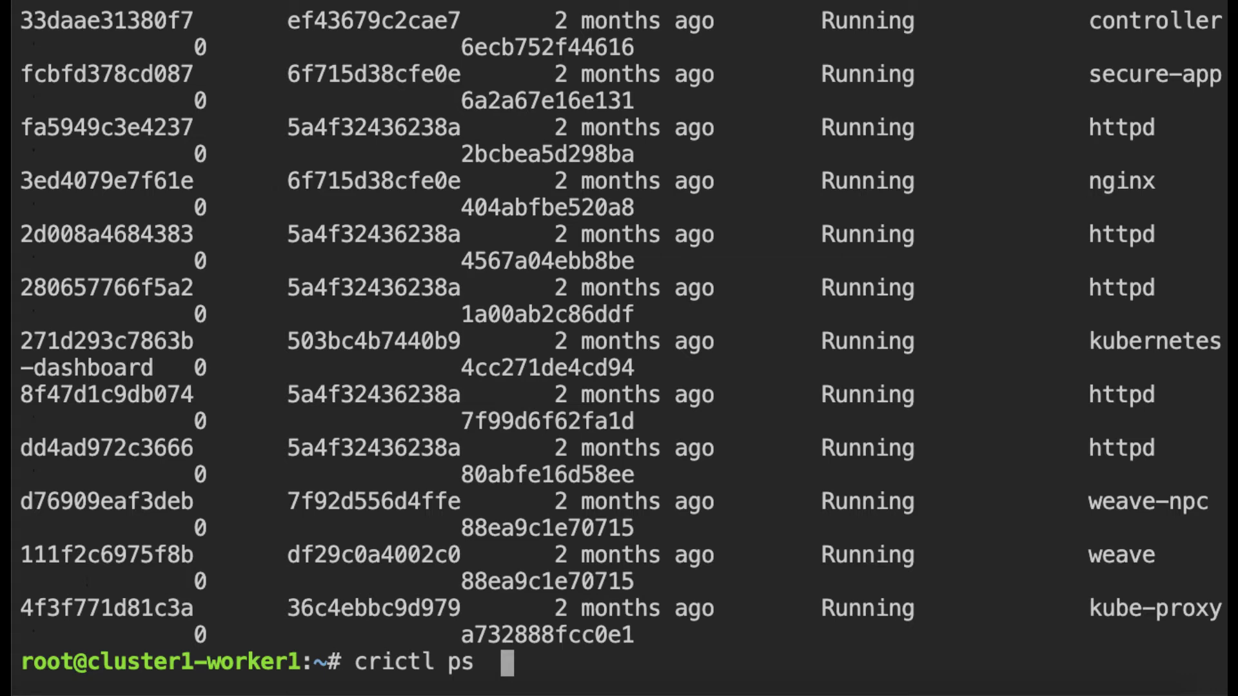
type("-id")
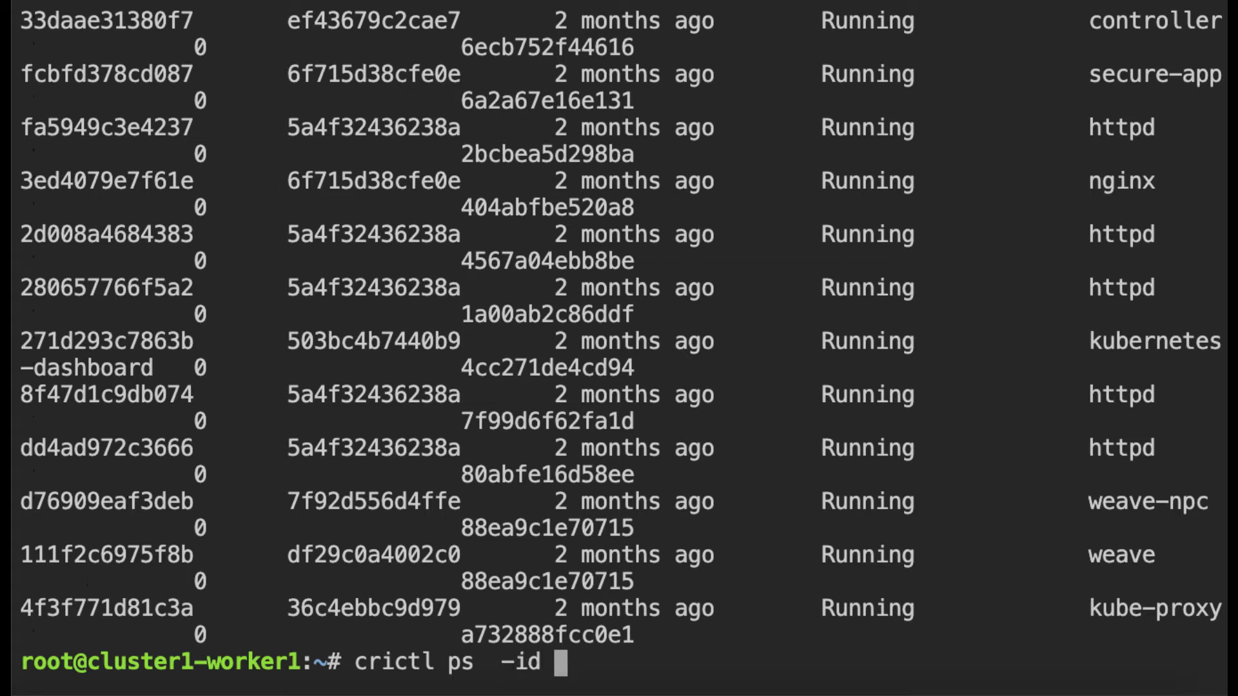
type("3ed4079e7f61")
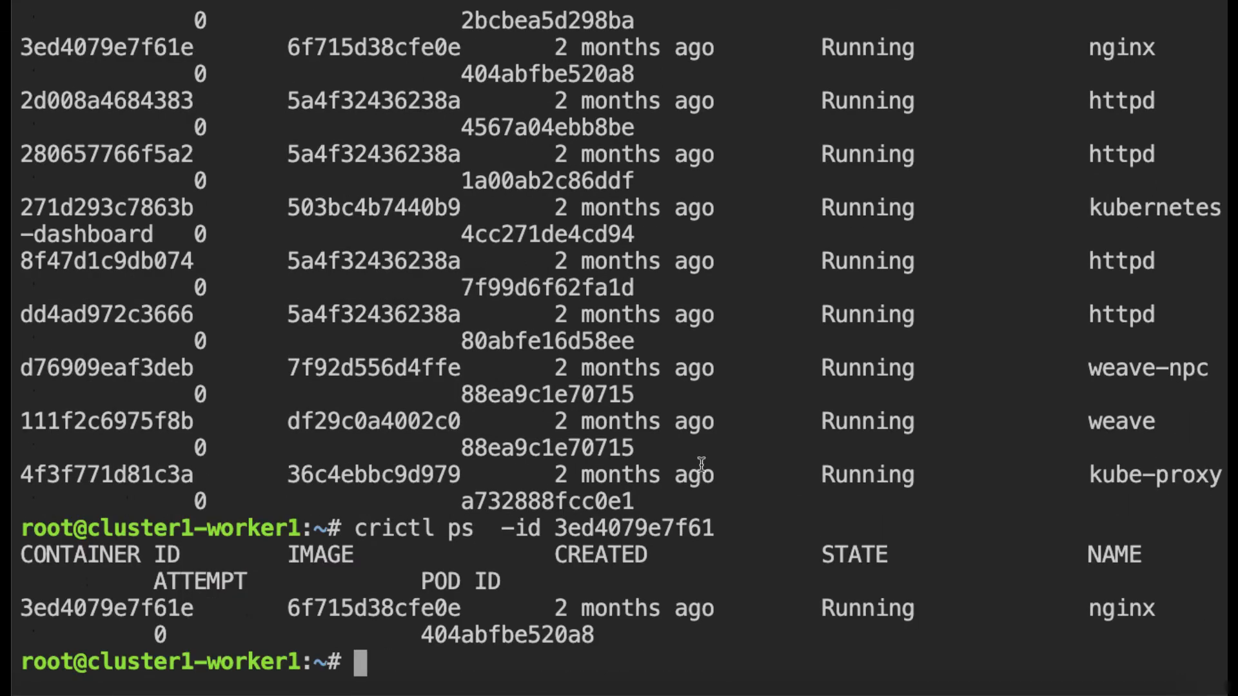
left_click_drag(555, 528, 713, 529)
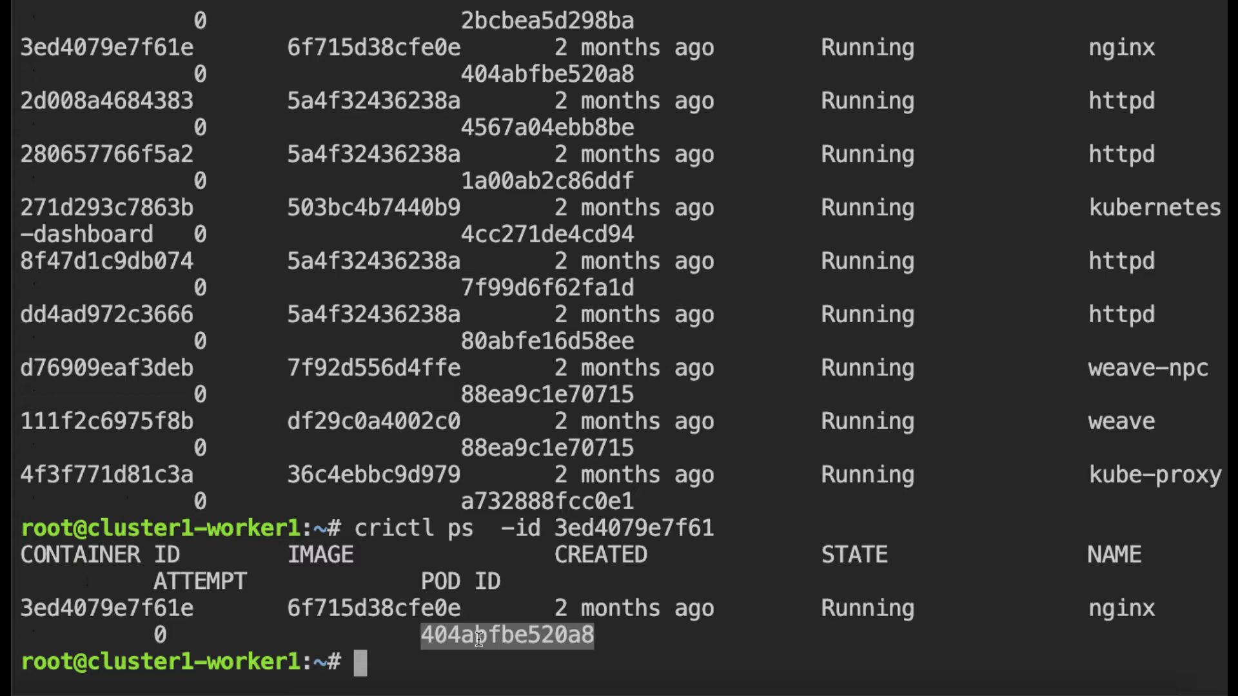
type("crtic")
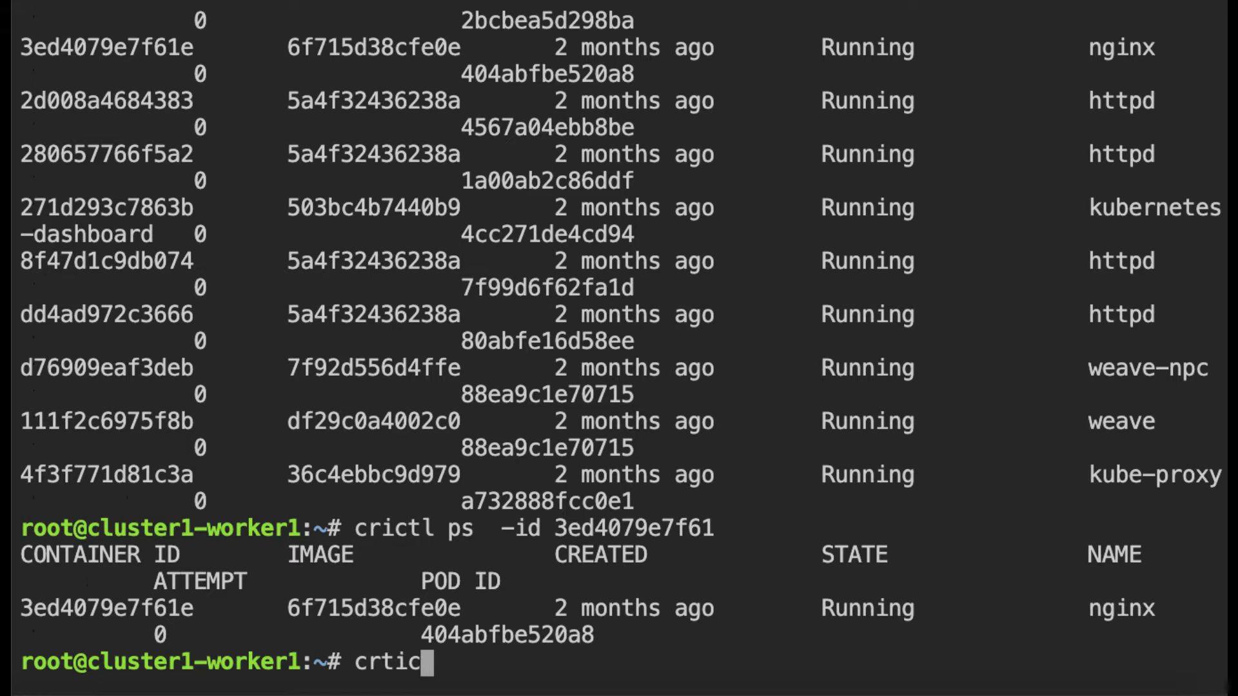
Look up pod 404abfbe520a8 with 'crictl pods -id', revealing webapi-6cfddcd6f4-hbjqm in team-blue
type("crictl pods")
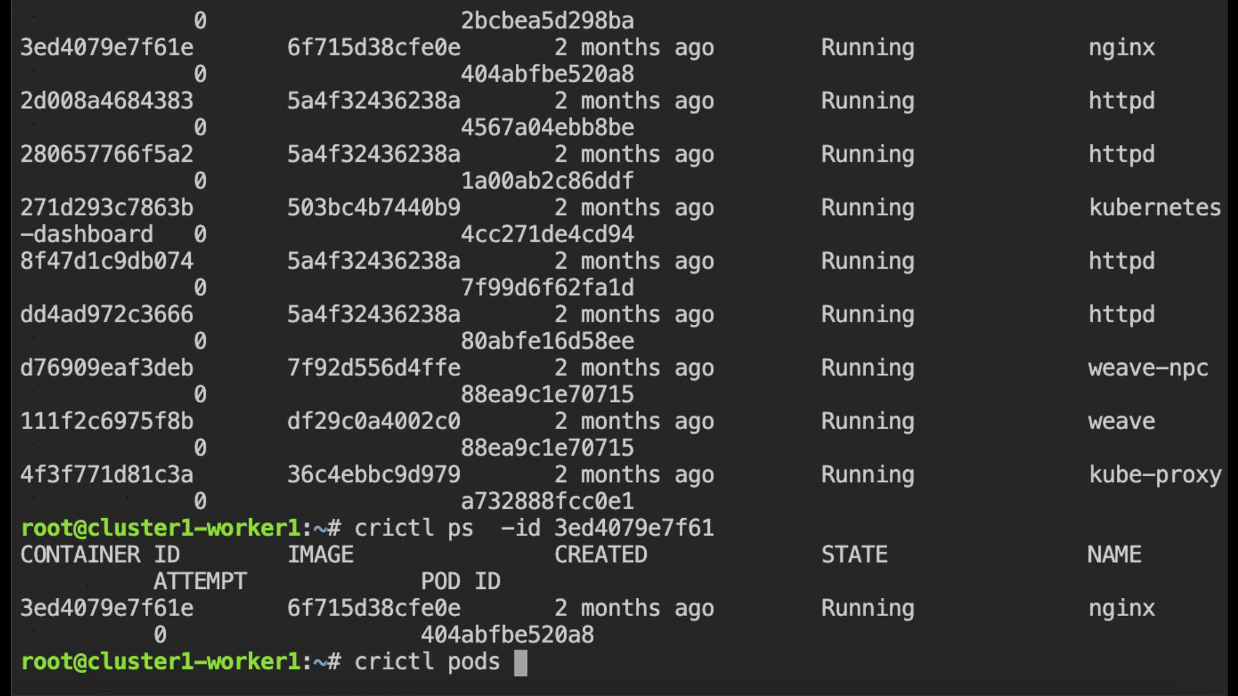
type("-id 404abfbe520a8")
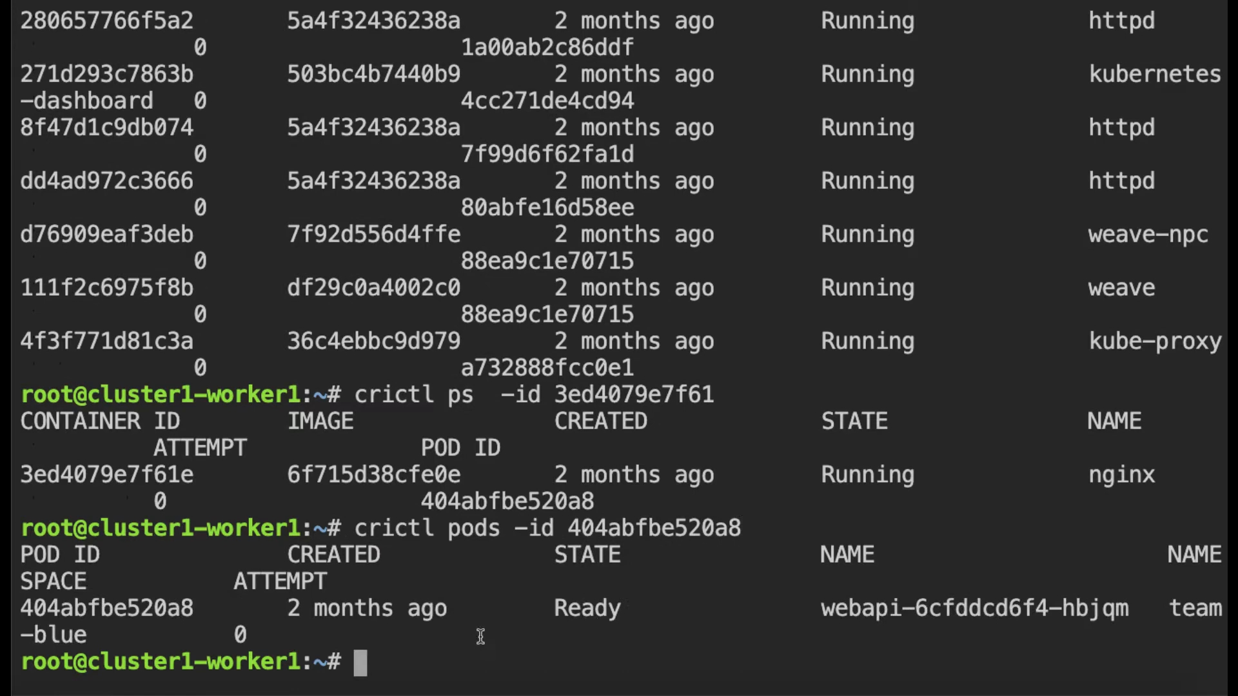
mouse_move(959, 617)
type("exit")
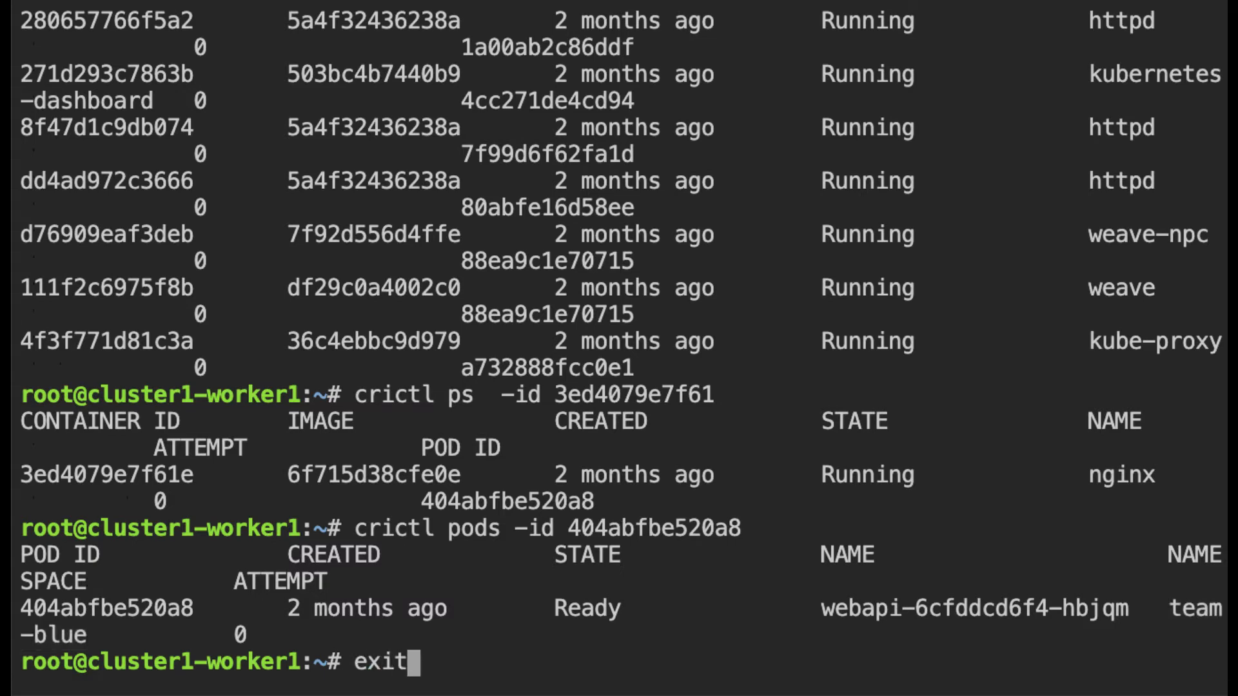
Exit the worker node and list the pods in the team-blue namespace
key("Return")
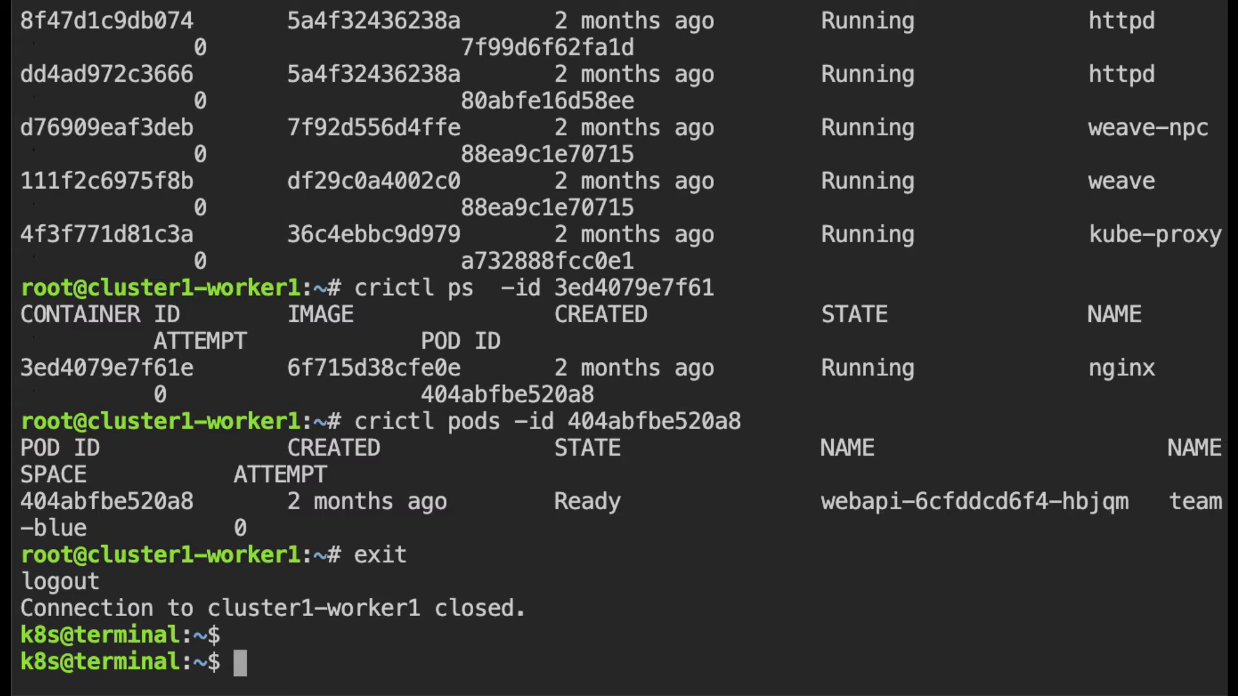
type("k get pods -n")
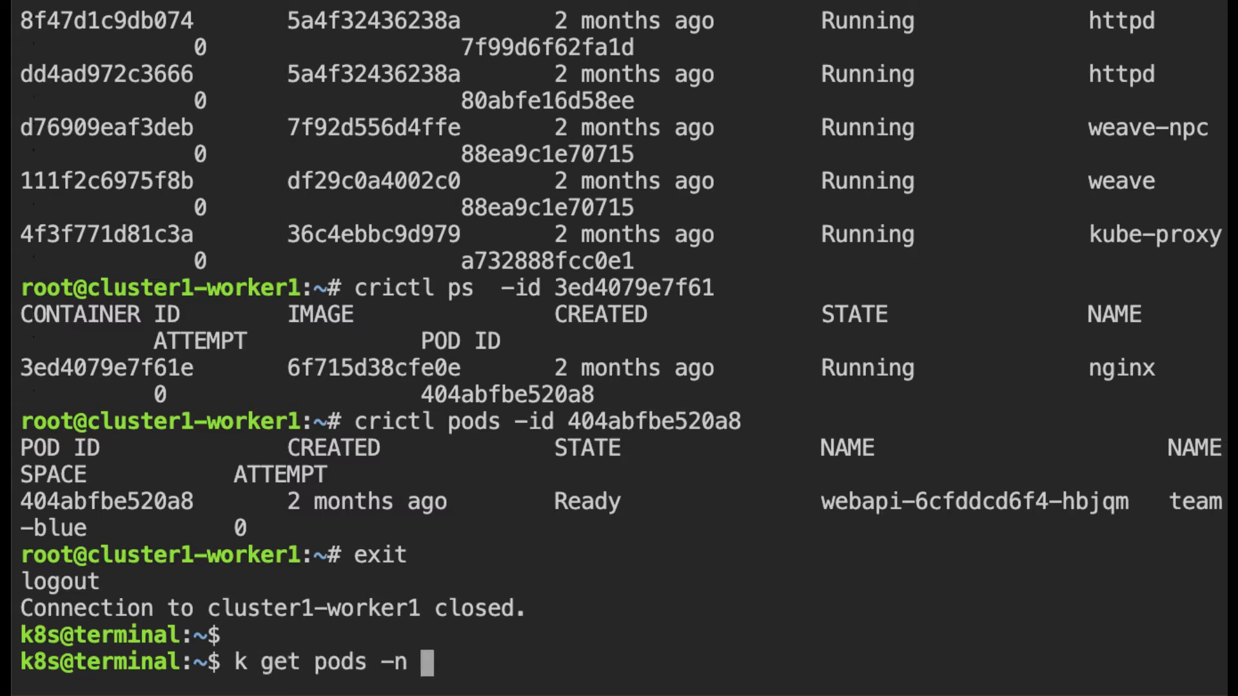
type("team-blue")
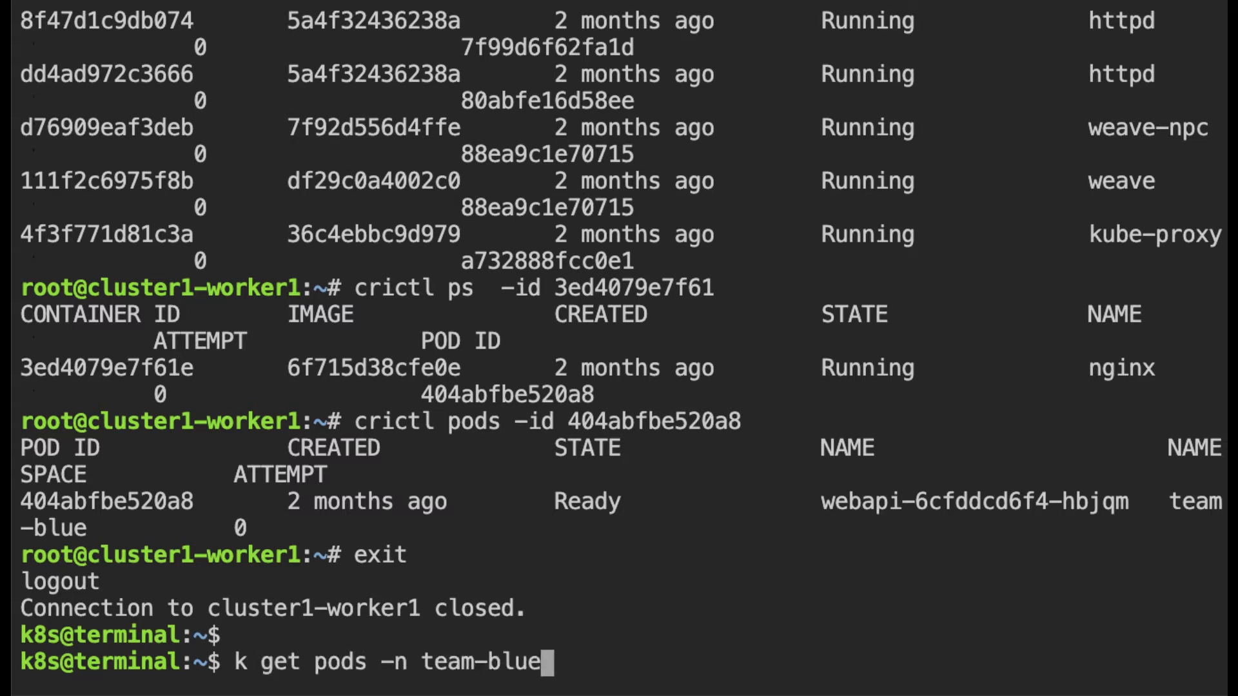
key("Return")
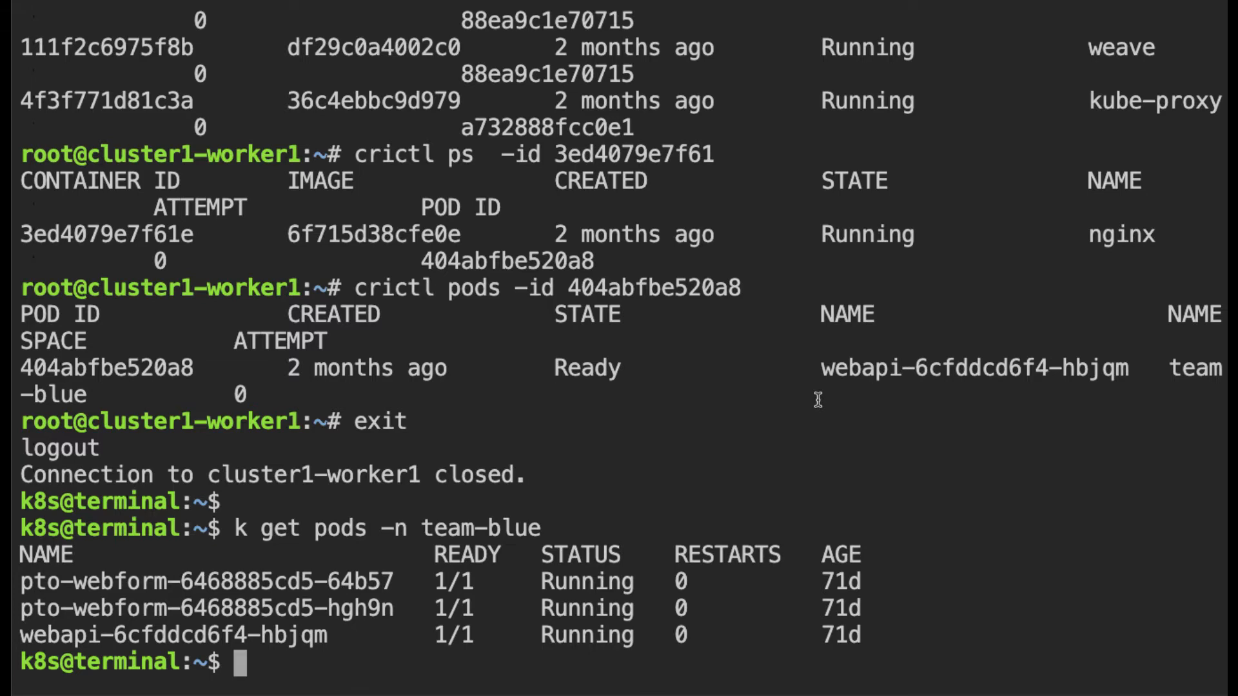
List team-blue deployments and select the webapi deployment name
type("k get deploy -n team-blue")
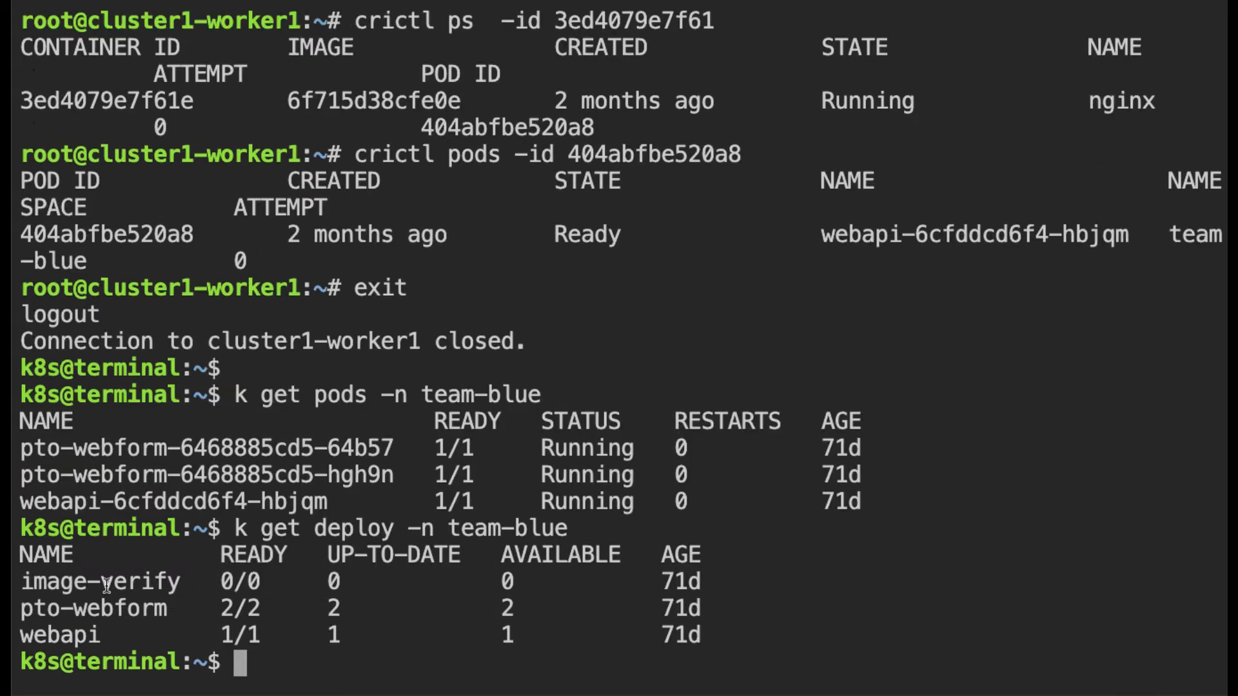
double_click(58, 635)
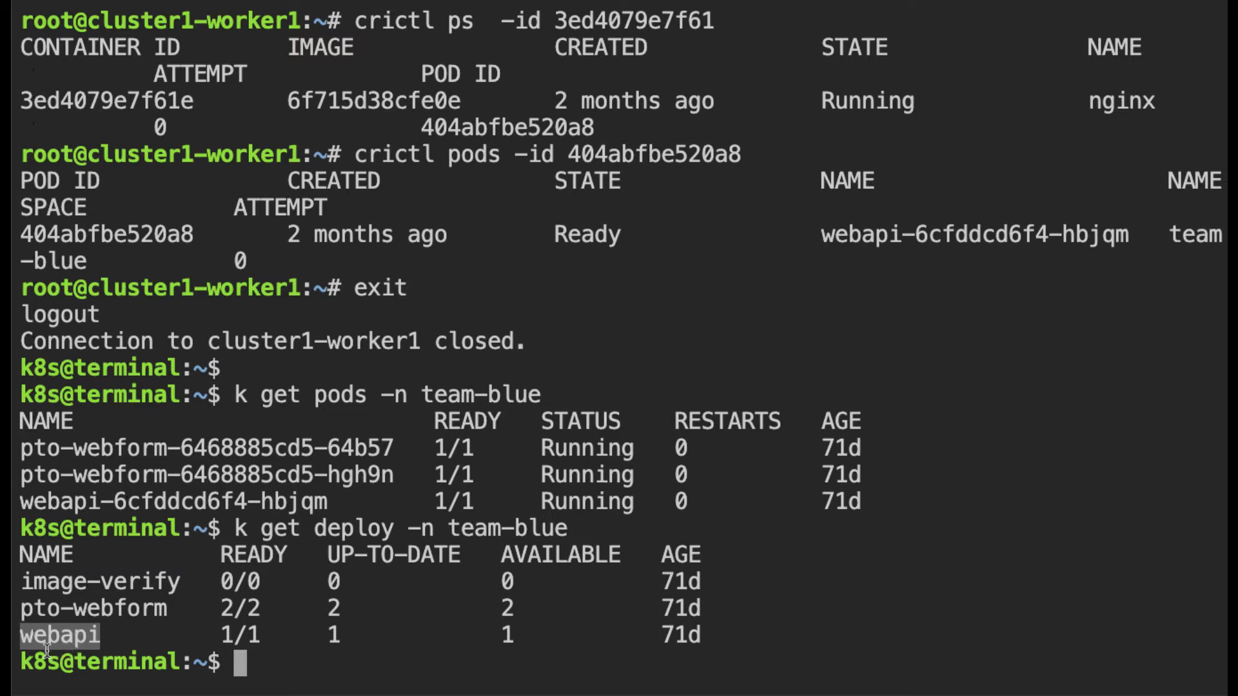
mouse_move(219, 638)
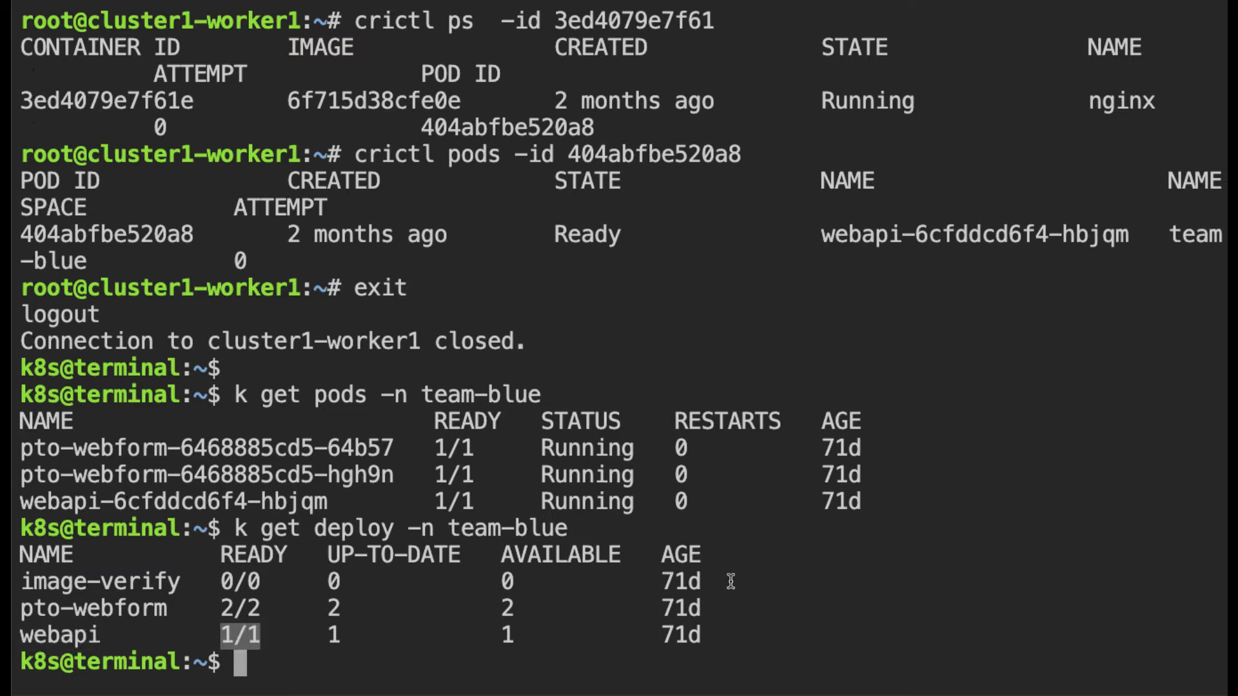
mouse_move(365, 602)
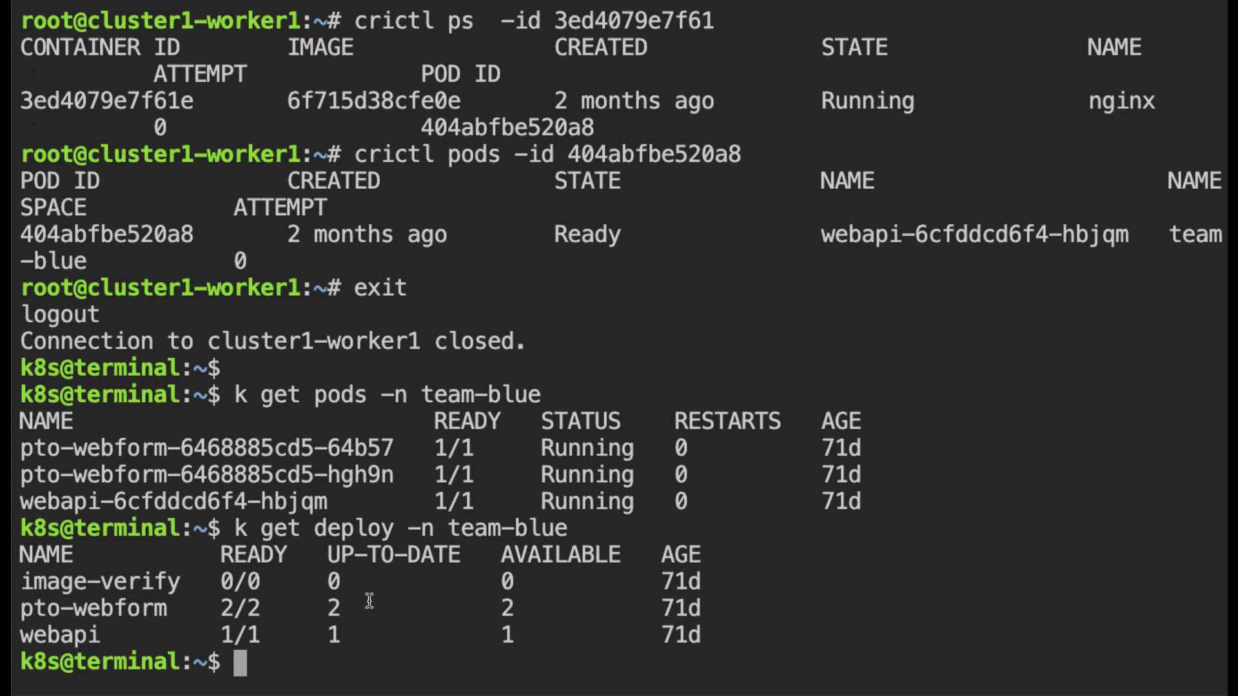
mouse_move(70, 634)
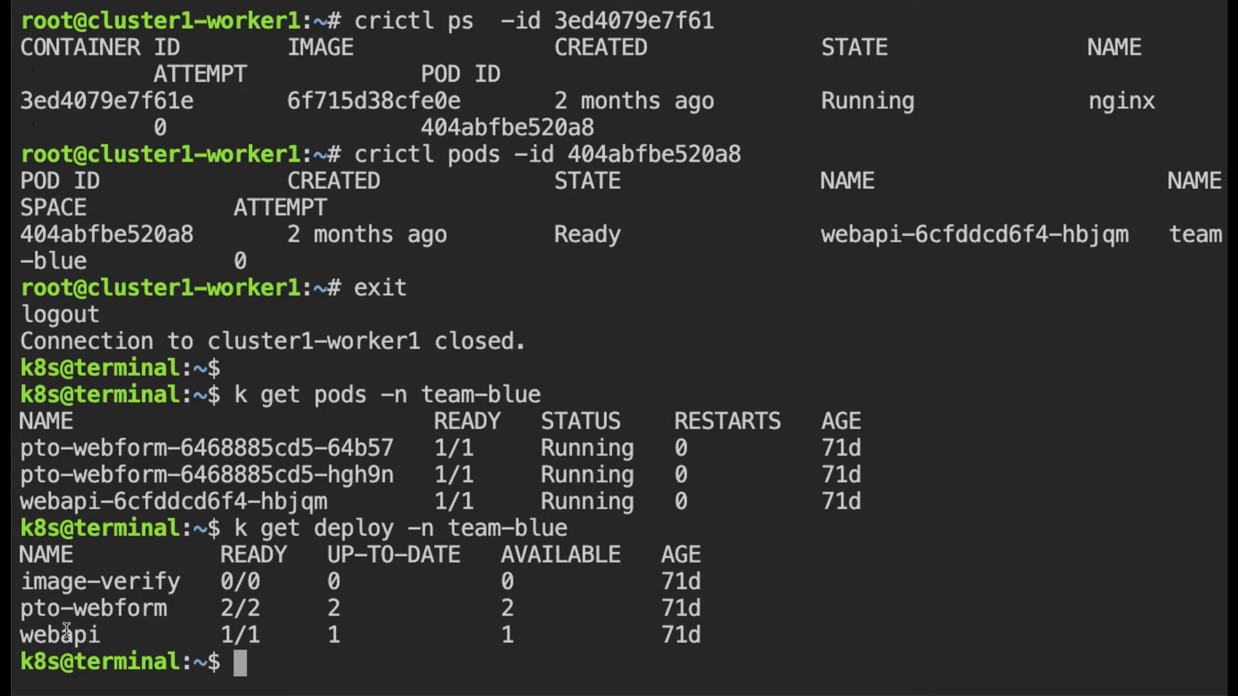
double_click(59, 635)
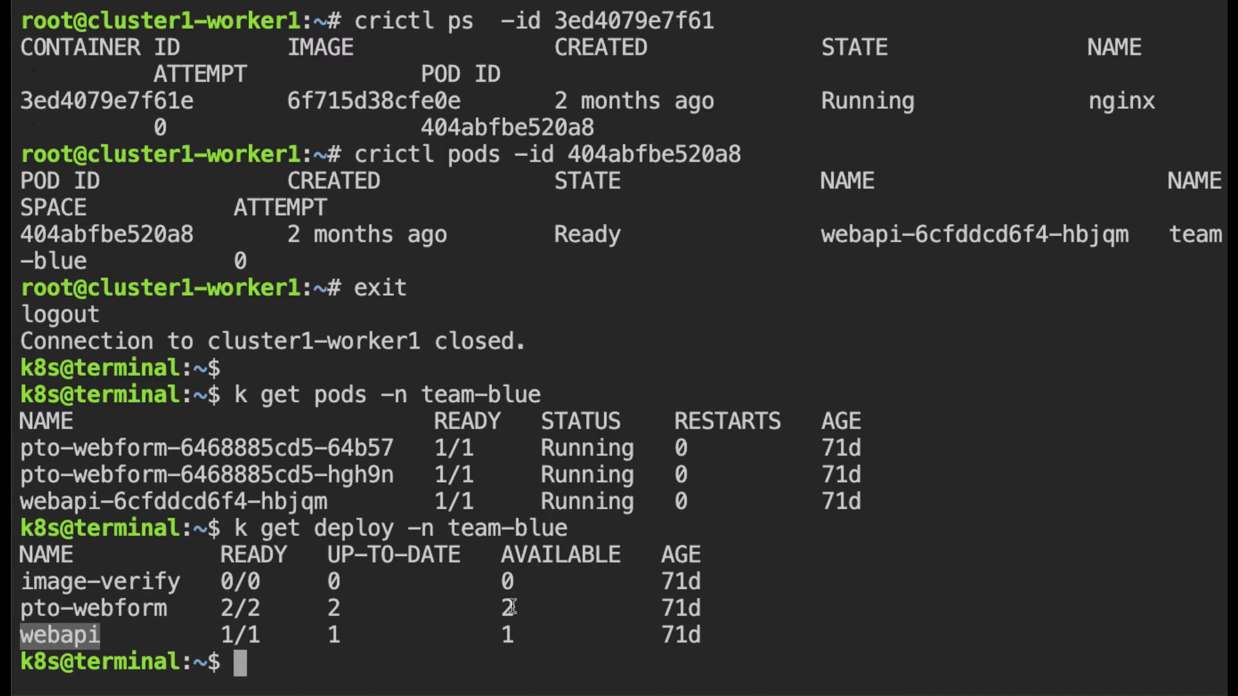
SSH back to cluster1-worker1 and rerun the last-60s Falco query piped to 'tail -1'
type("ssh cluster1-worker1")
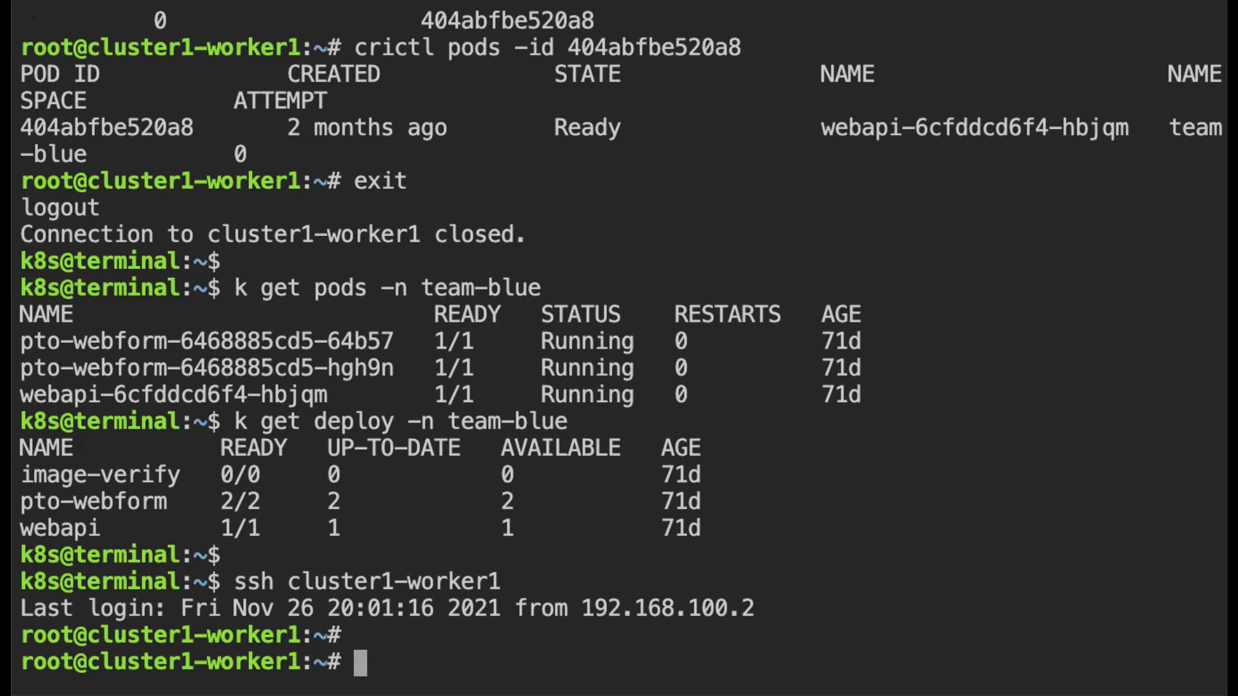
type("exit")
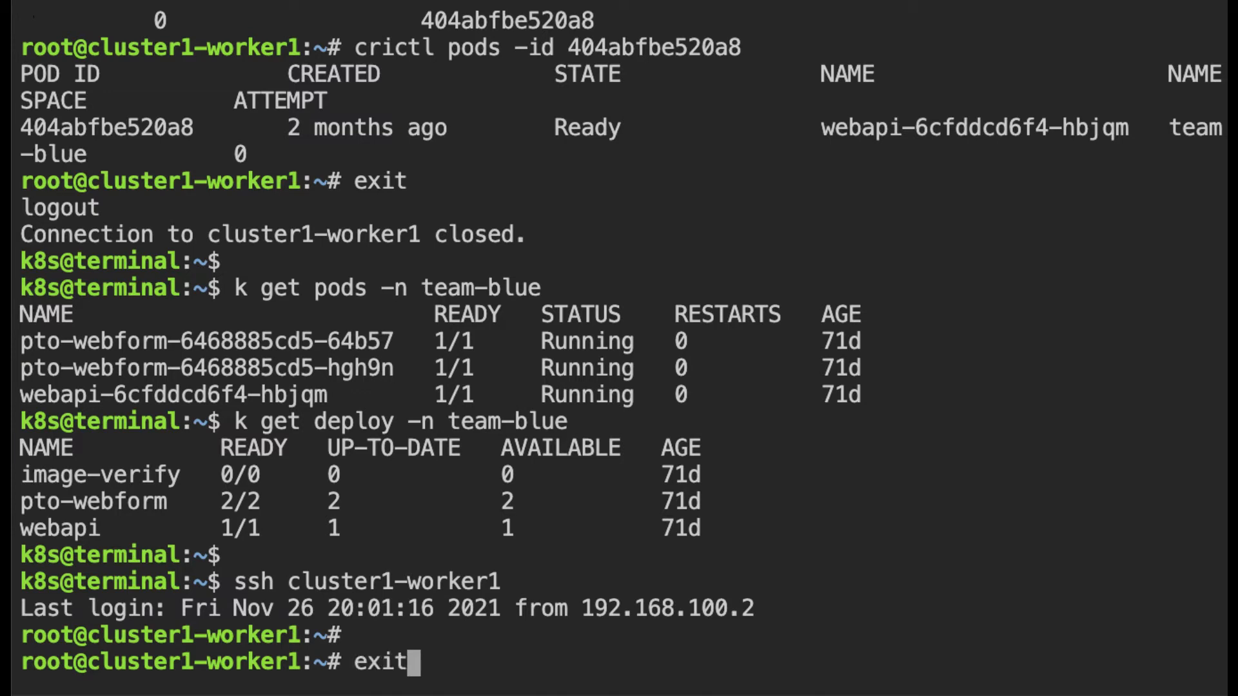
type("journalctl -u falco -S -60s | tail -1")
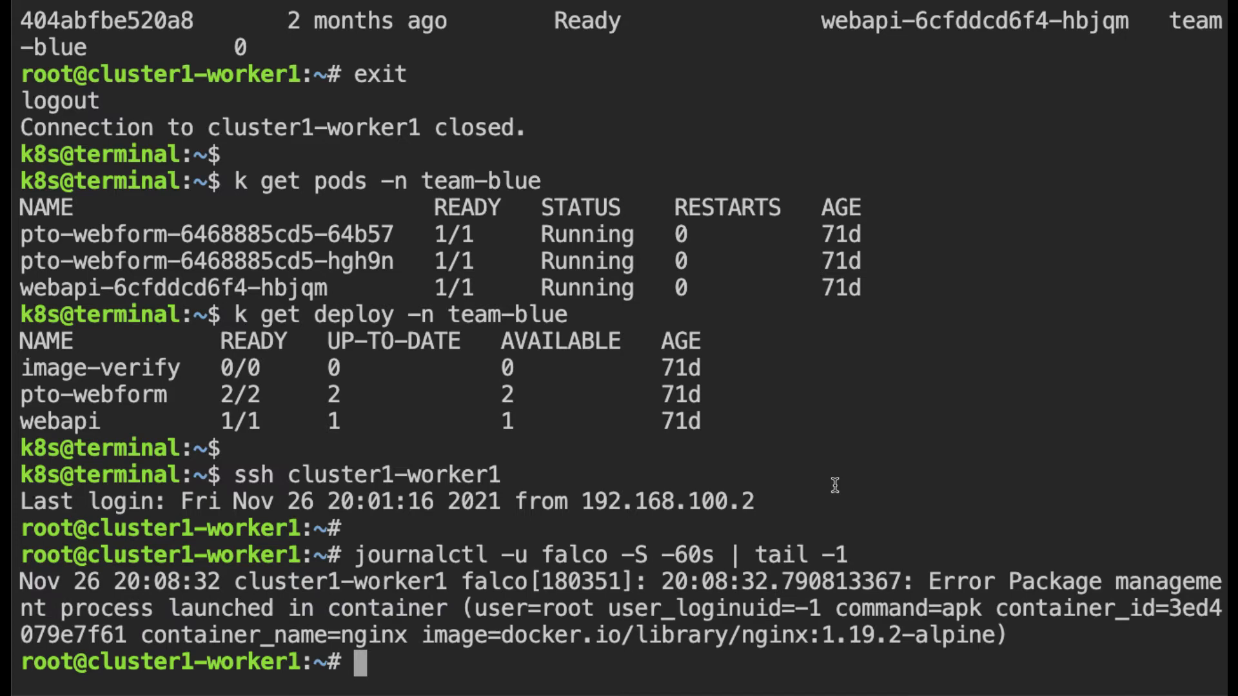
Draft the wanted field list time,container-id,container-name,user-name, then discard it
type("time,container-id,container-name,user-name")
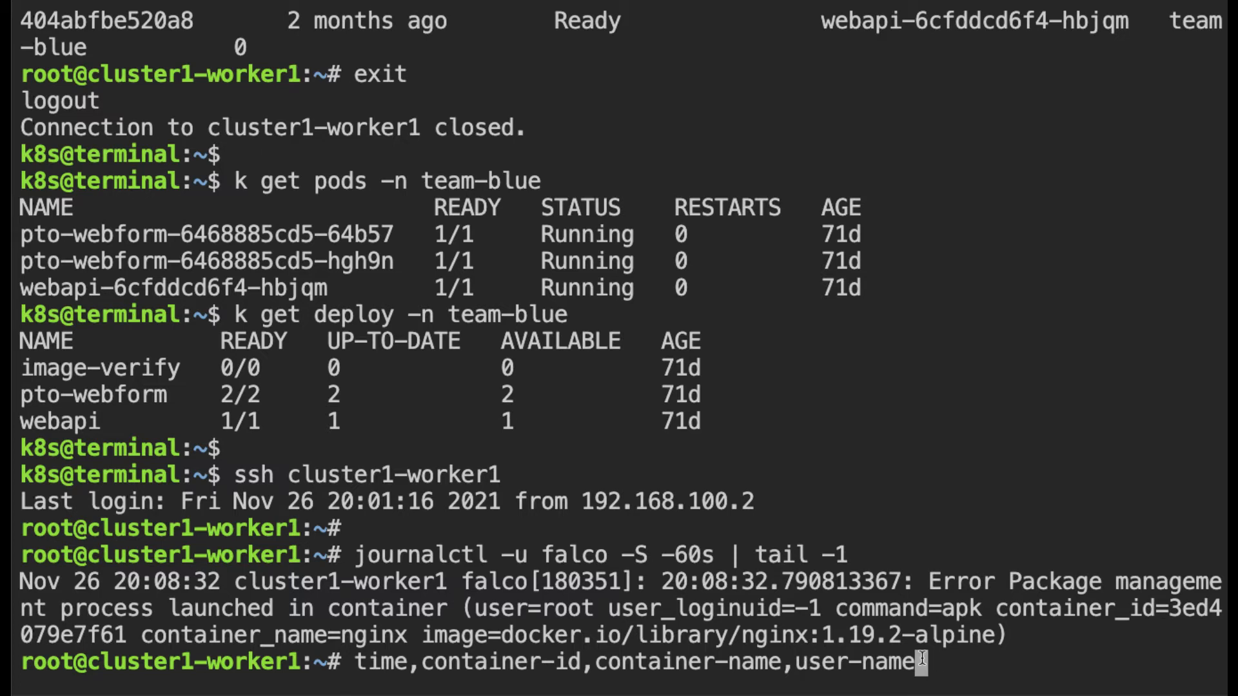
type("pod-name, pod-namespace")
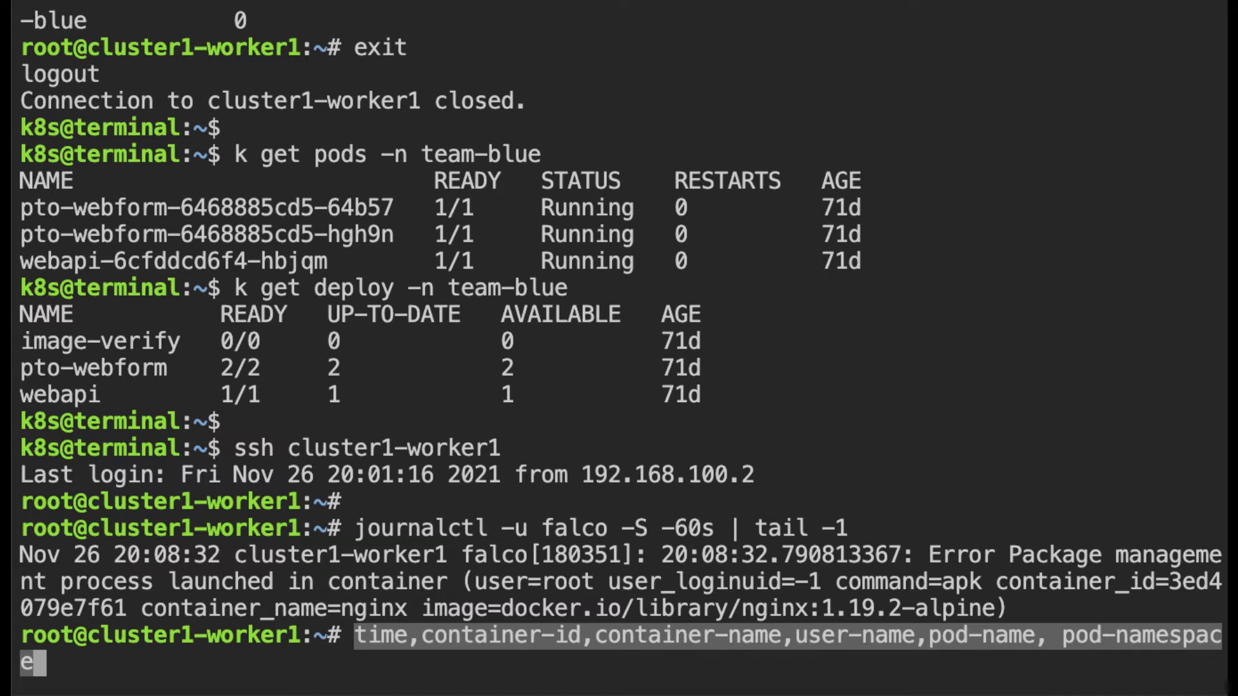
key("ctrl+c")
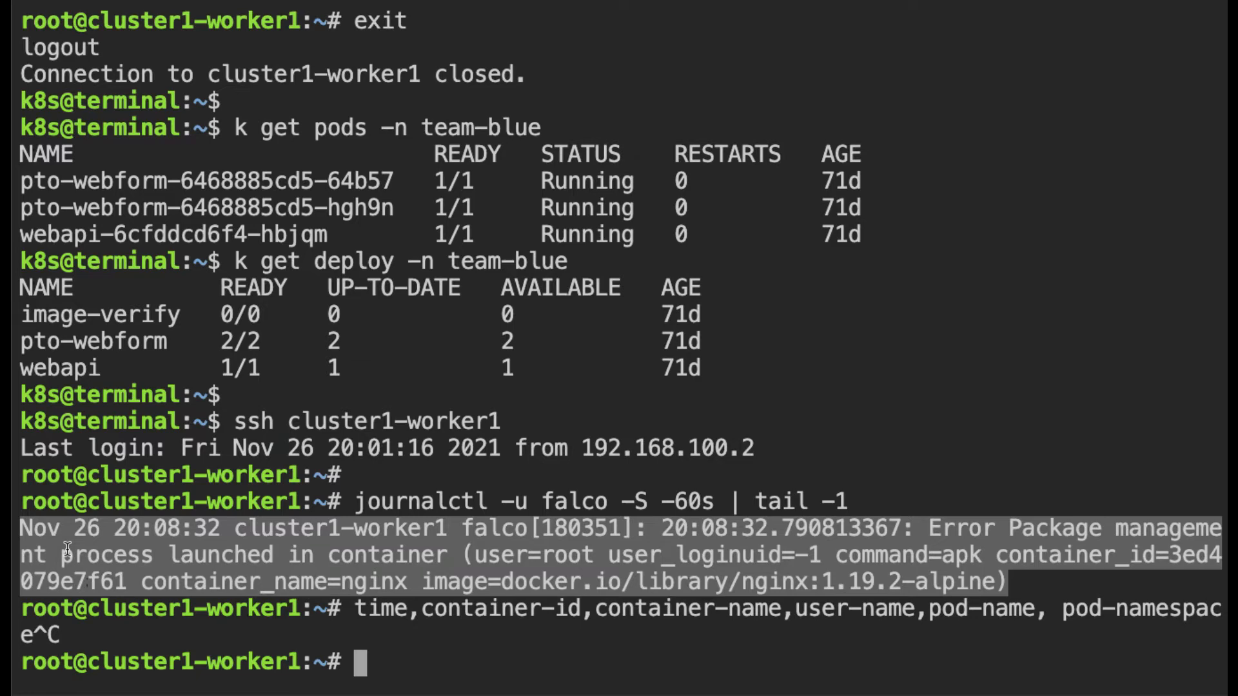
List /etc/falco with 'ls -ralt' and highlight falco_rules.local.yaml
type("cd /et")
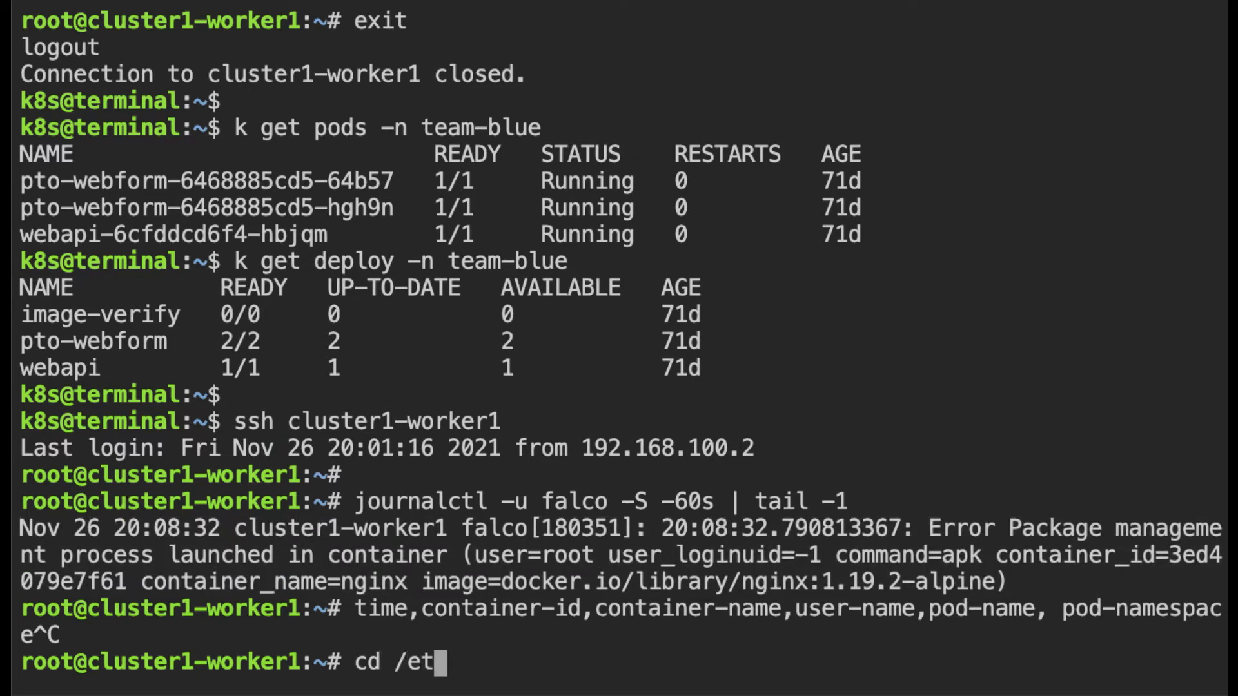
type("c/falco/")
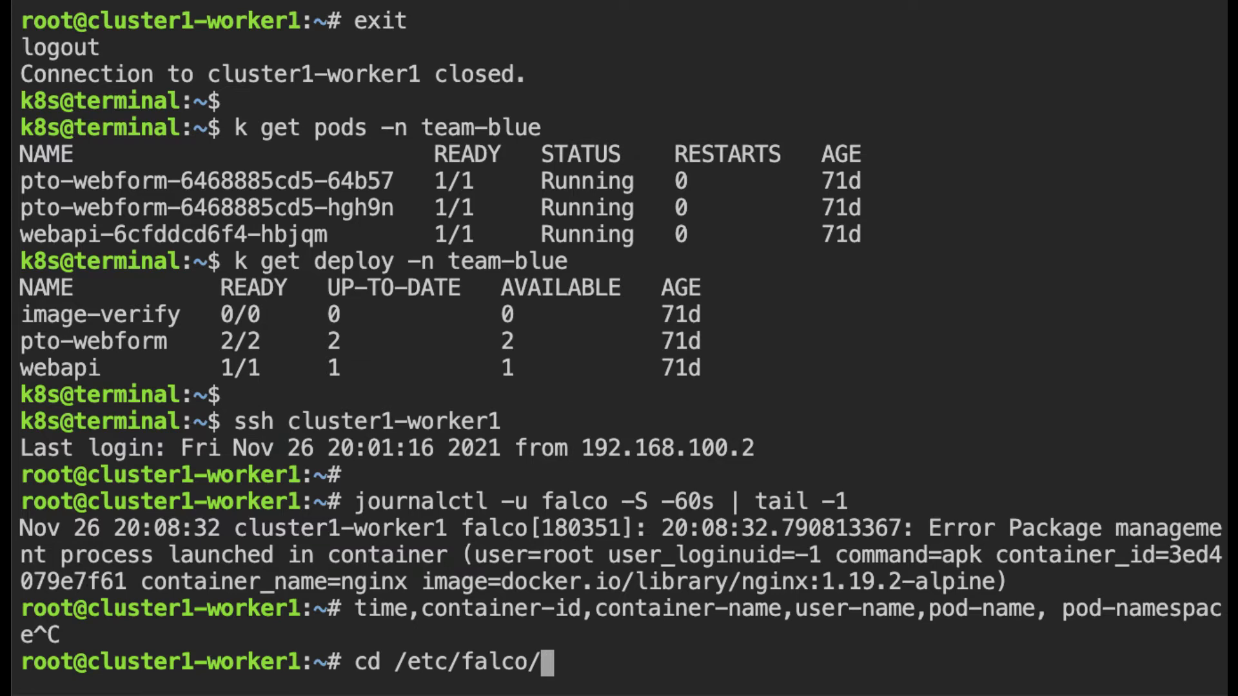
type("ls -ralt")
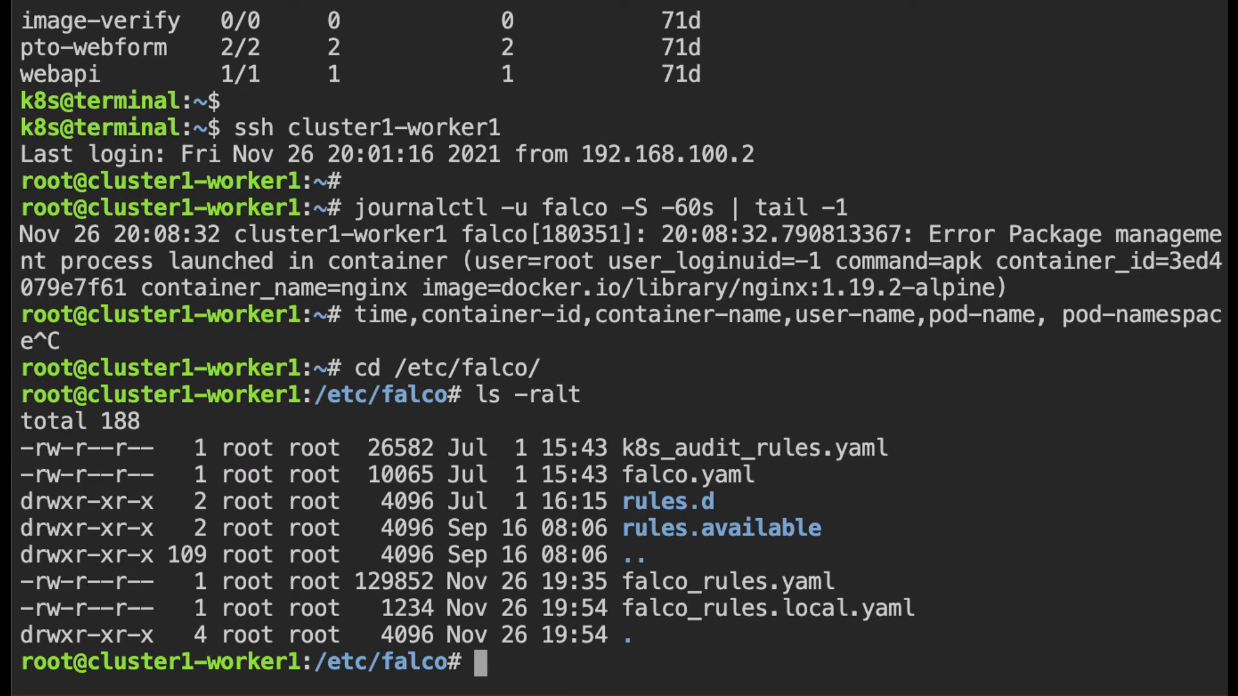
mouse_move(522, 512)
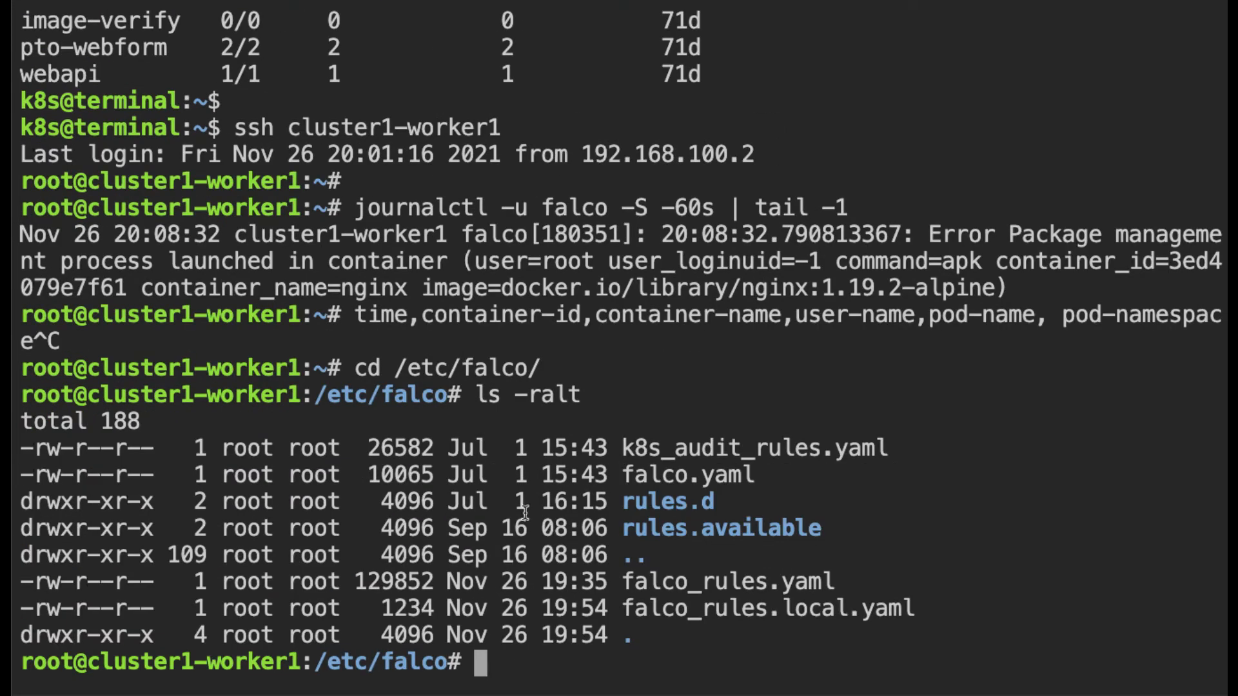
mouse_move(715, 517)
type("l *rule*")
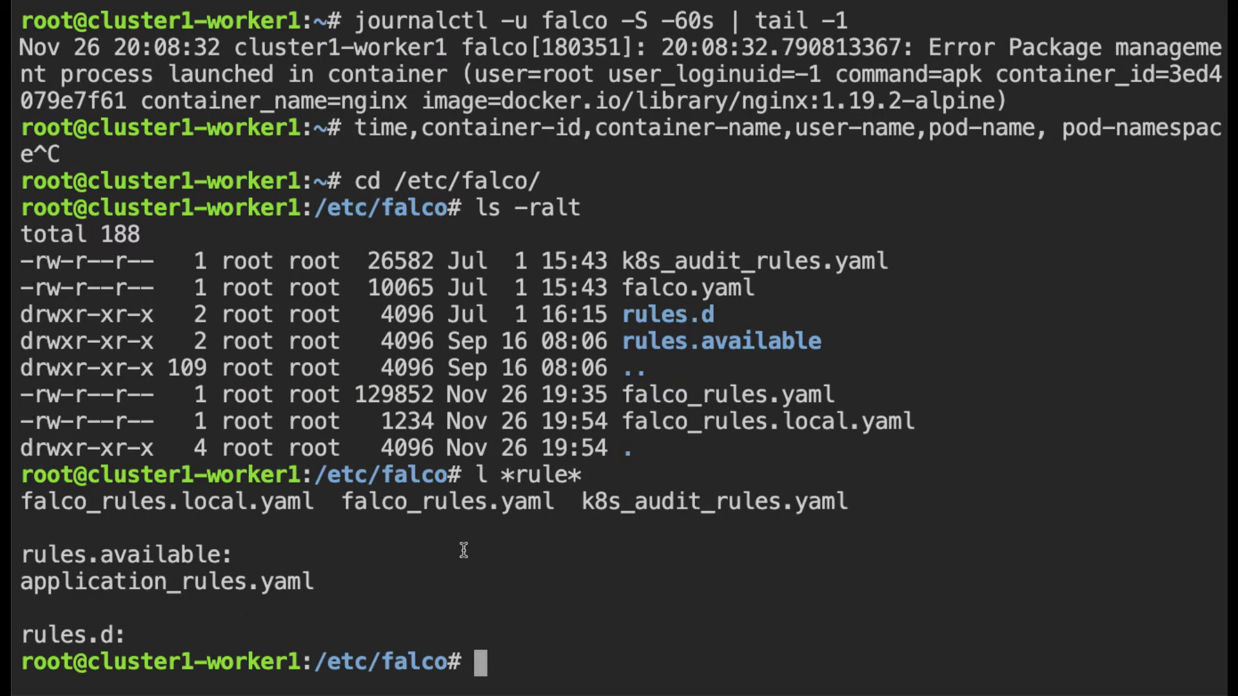
mouse_move(252, 510)
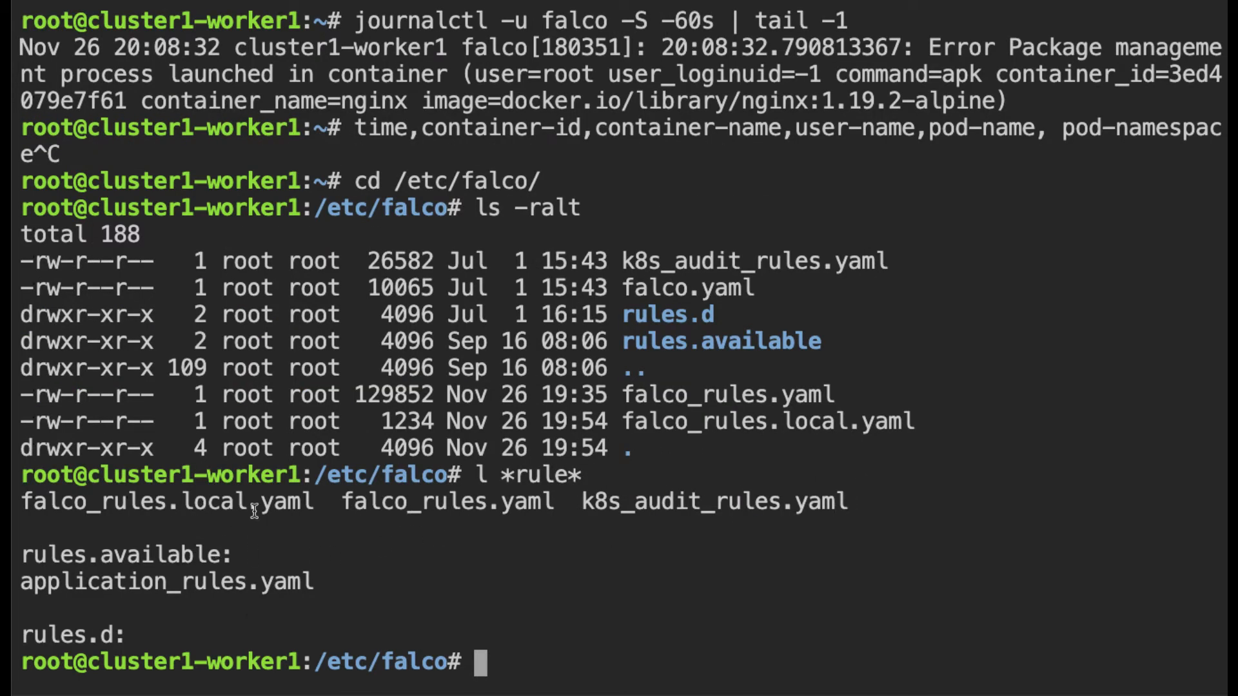
double_click(445, 502)
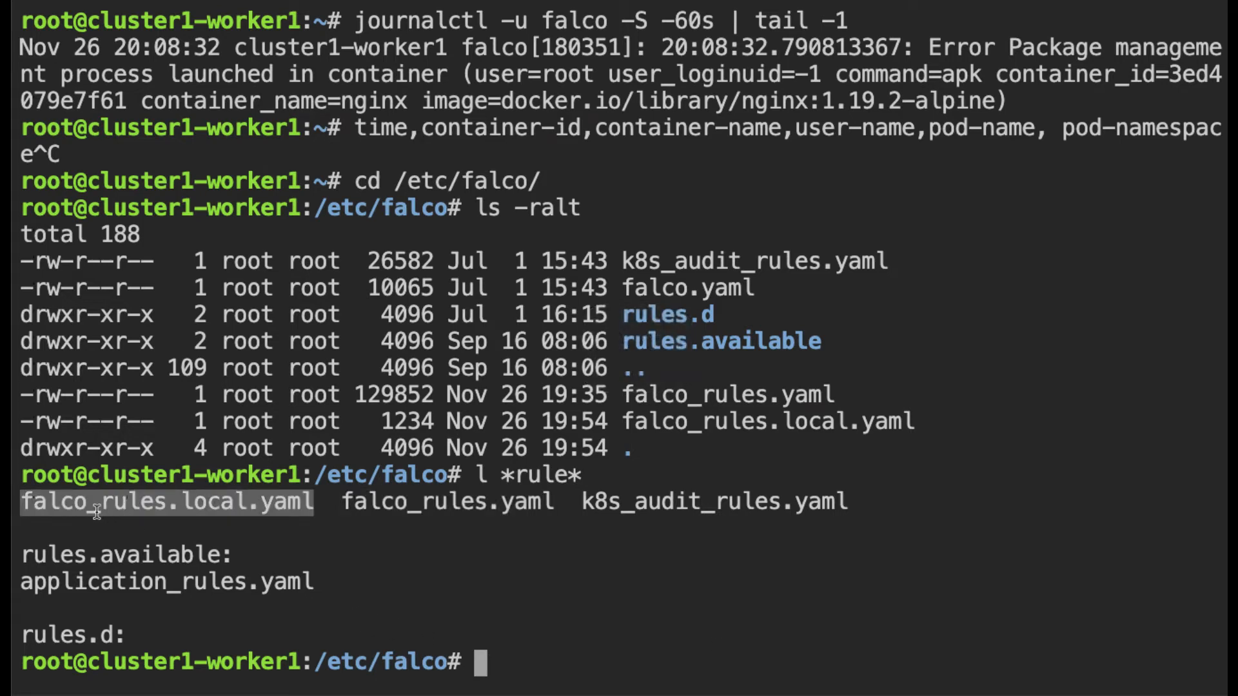
mouse_move(274, 528)
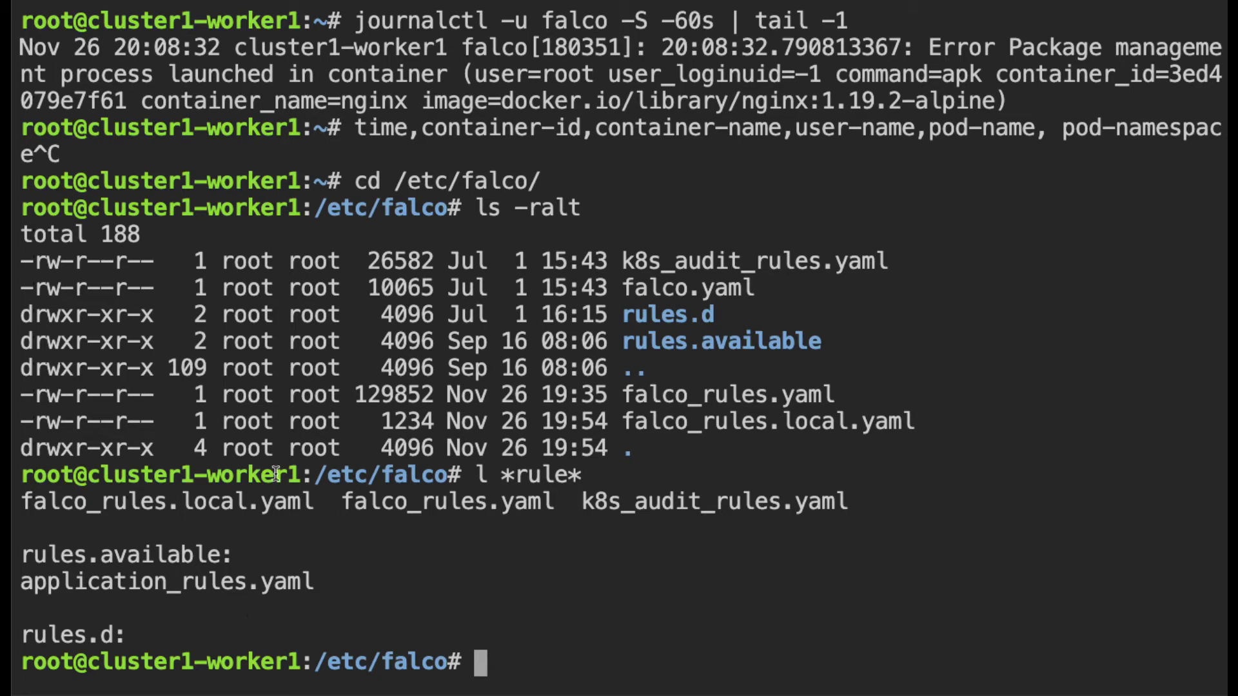
type("grep \"")
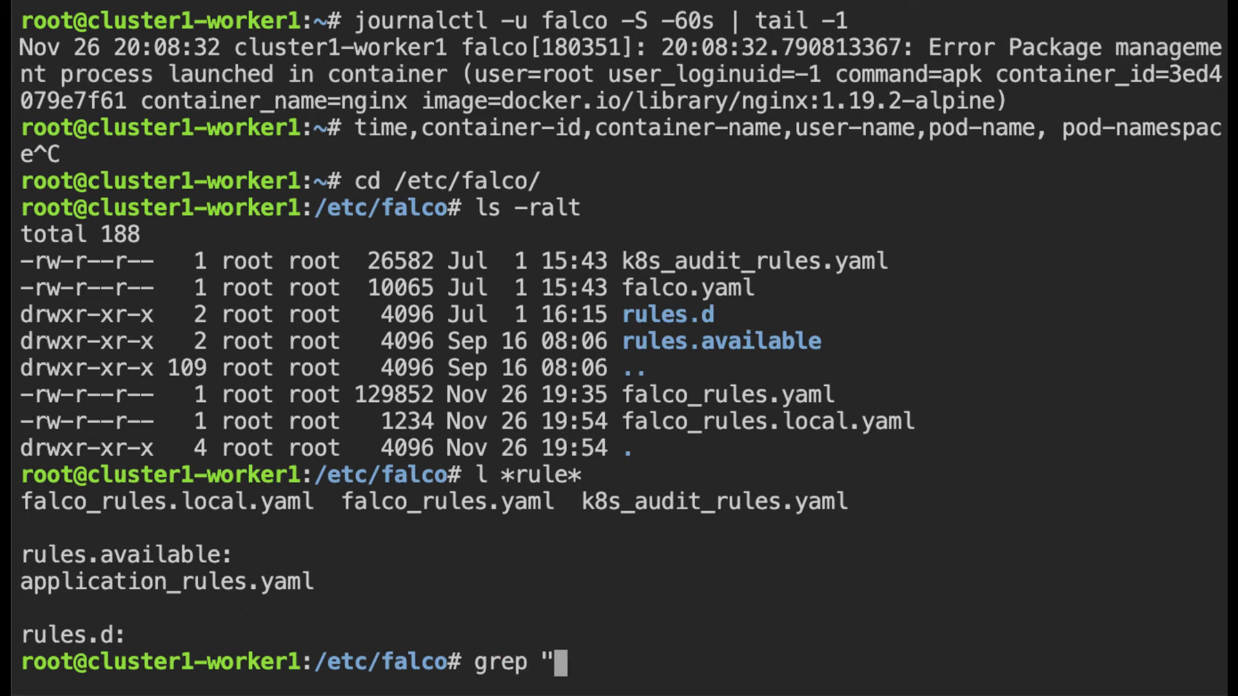
Grep the rules for the package-management alert text (line 2431), enable vi mode, and count falco_rules.yaml lines (3080)
type("Package management process launched in container\" *")
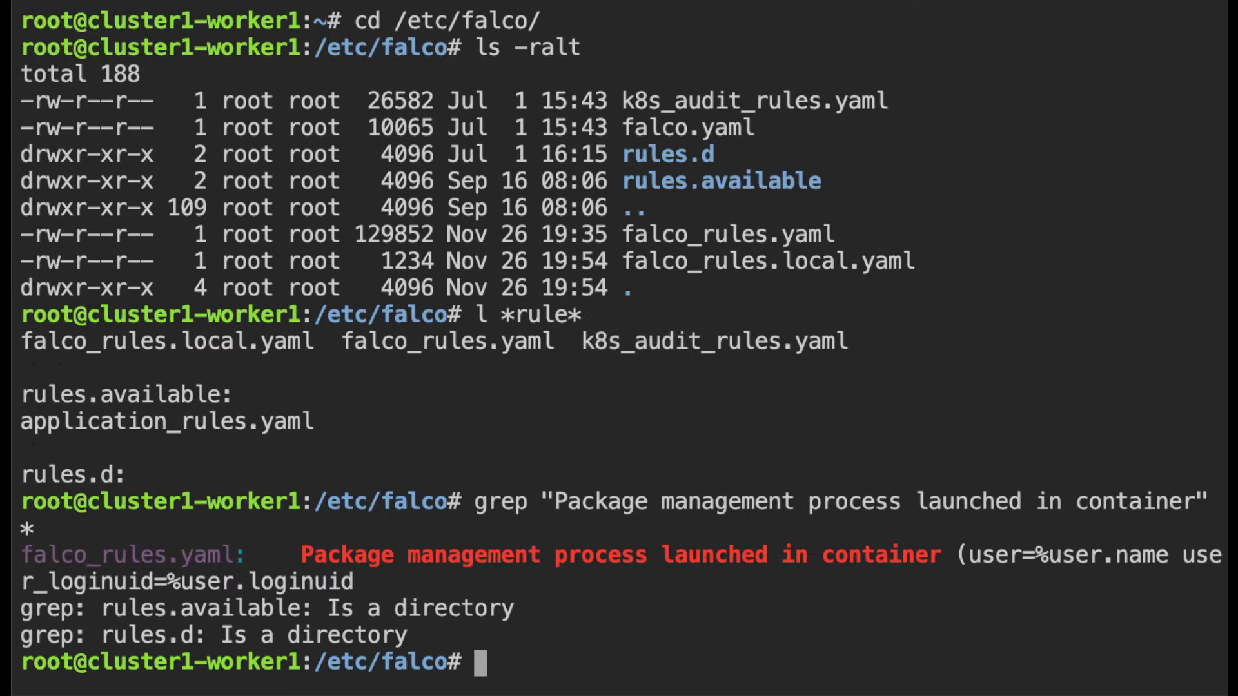
type("set -o vi")
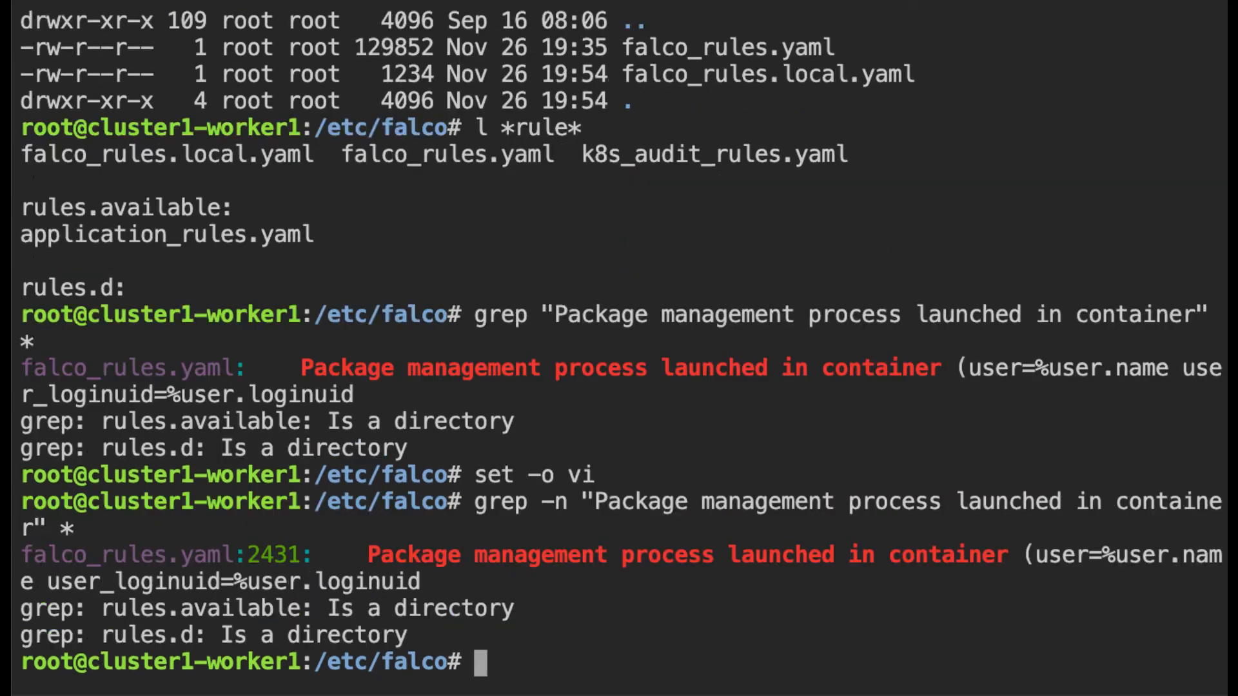
type("wc -l f")
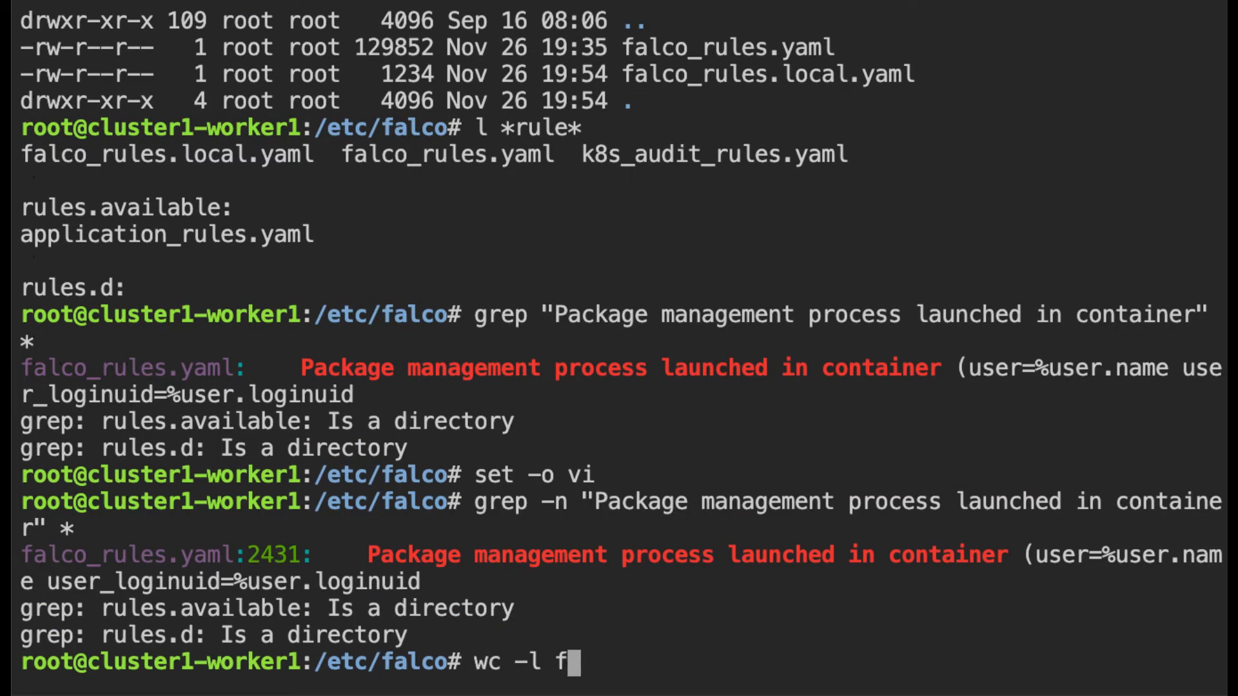
type("alco_rules.yaml")
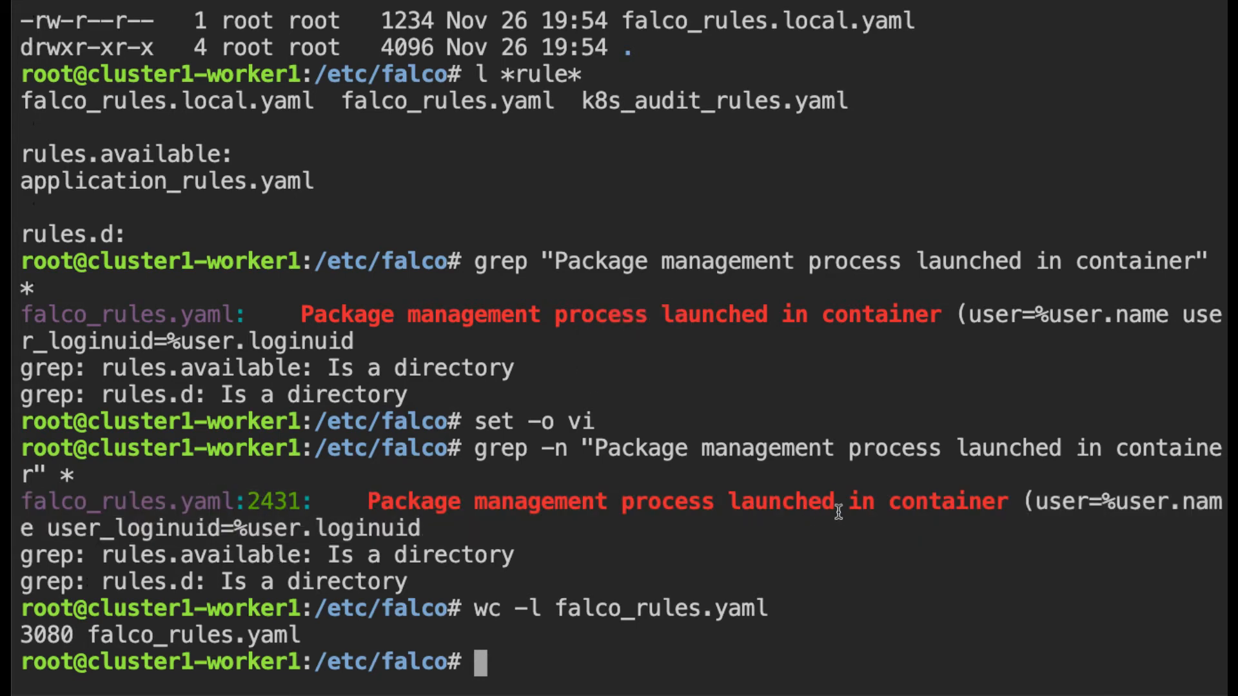
Open falco_rules.yaml in vi and jump to line 2431, the package-management rule
type("vi falco_rules.yaml")
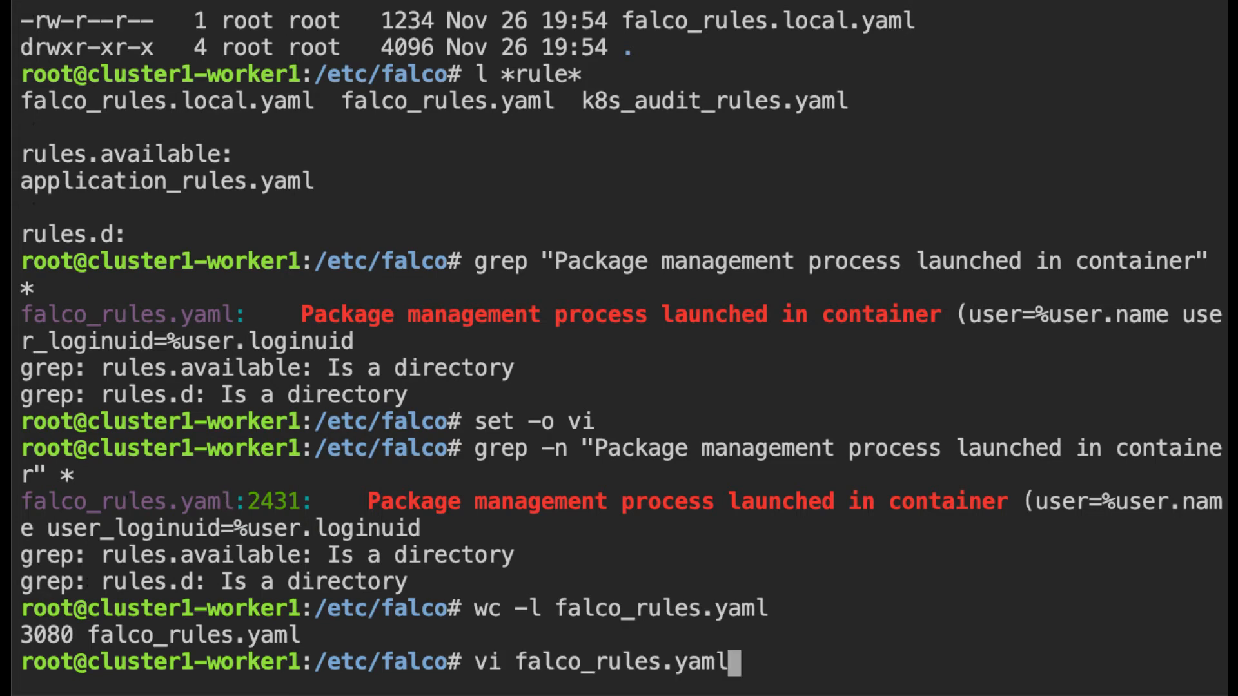
type(":2")
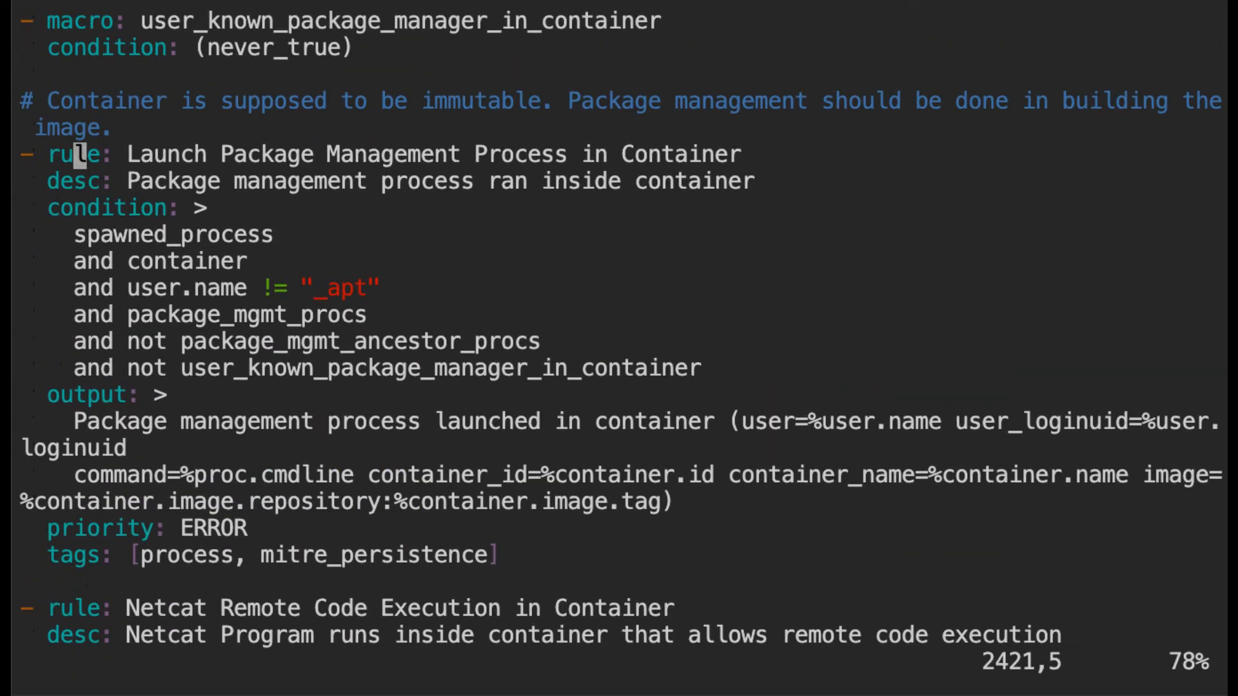
scroll("down", 3)
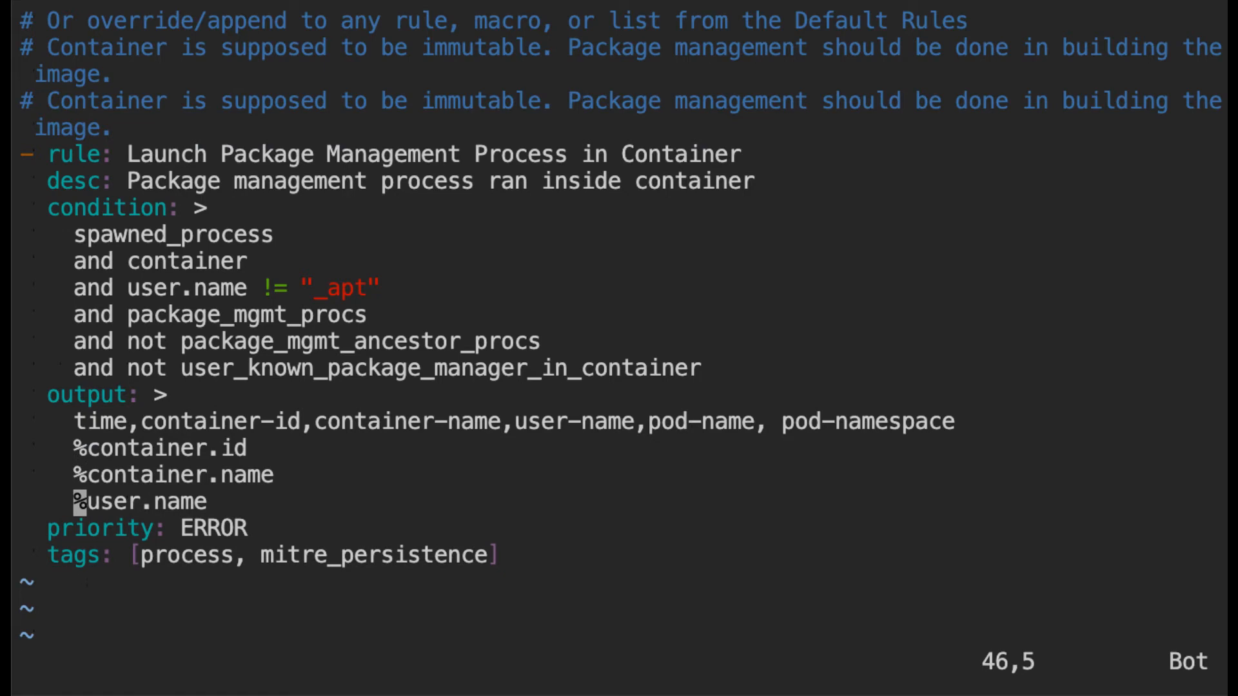
mouse_move(134, 434)
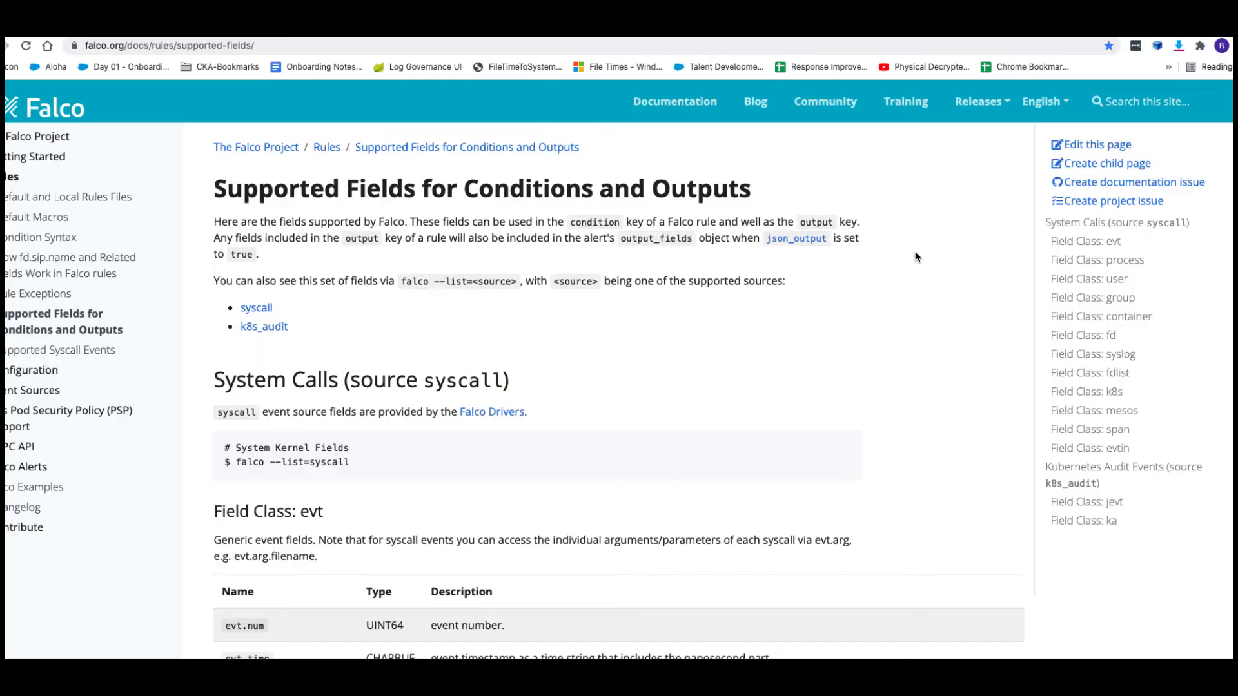
Copy evt.time from the Falco supported-fields page and add %evt.time to the rule output
scroll("down", 3)
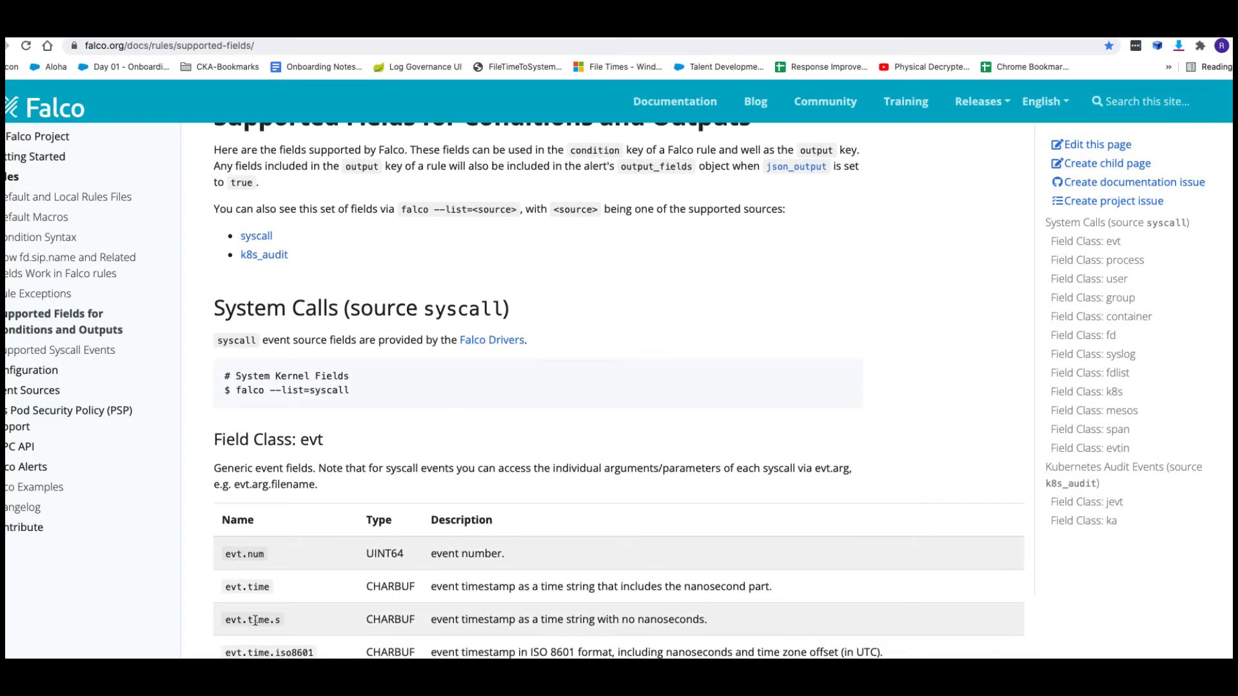
double_click(246, 586)
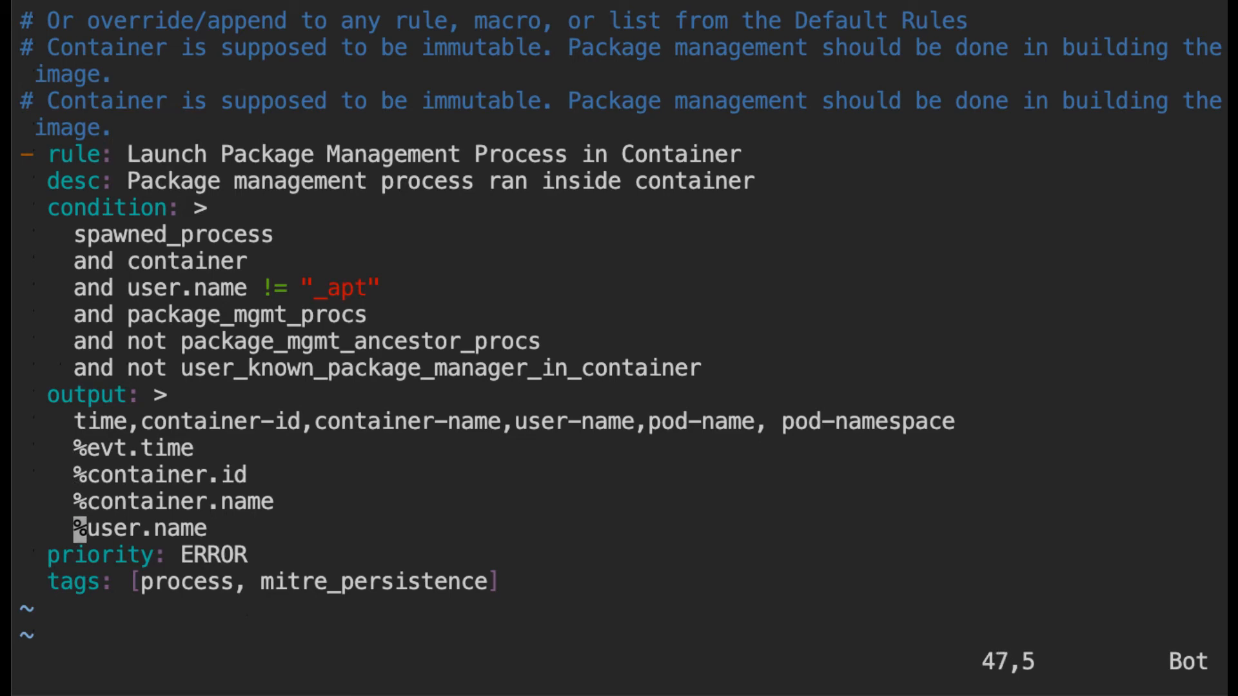
key("o")
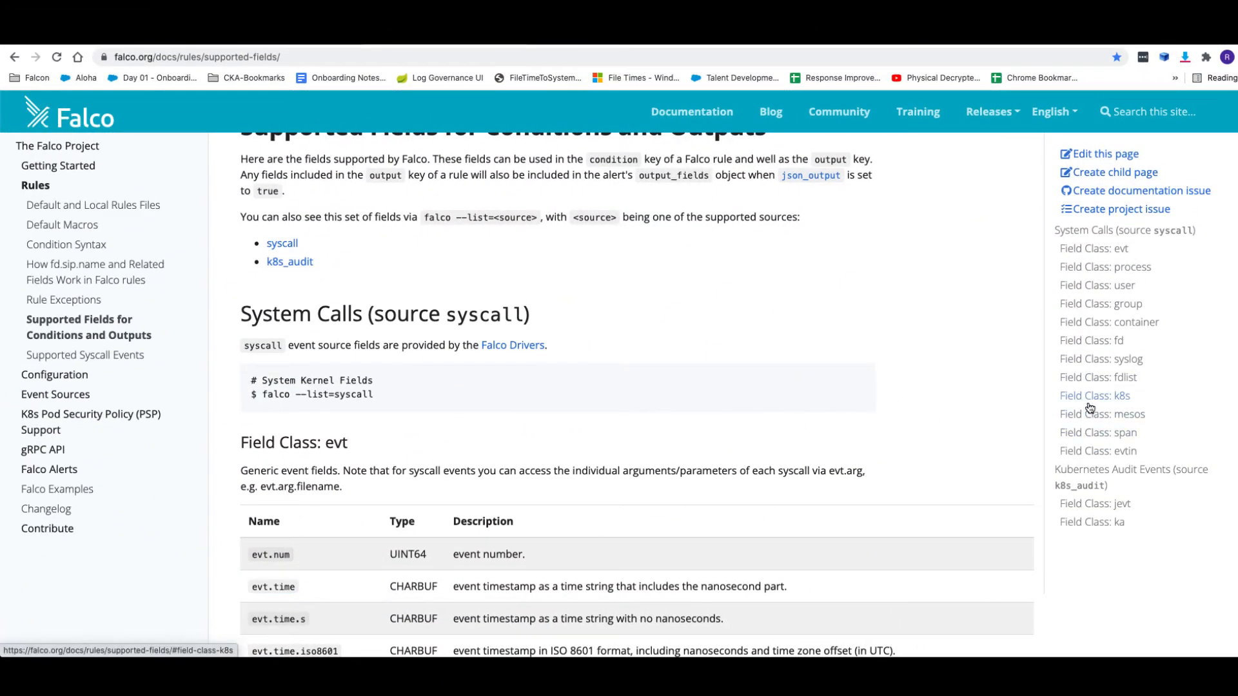
Switch to the Kubernetes field class and select k8s.pod.name for the output
left_click(1095, 396)
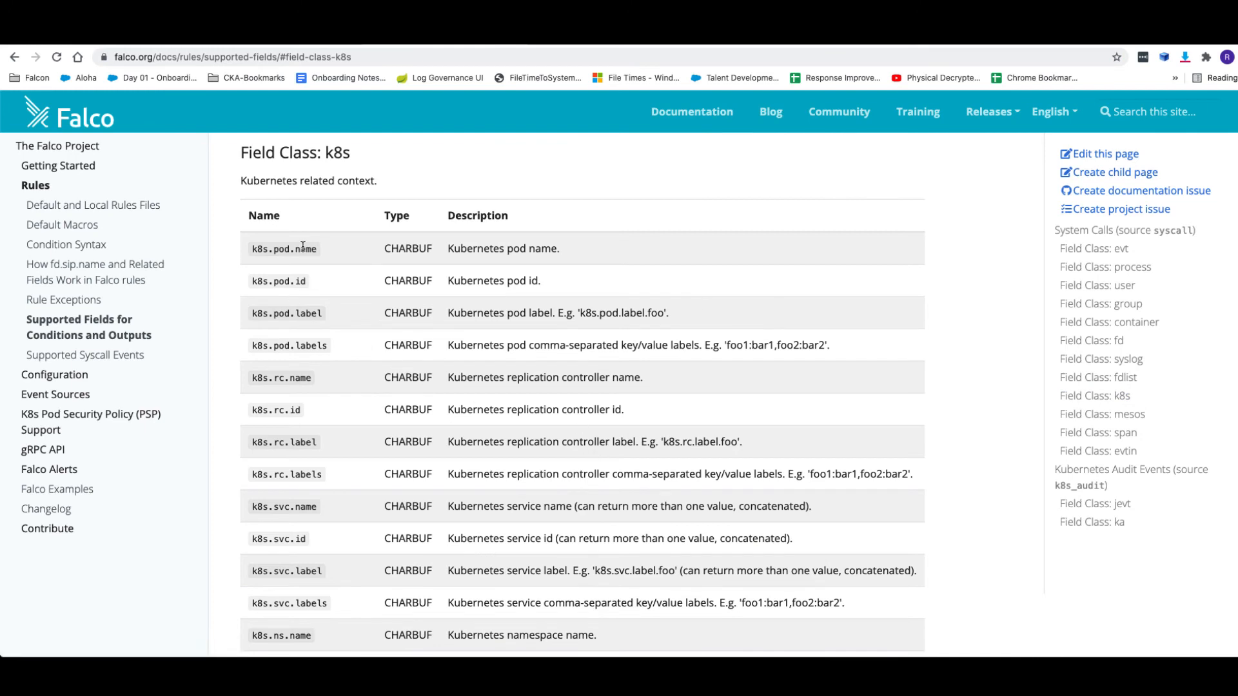
double_click(284, 249)
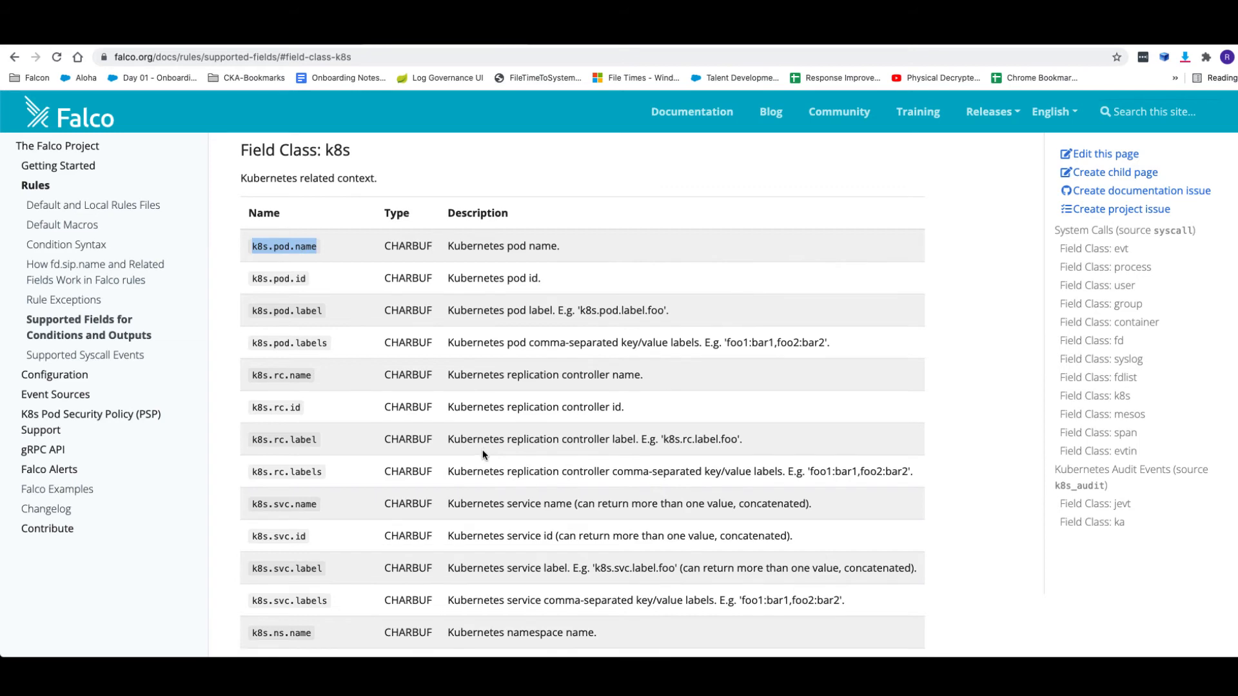
scroll("down", 3)
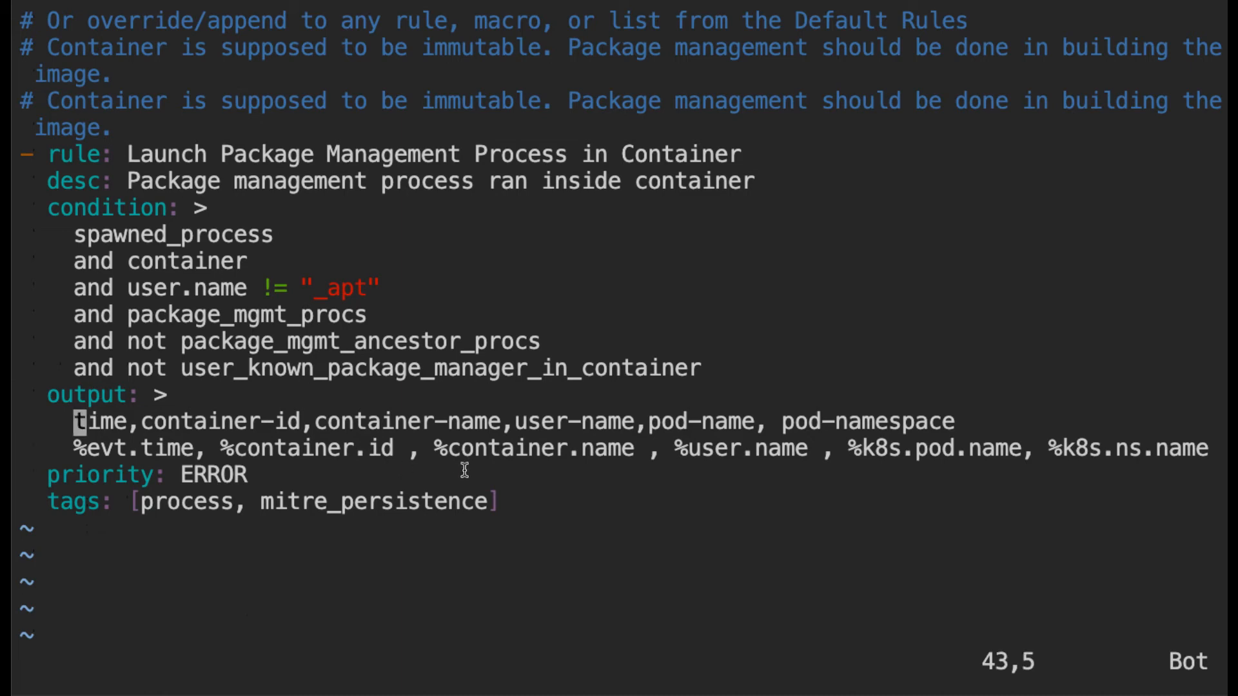
Select the column-header line under output: so it can be deleted before saving falco_rules.local.yaml
double_click(307, 448)
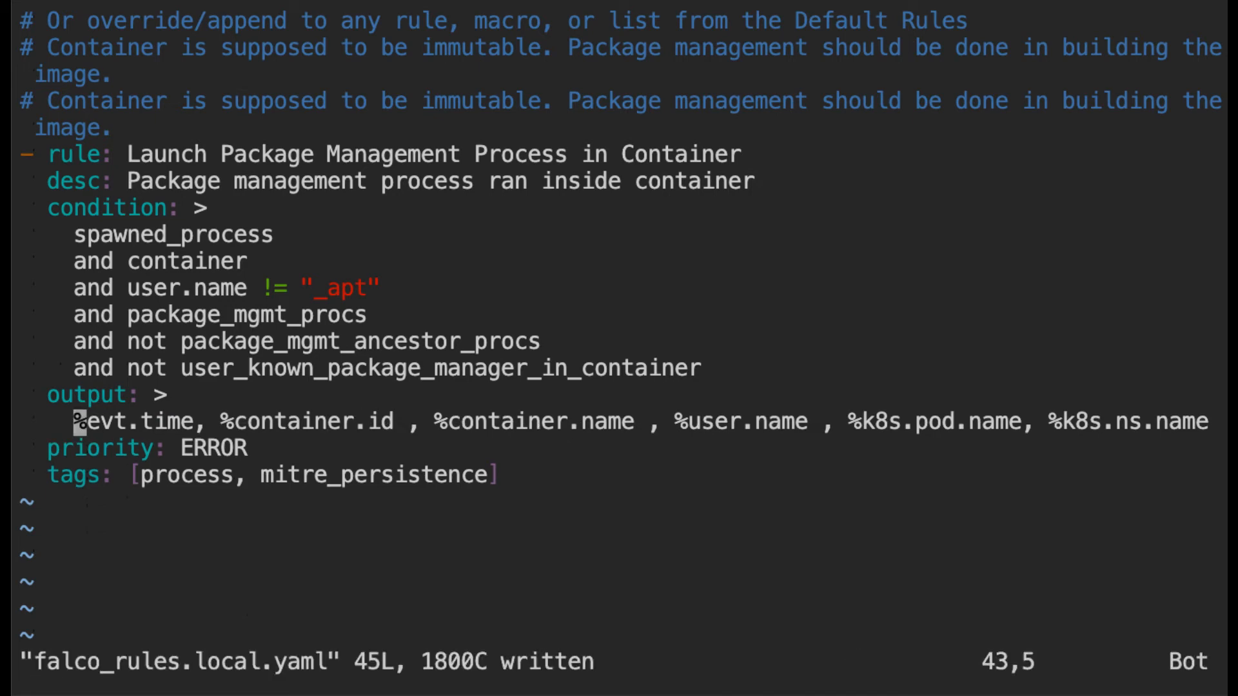
mouse_move(139, 156)
type("vi falco.")
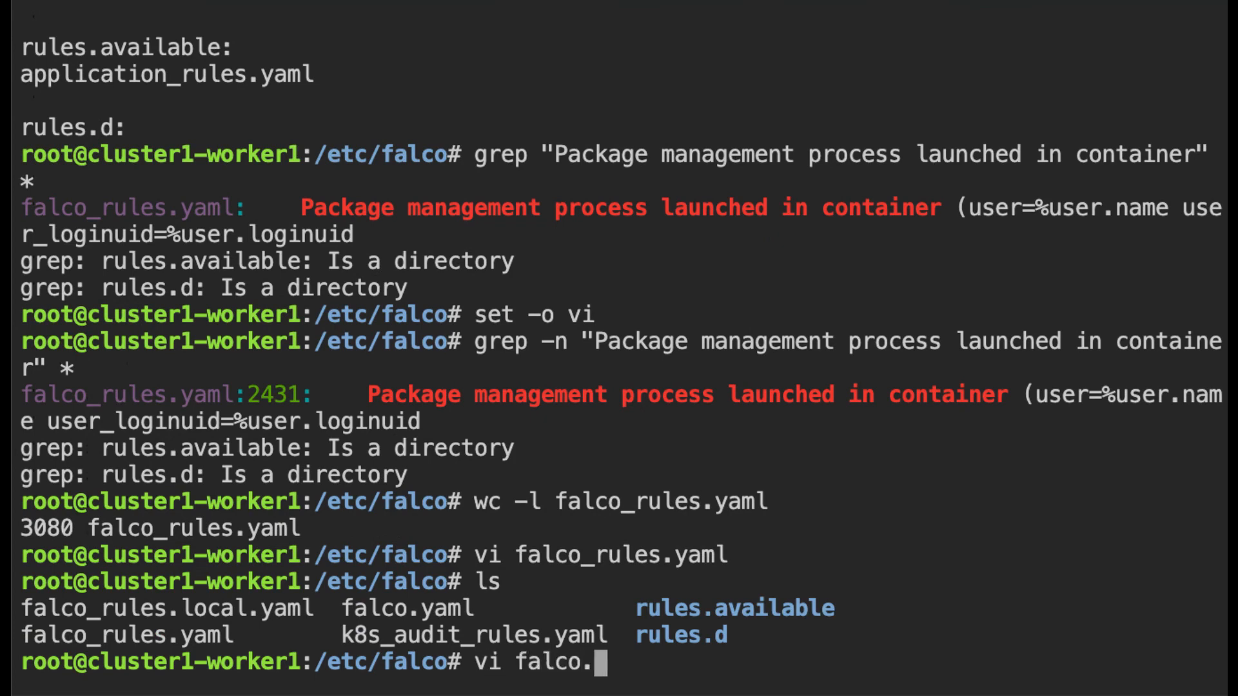
Open falco.yaml and highlight falco_rules.local.yaml in the rules_file load order
type("y")
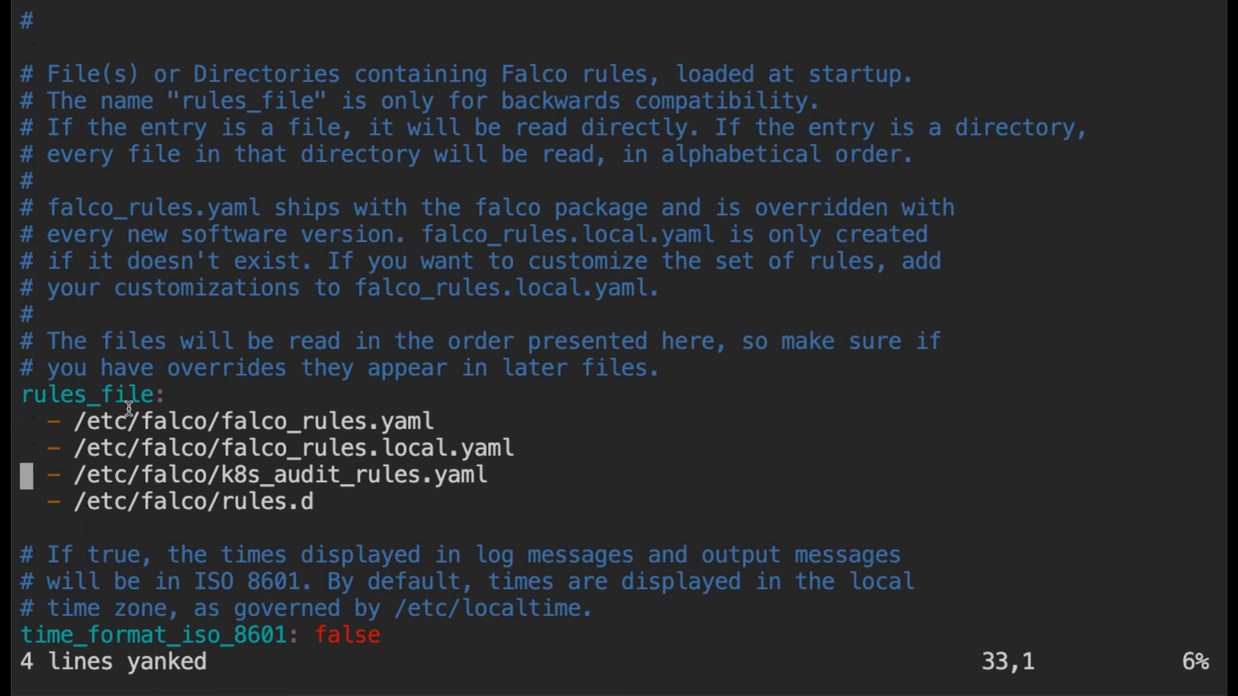
mouse_move(232, 428)
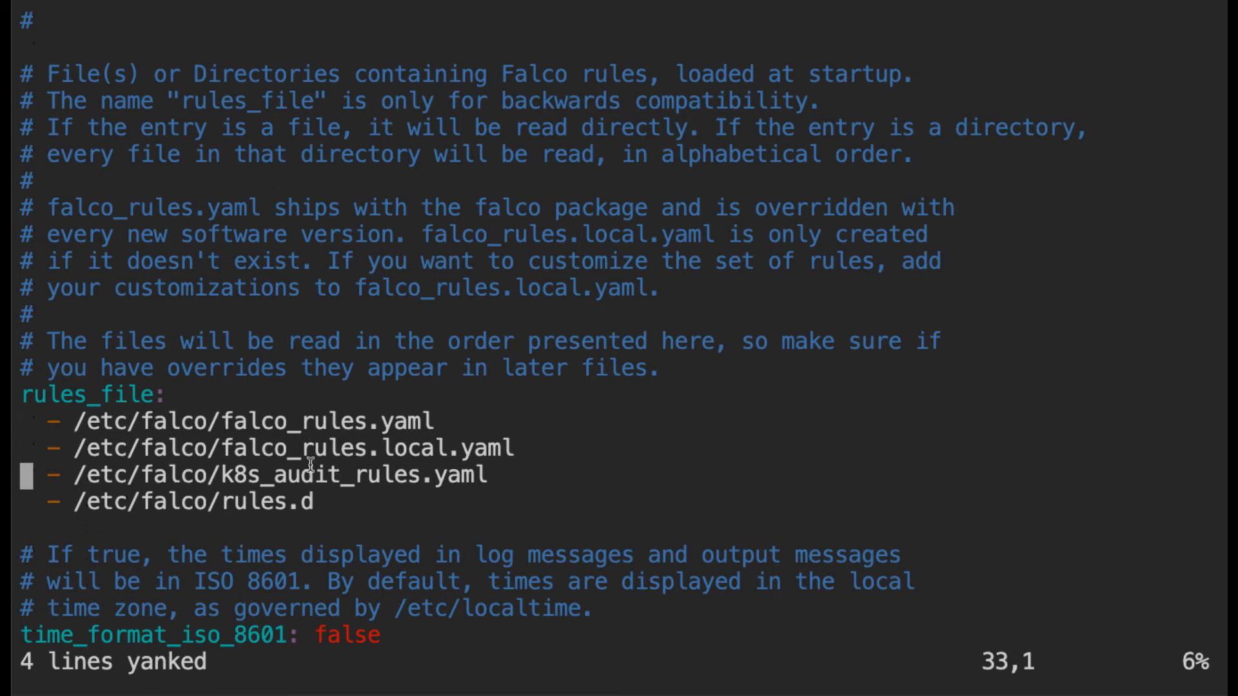
mouse_move(346, 449)
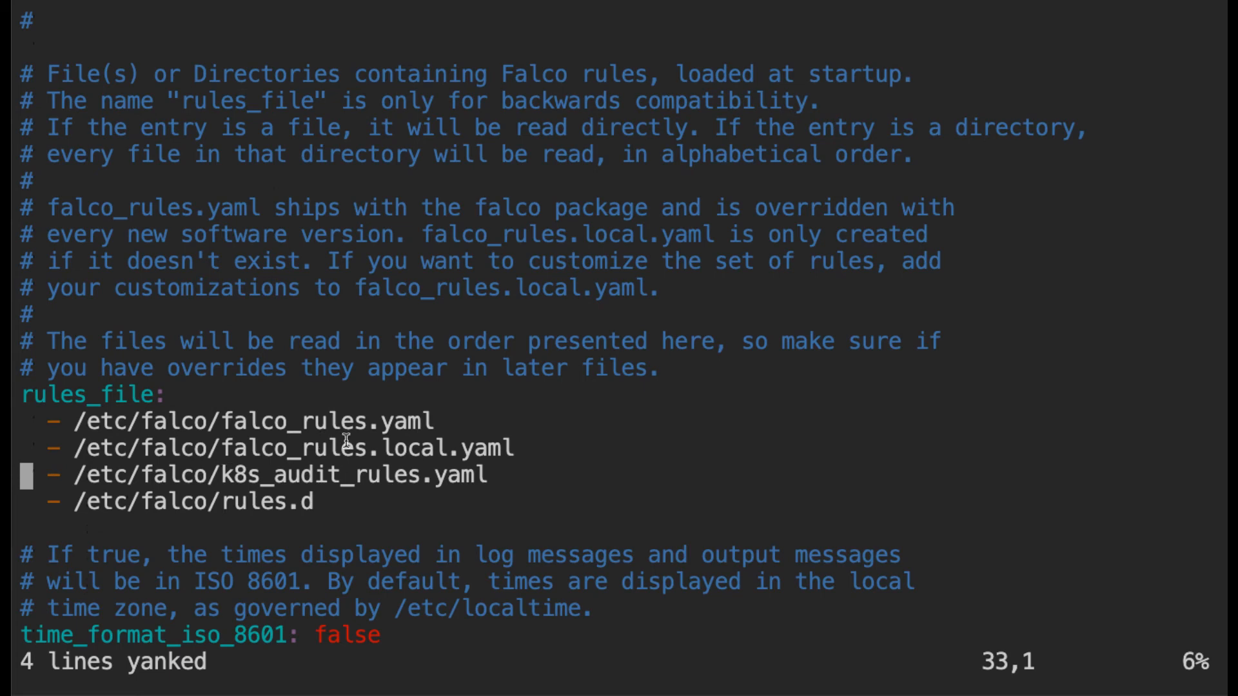
double_click(292, 449)
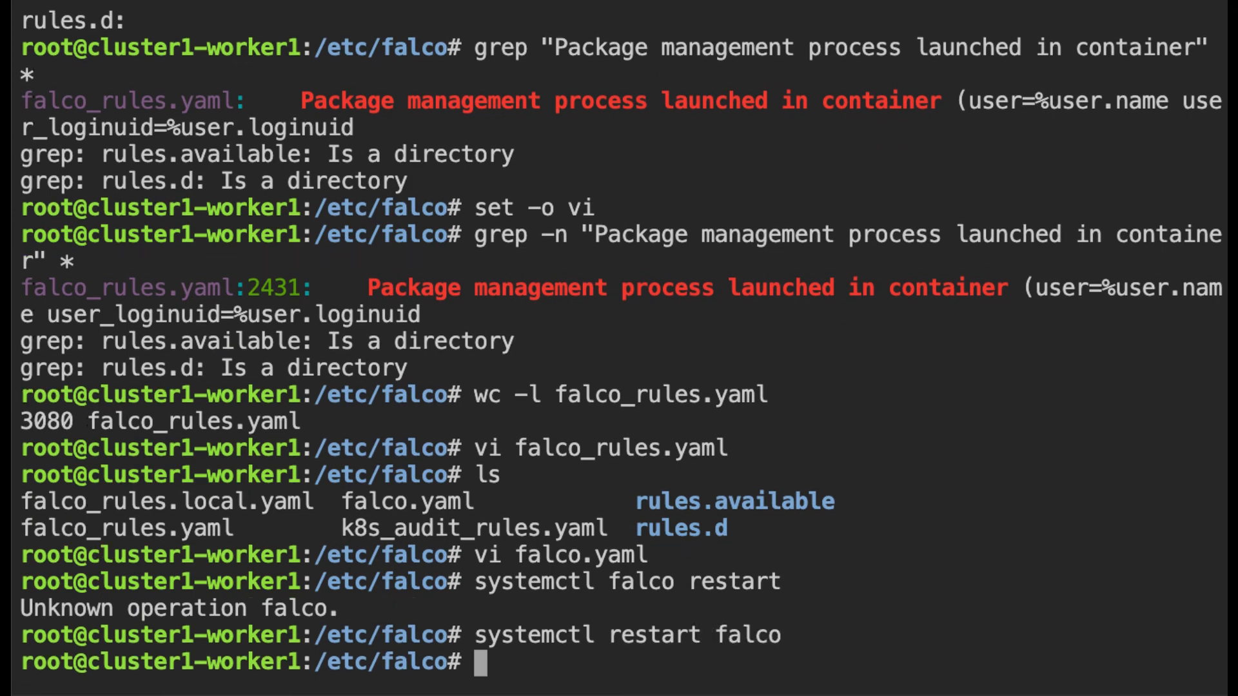
Check the falco process with ps -ef and run journalctl to show the newest alert in the new format
type("ps -ef | grep falco")
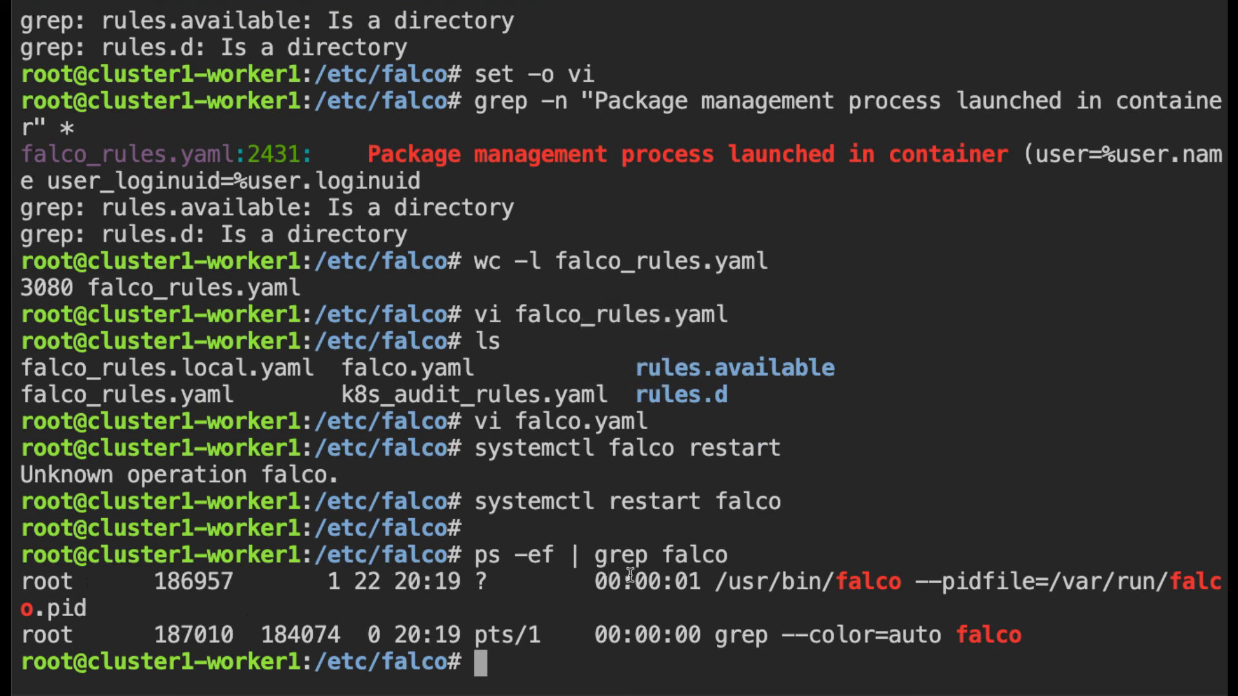
type("jour")
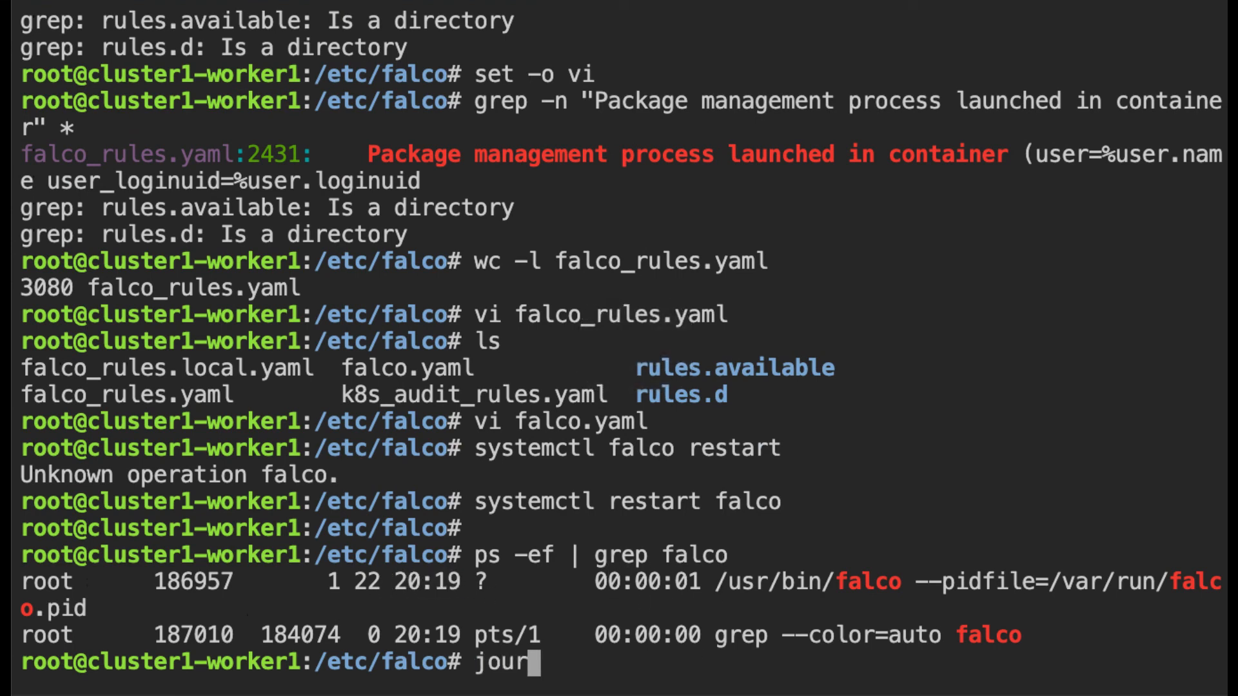
key("Return")
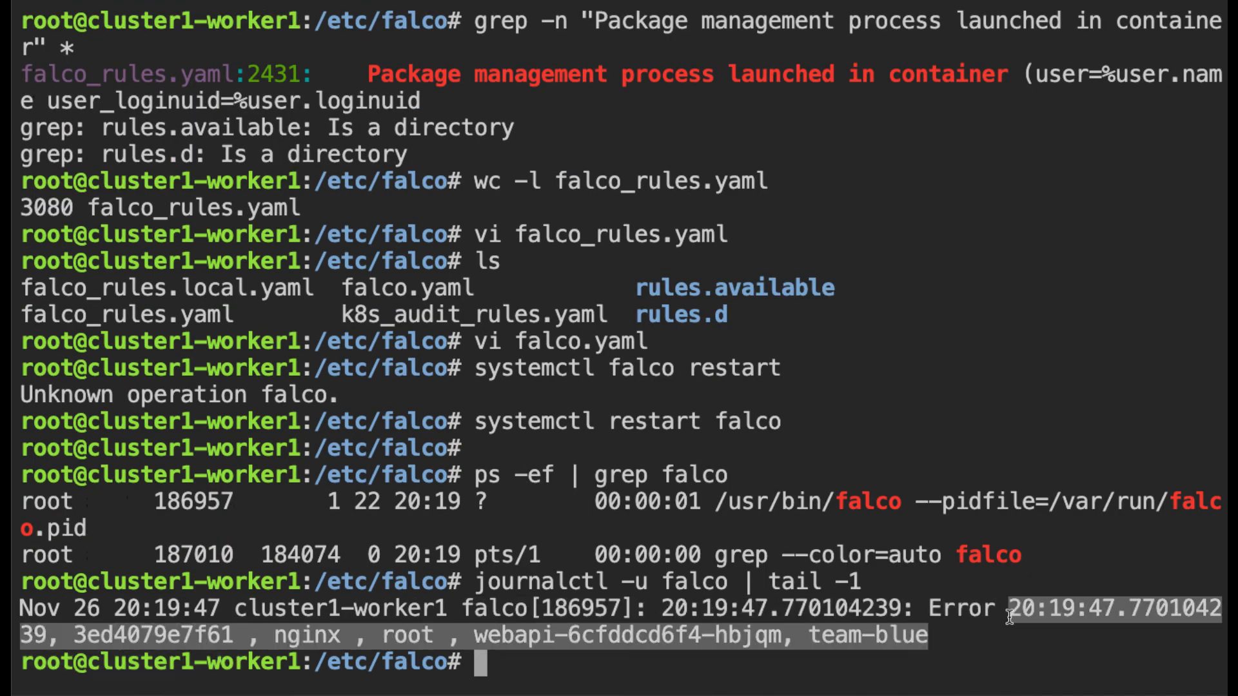
mouse_move(134, 647)
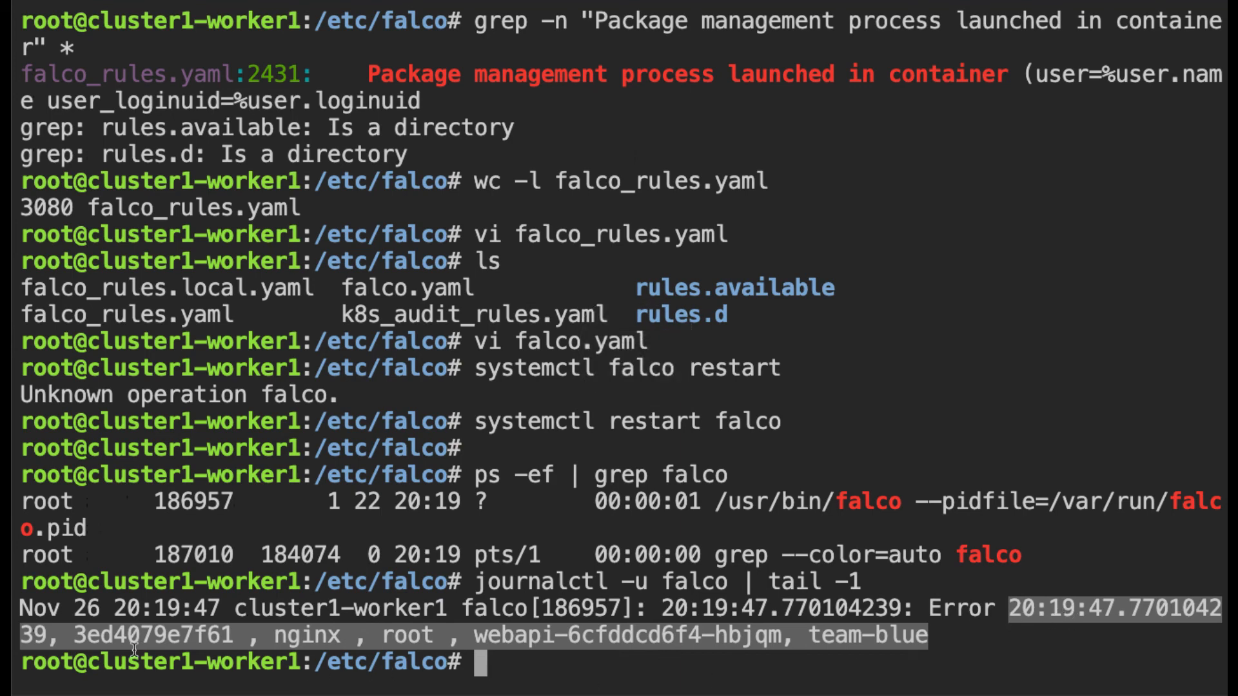
mouse_move(386, 636)
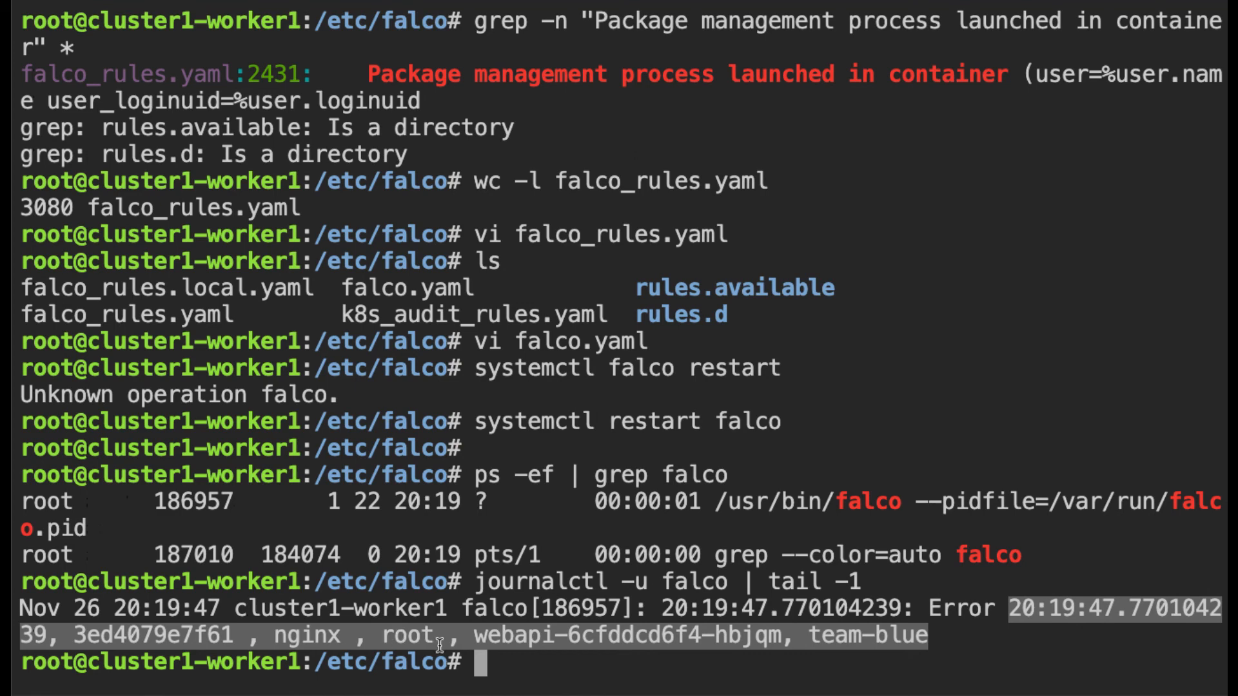
mouse_move(498, 645)
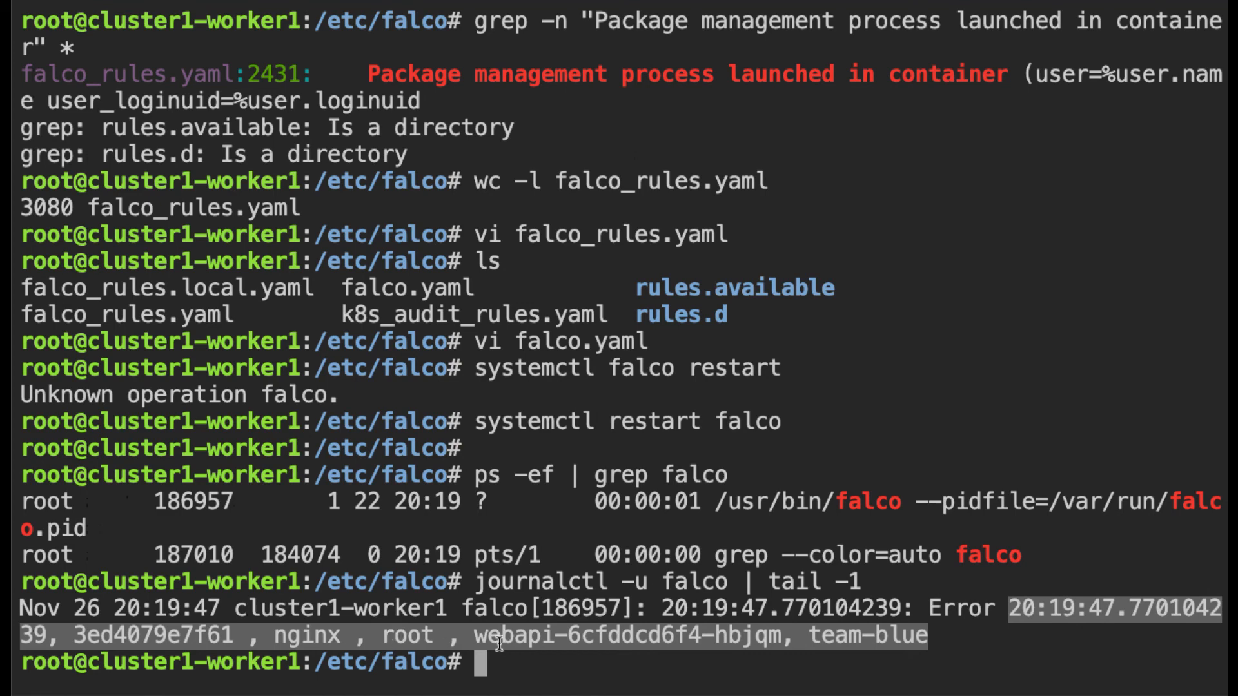
mouse_move(891, 643)
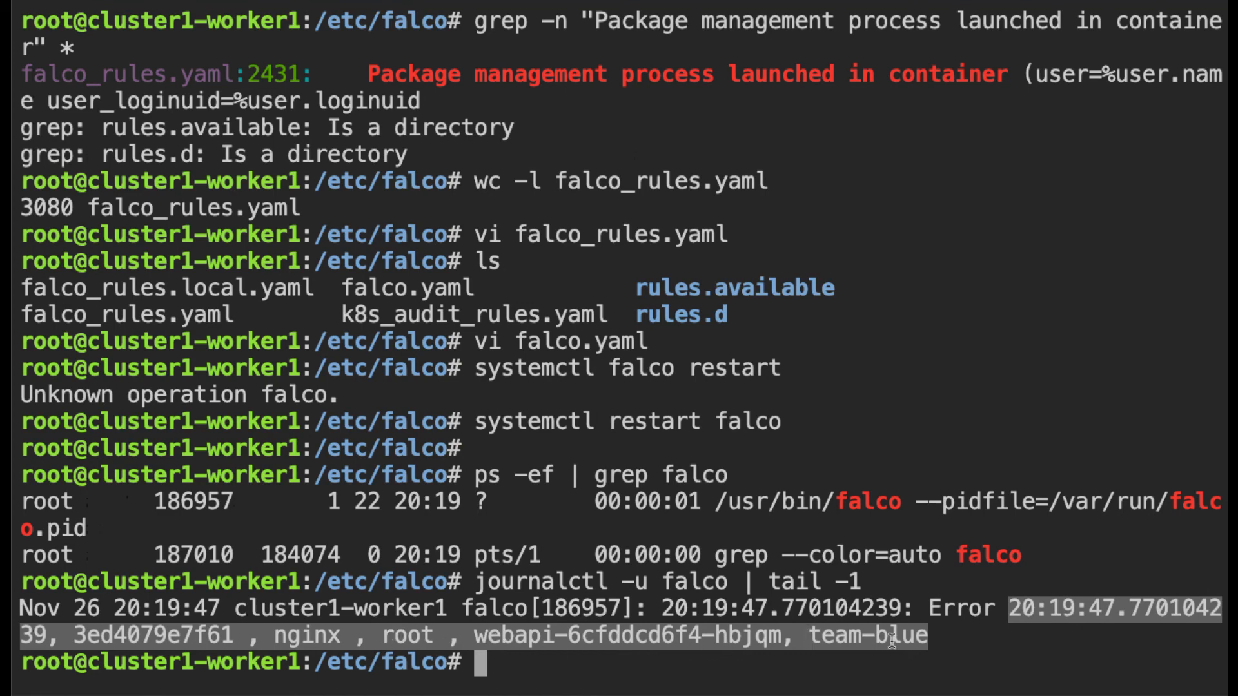
mouse_move(930, 640)
type("ls r-alt")
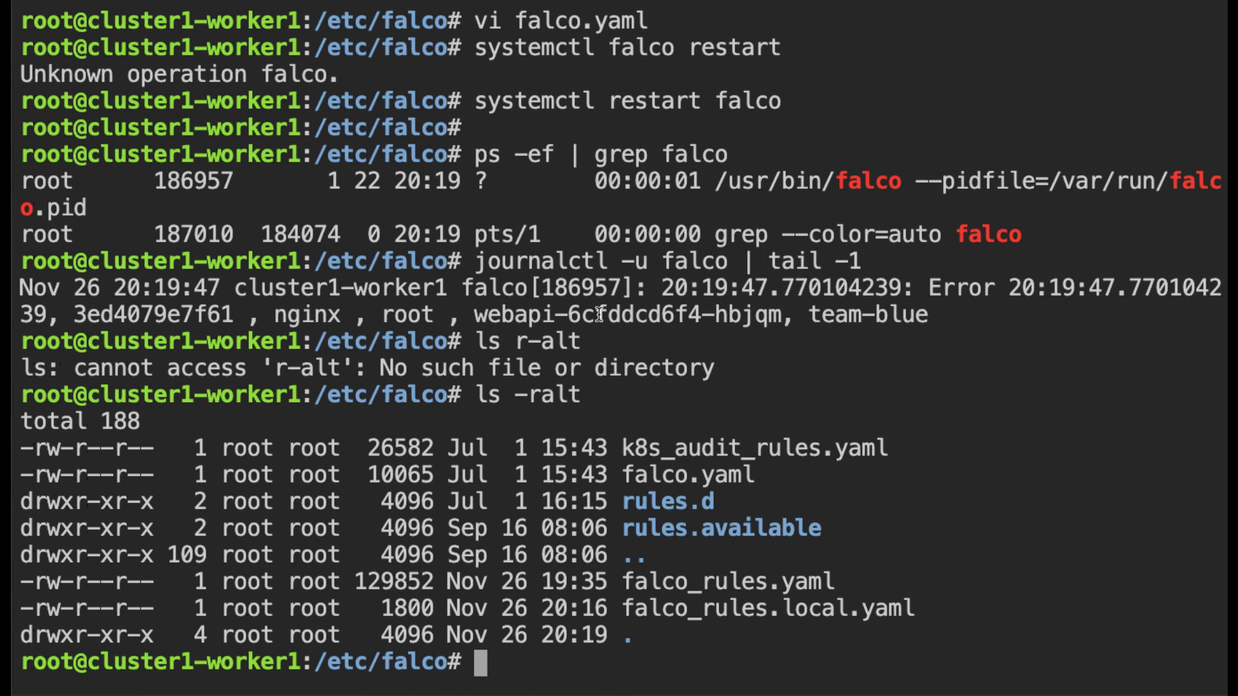
Stop the Falco service with systemctl stop falco
type("systemctl stop")
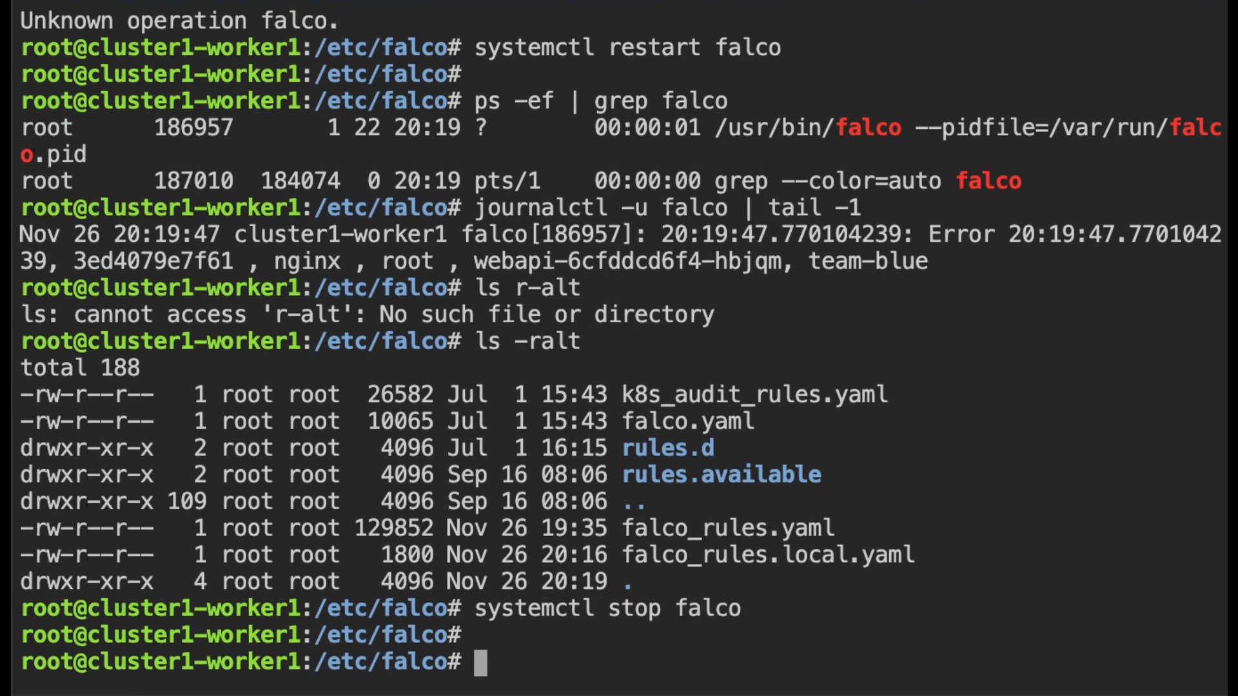
Run falco in the foreground, highlight the loaded config file path, and watch the comma-separated webapi alerts
type("falco")
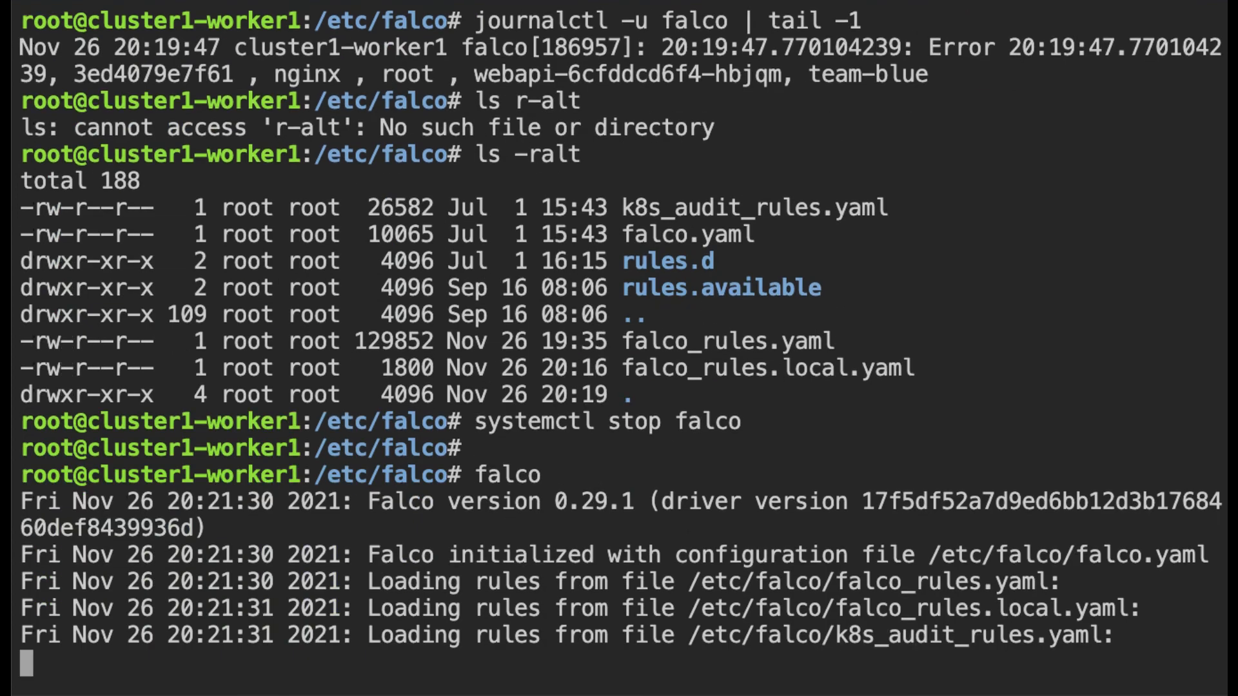
scroll("down", 3)
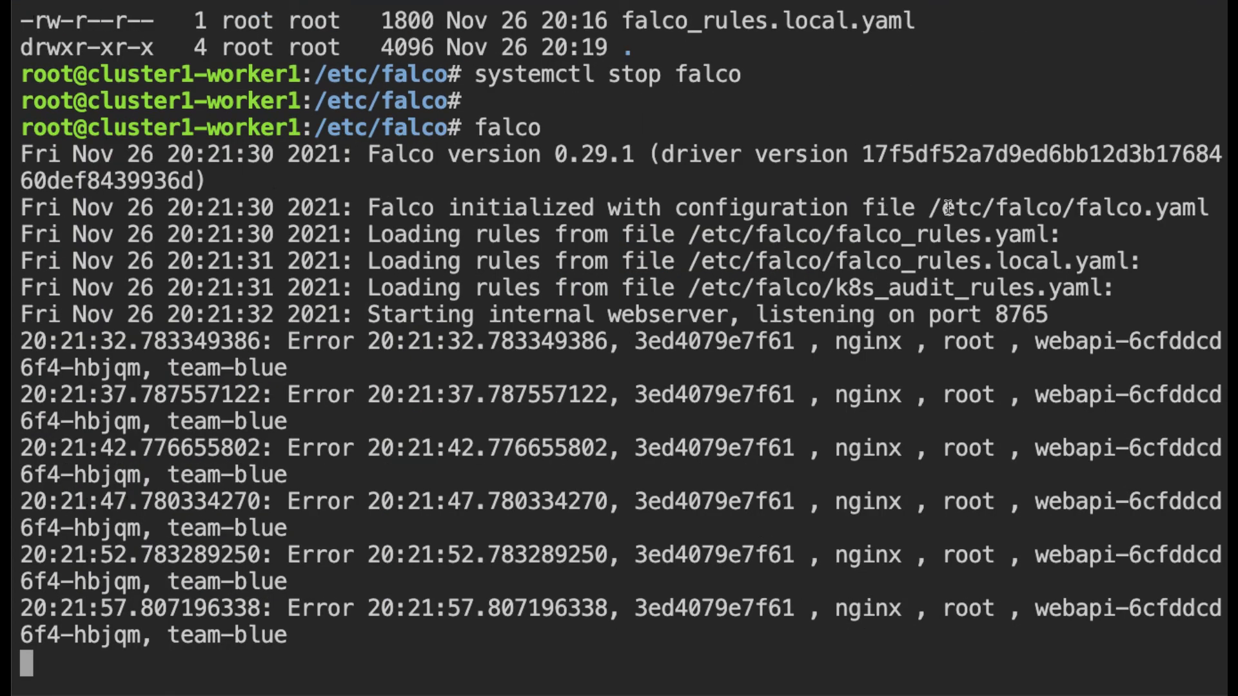
double_click(979, 209)
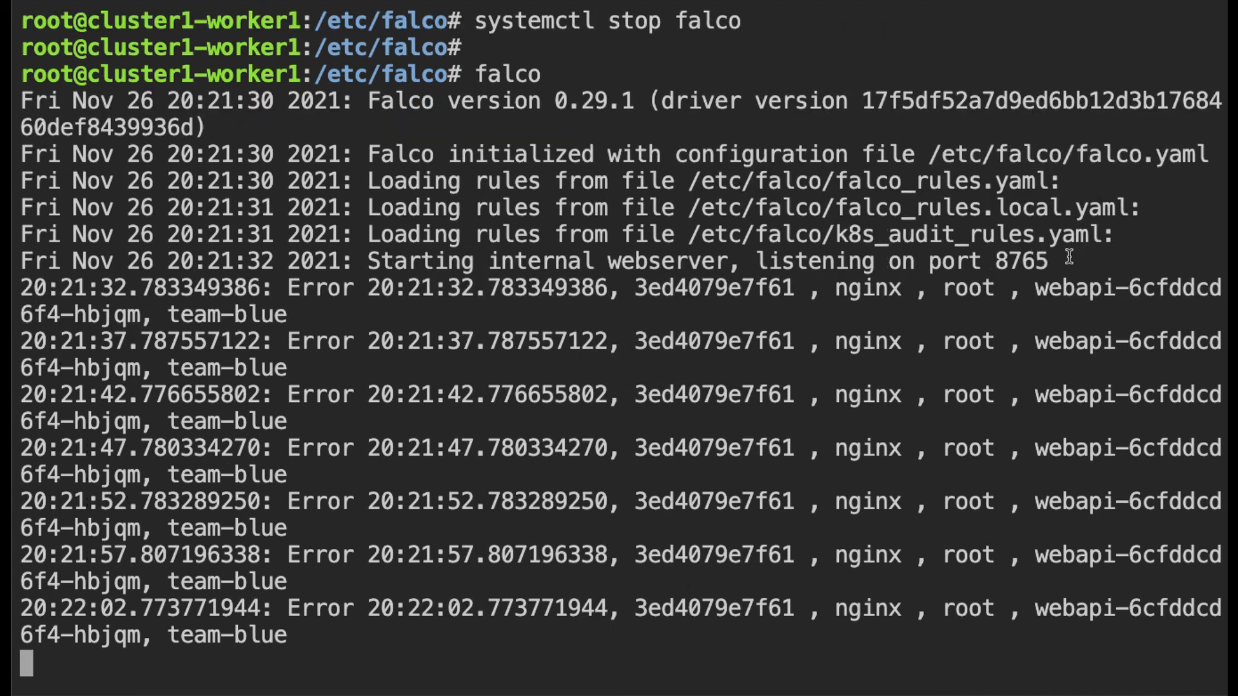
scroll("down", 3)
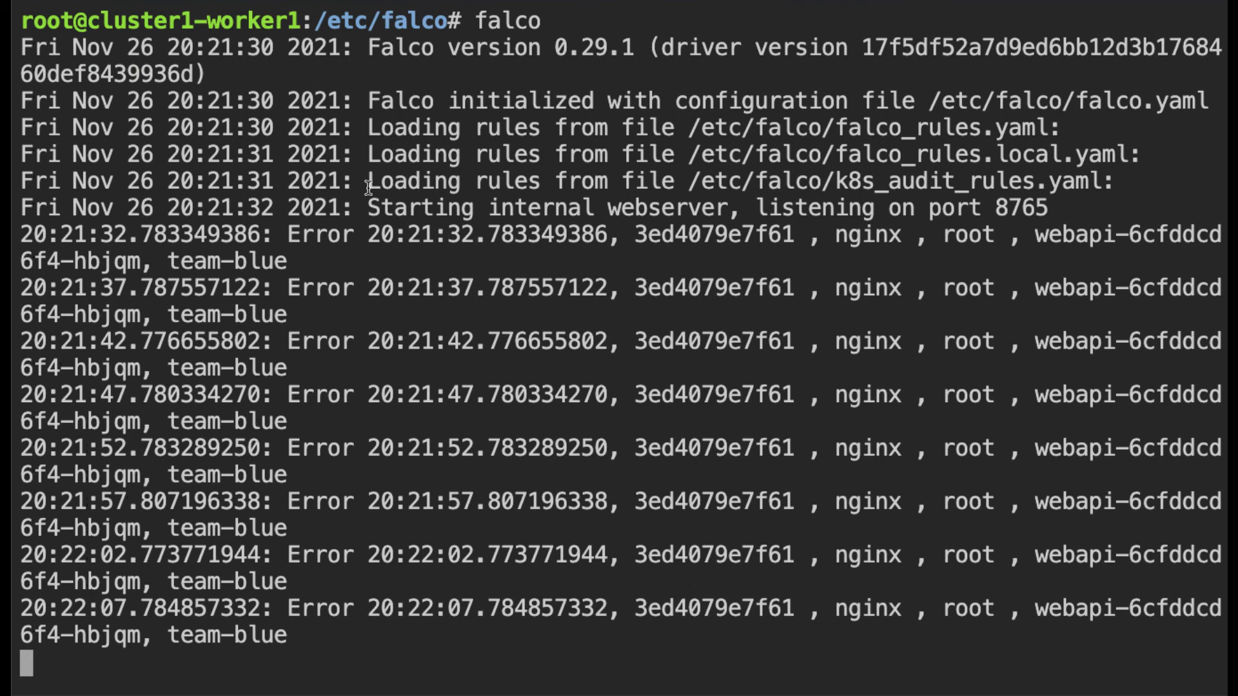
scroll("down", 3)
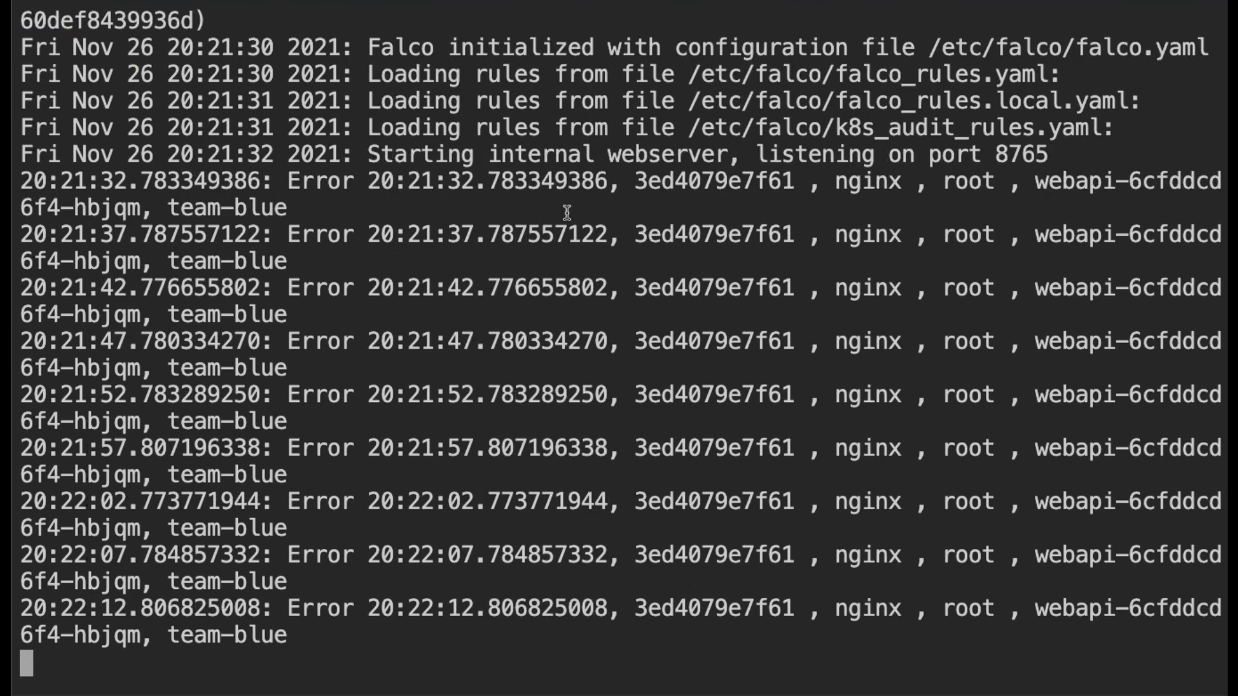
mouse_move(677, 180)
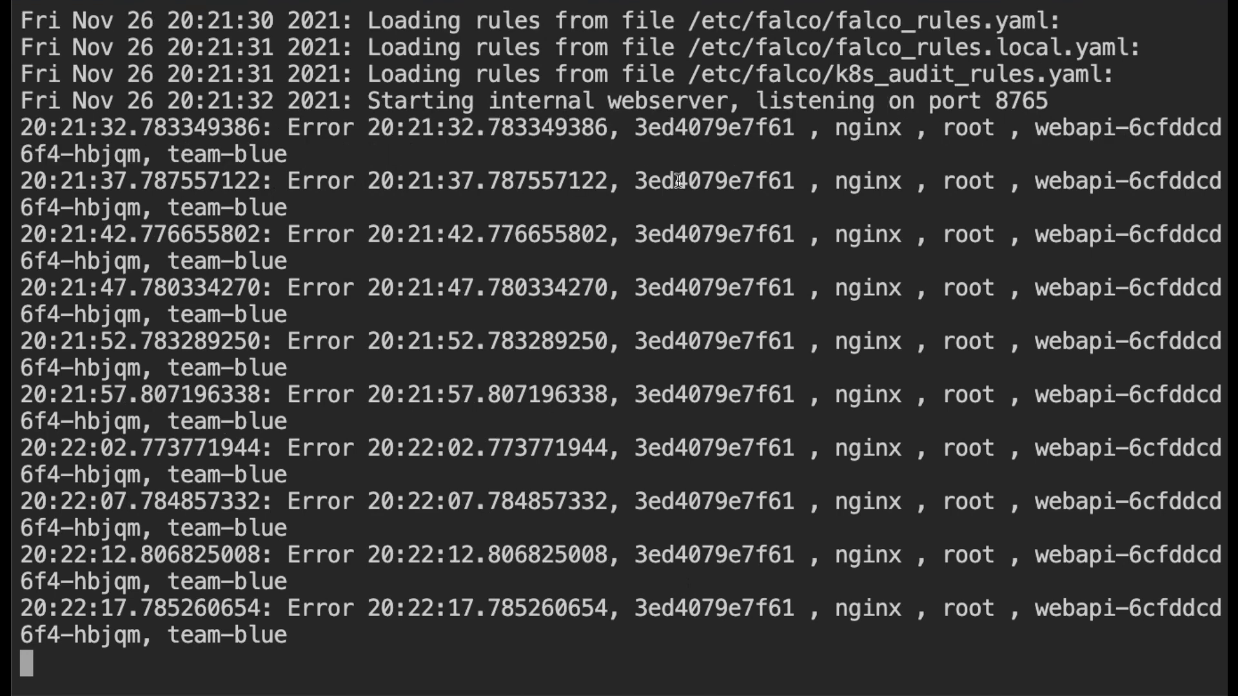
mouse_move(1031, 61)
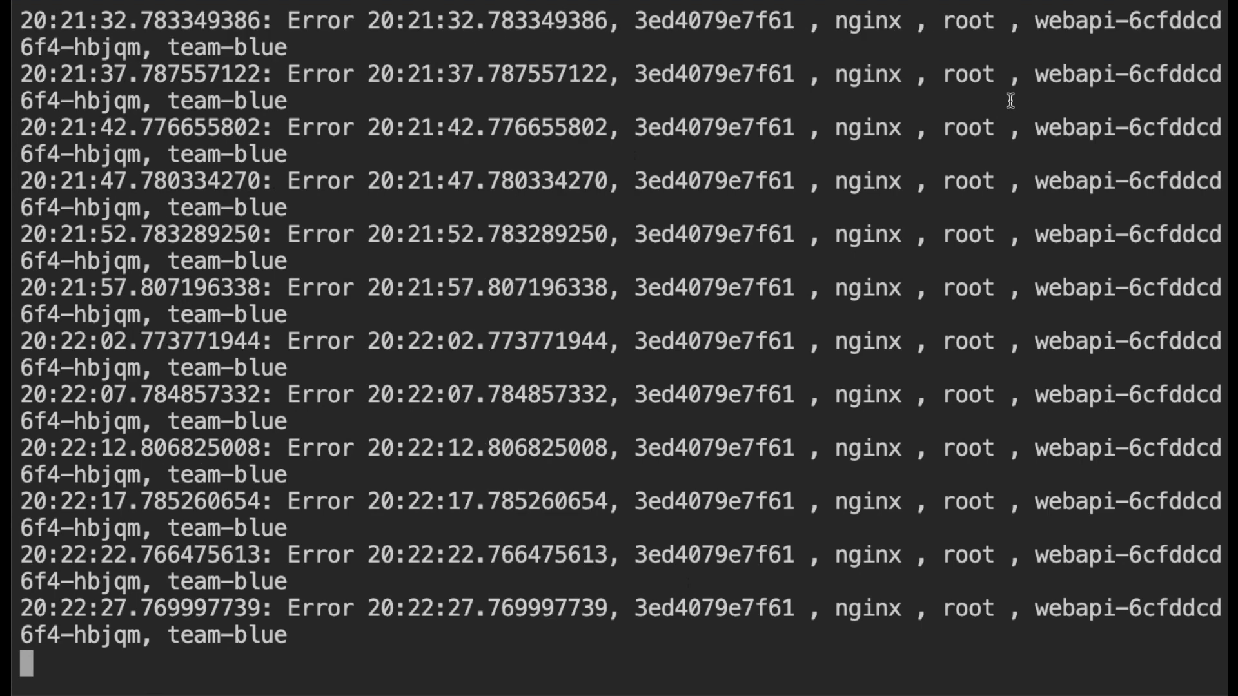
Interrupt the manual Falco run with Ctrl+C, leaving the 12-event summary
key("ctrl+c")
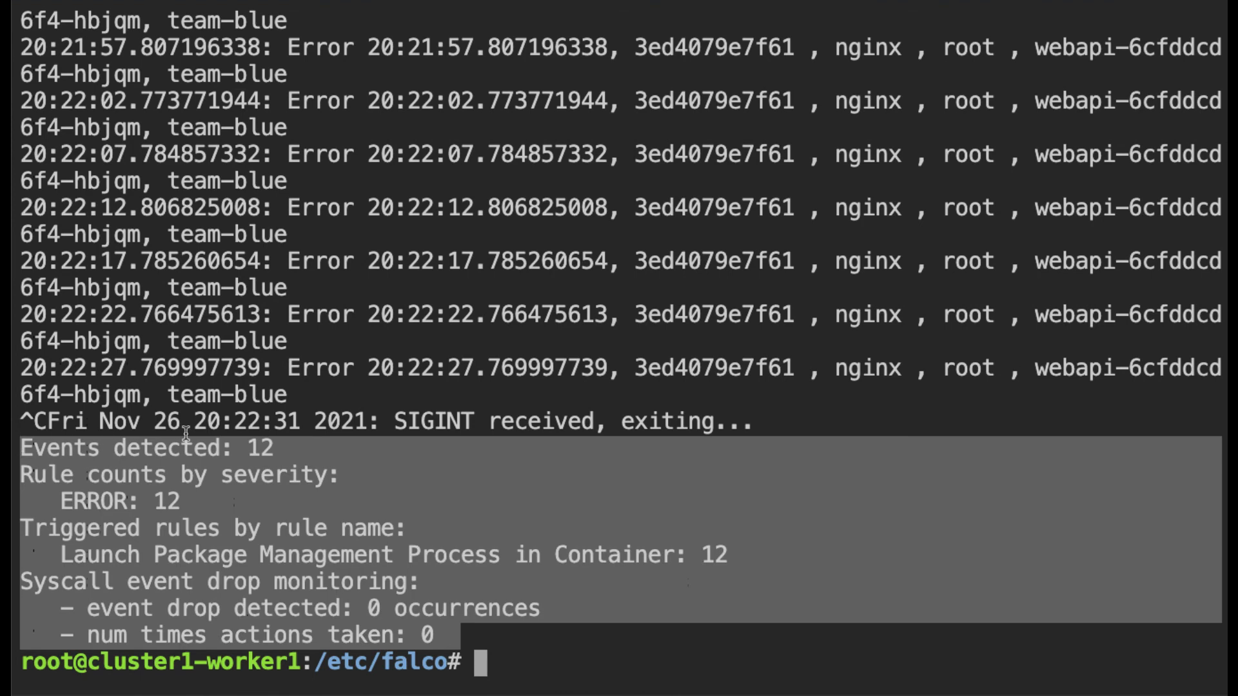
mouse_move(192, 464)
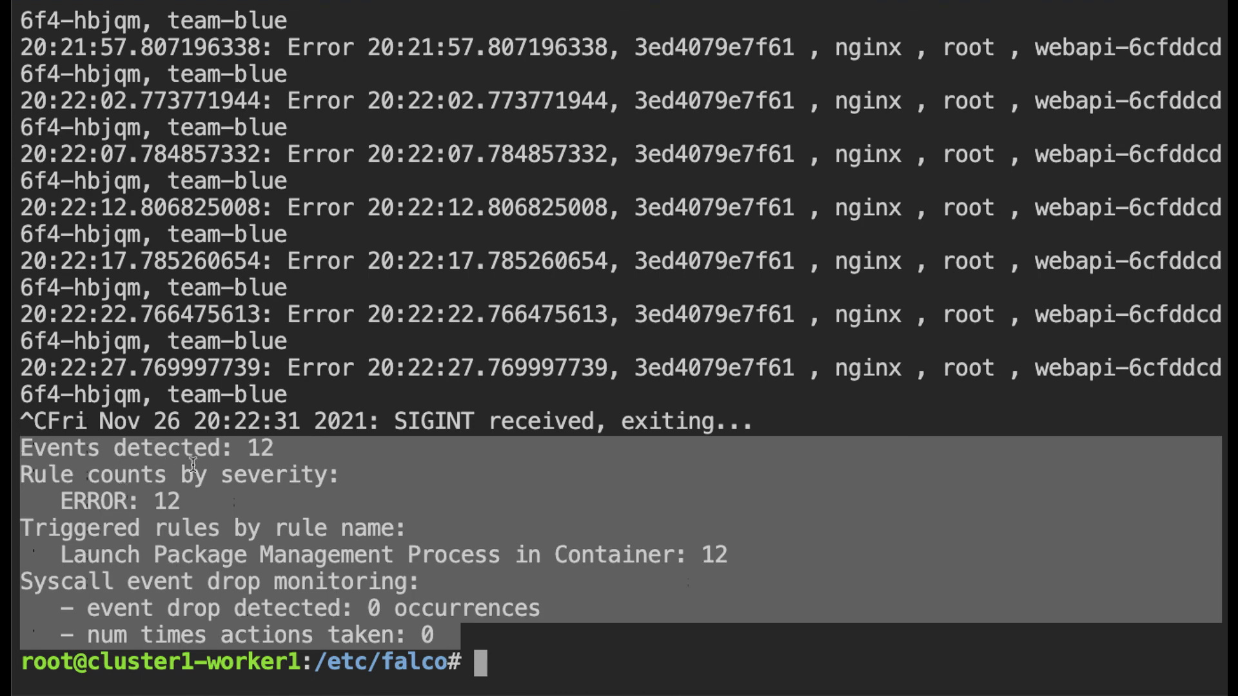